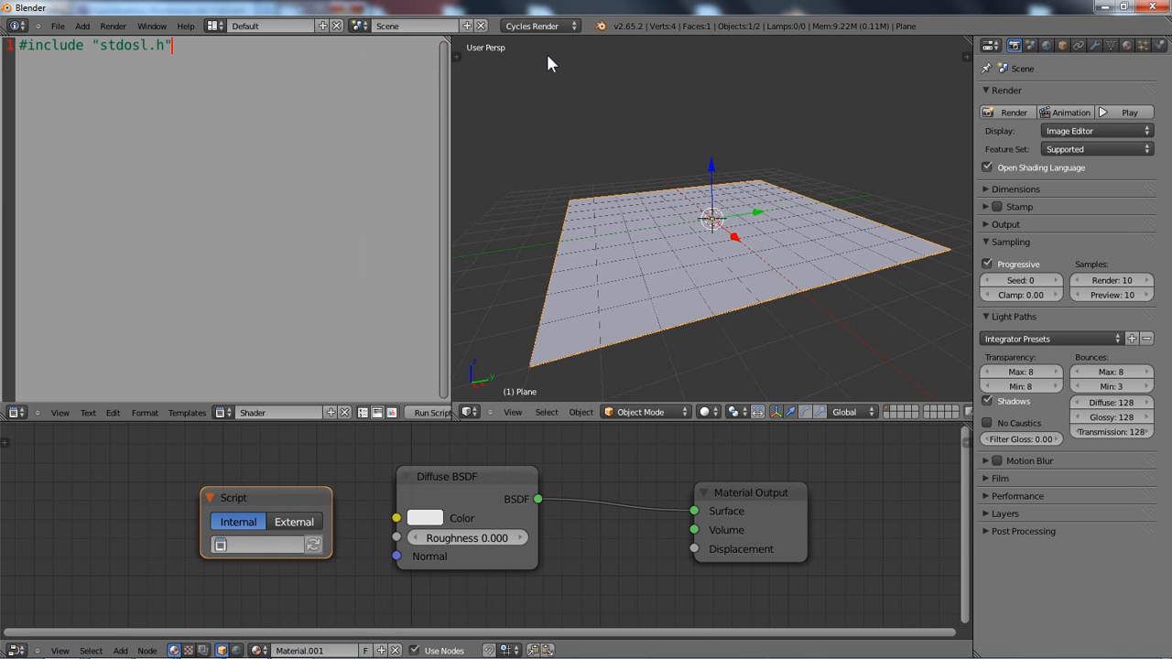
mouse_move(202, 48)
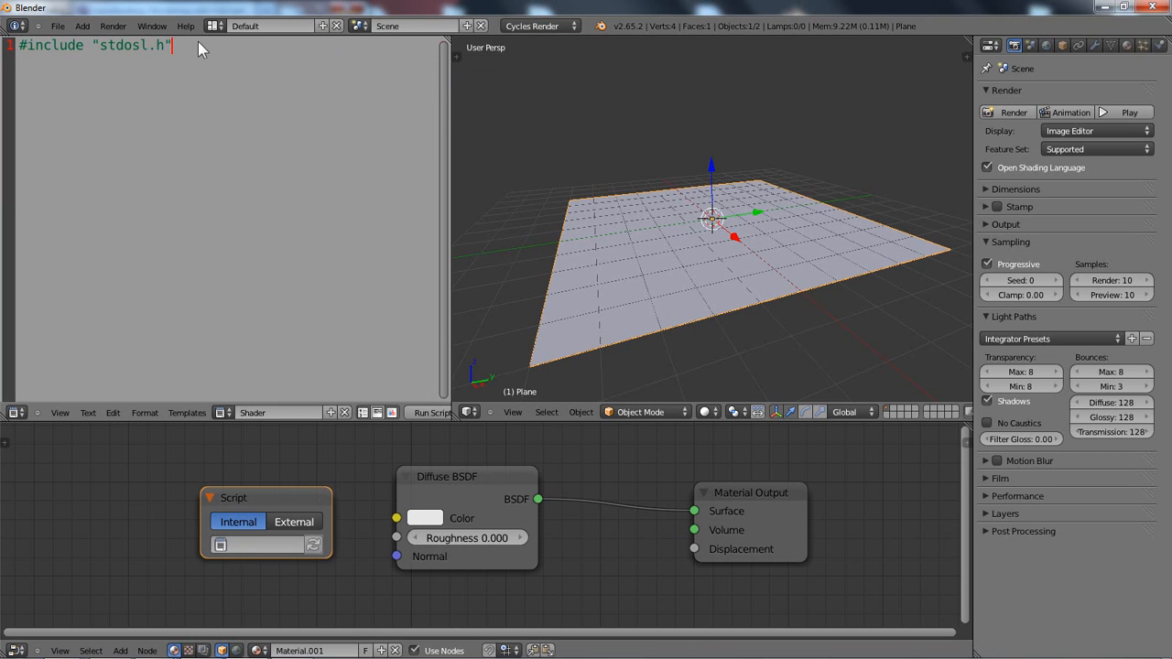
mouse_move(242, 73)
type("s")
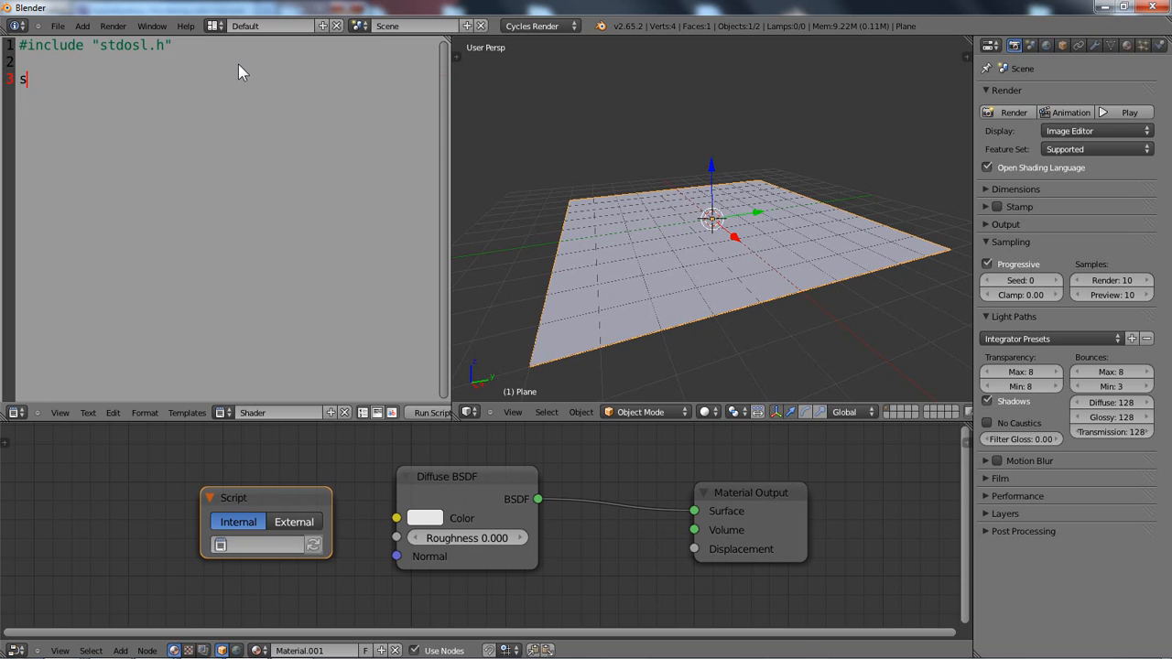
Step: Declare the shader header 'shader color_example(' in the OSL script
type("hader")
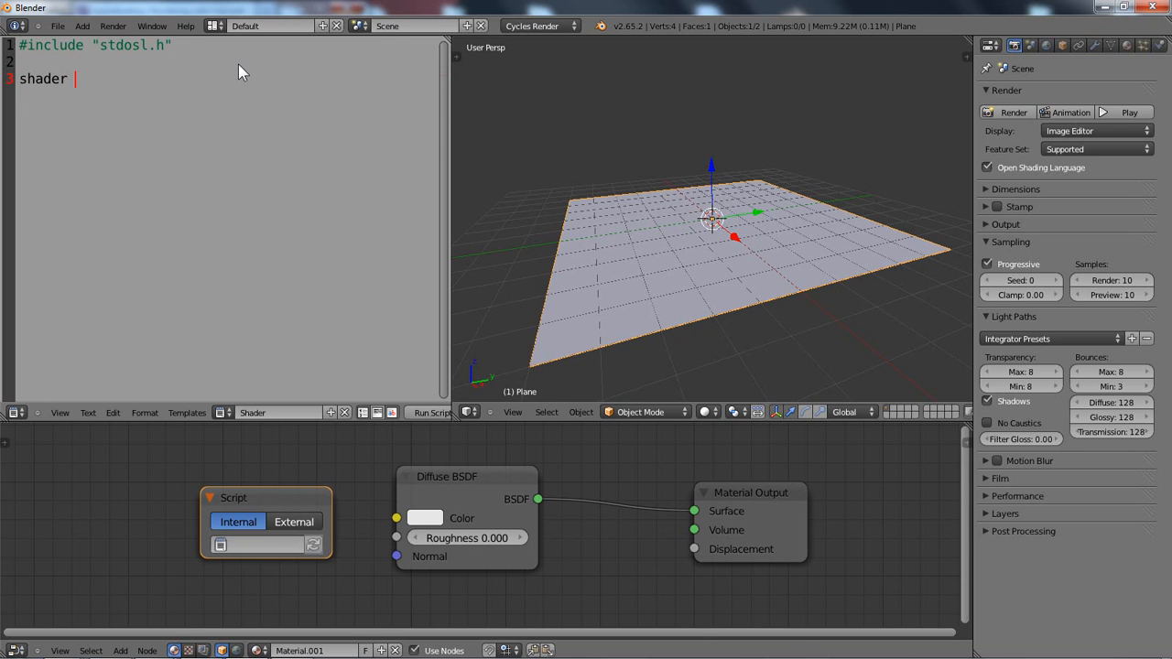
type("color")
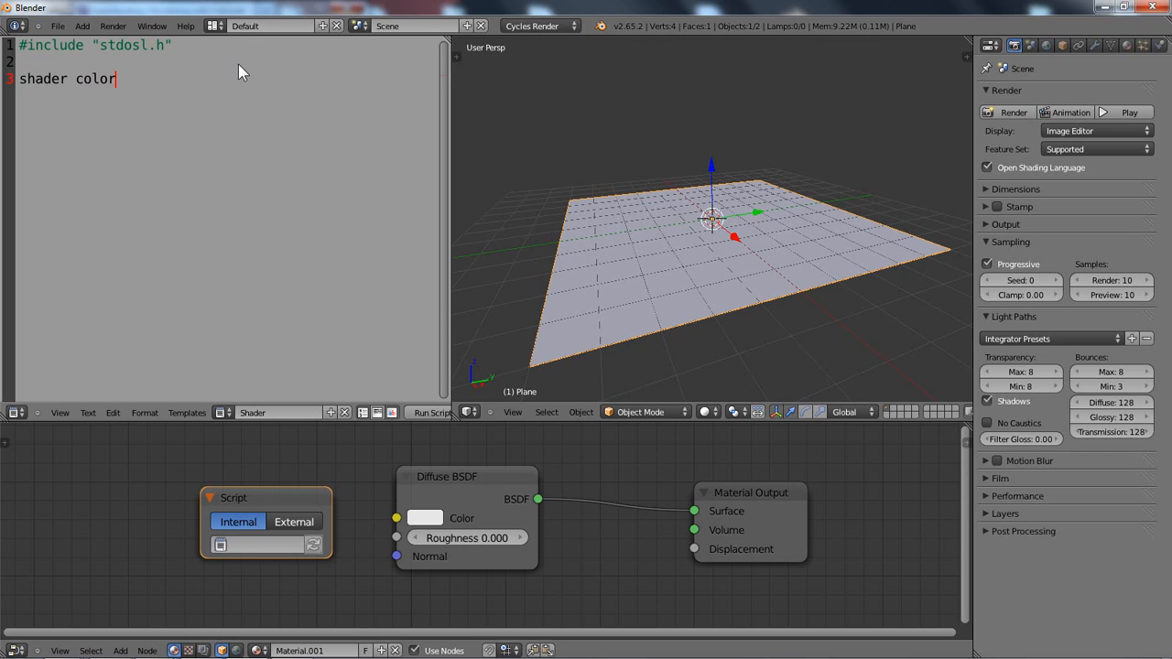
type("_example(")
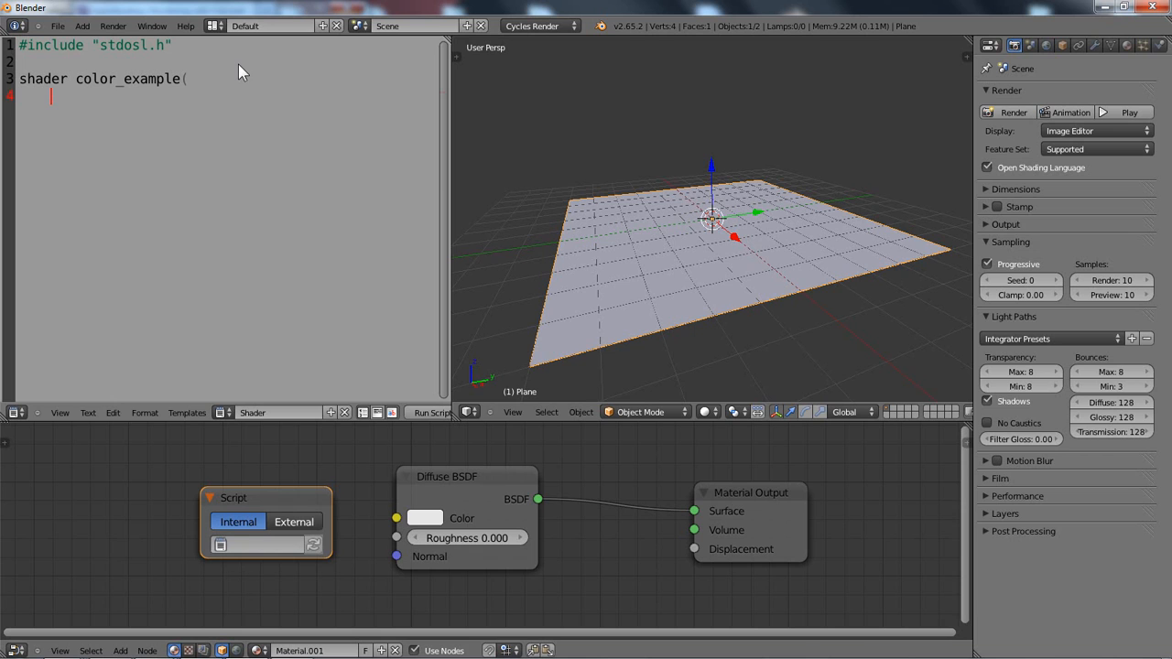
Step: Add the parameter 'output color ColOut =' on the next line
type("out")
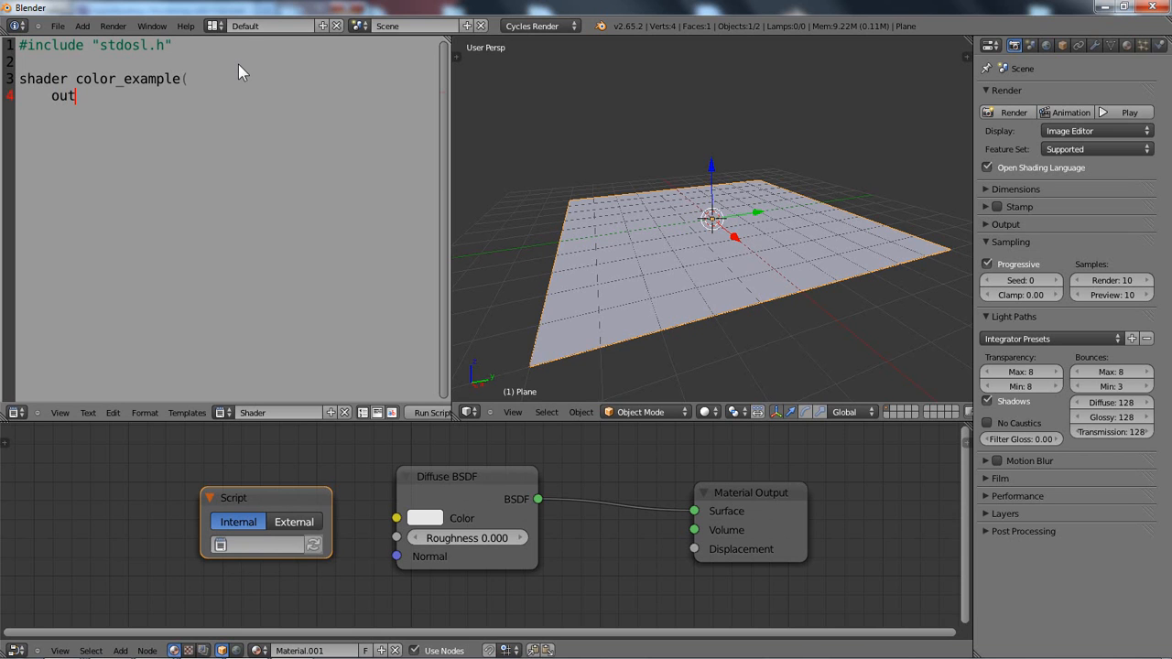
type("put c")
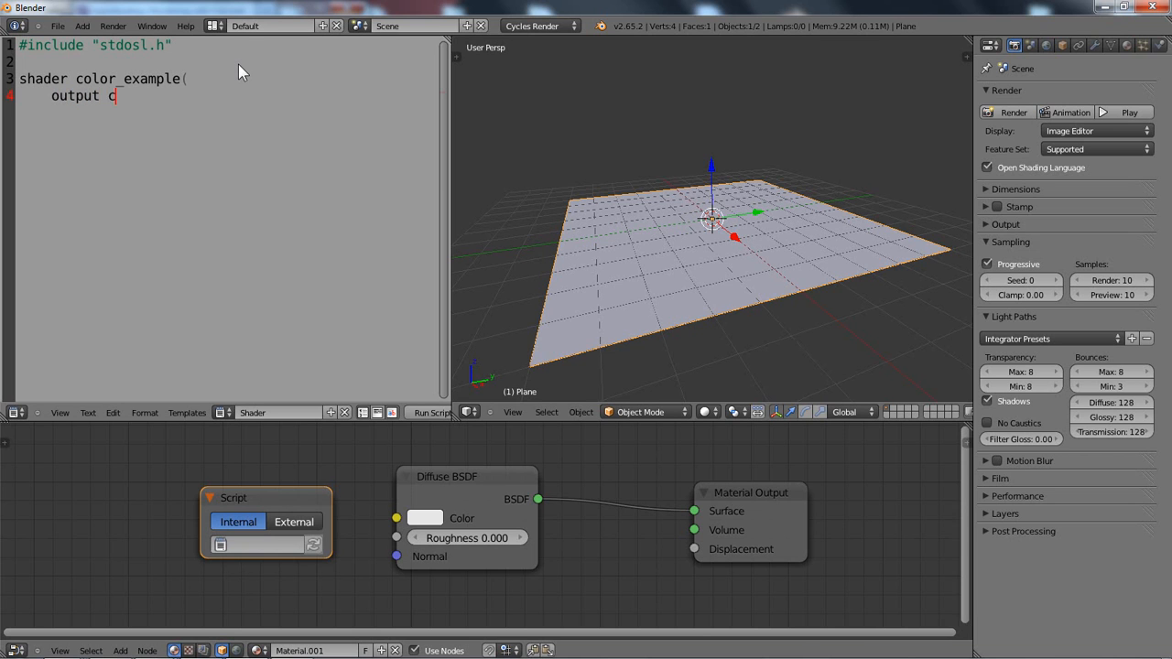
type("olor")
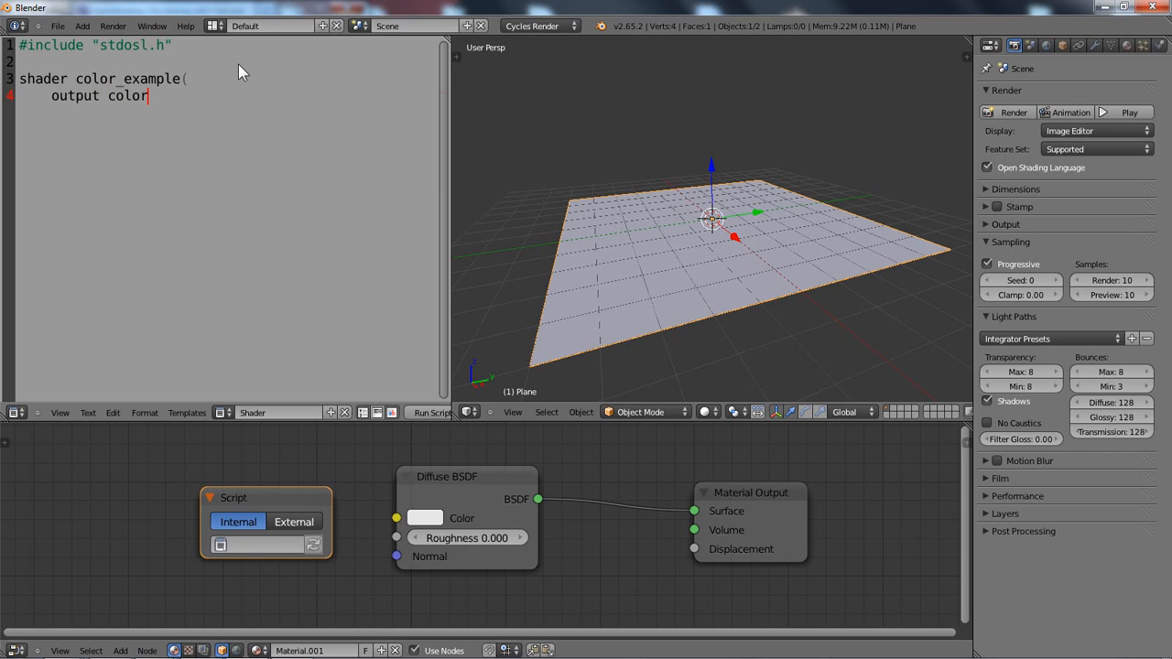
type("ColOut =")
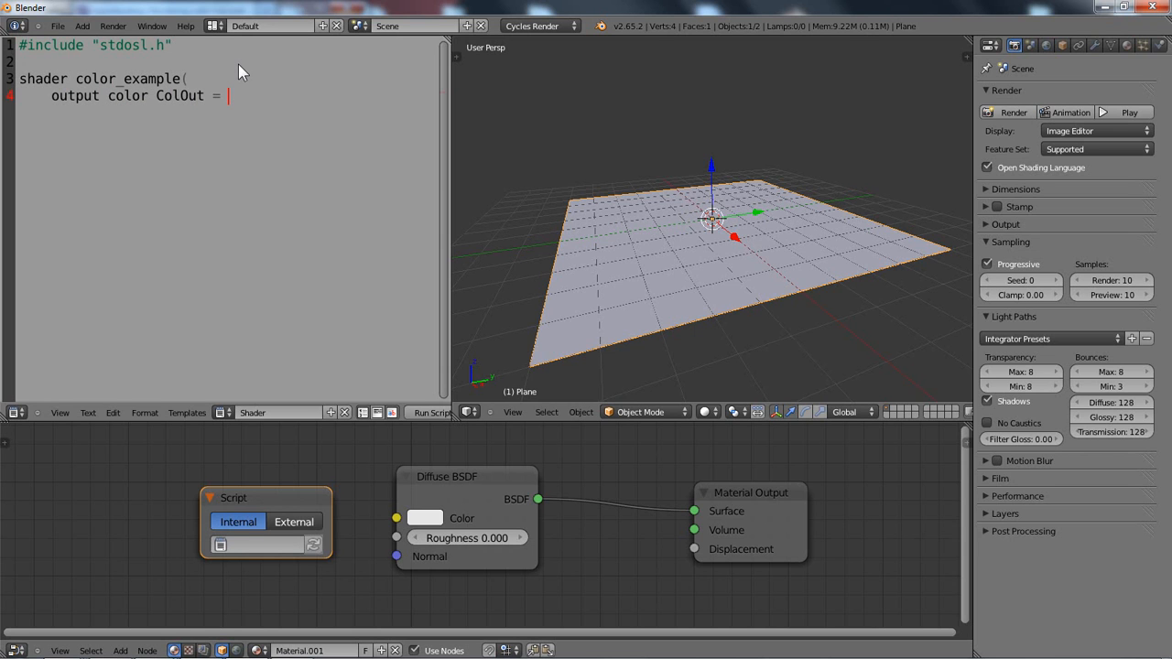
Step: Replace the stray 1.0 so ColOut defaults to color(0.8, 0.6, 0.4)
type("1.0")
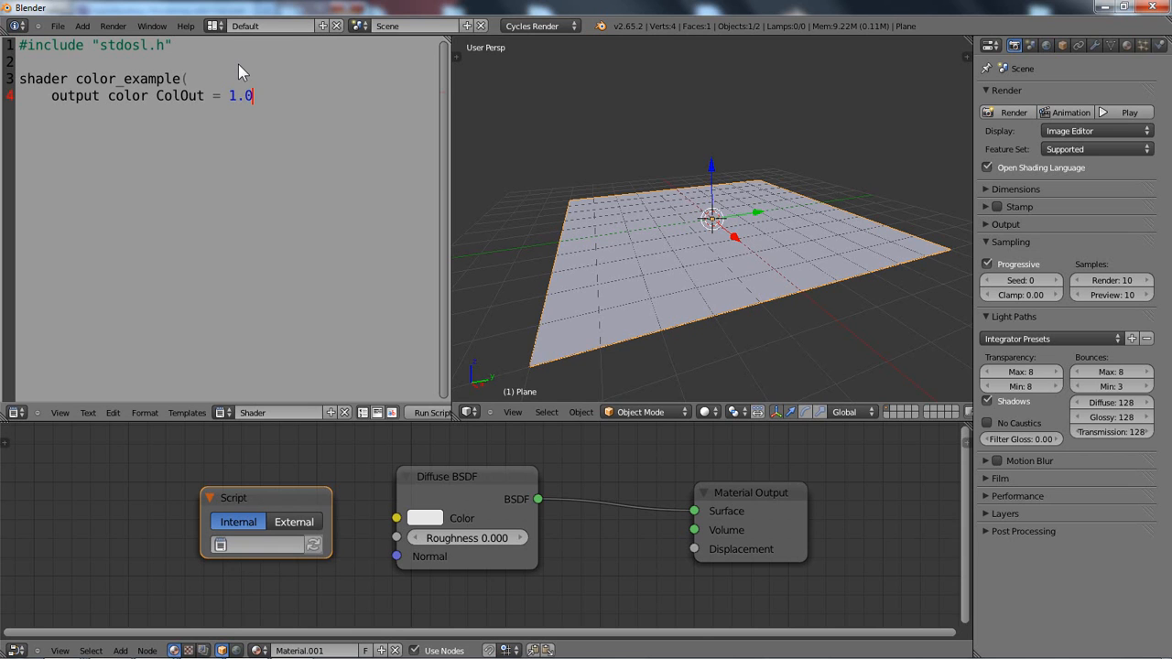
key("BackSpace")
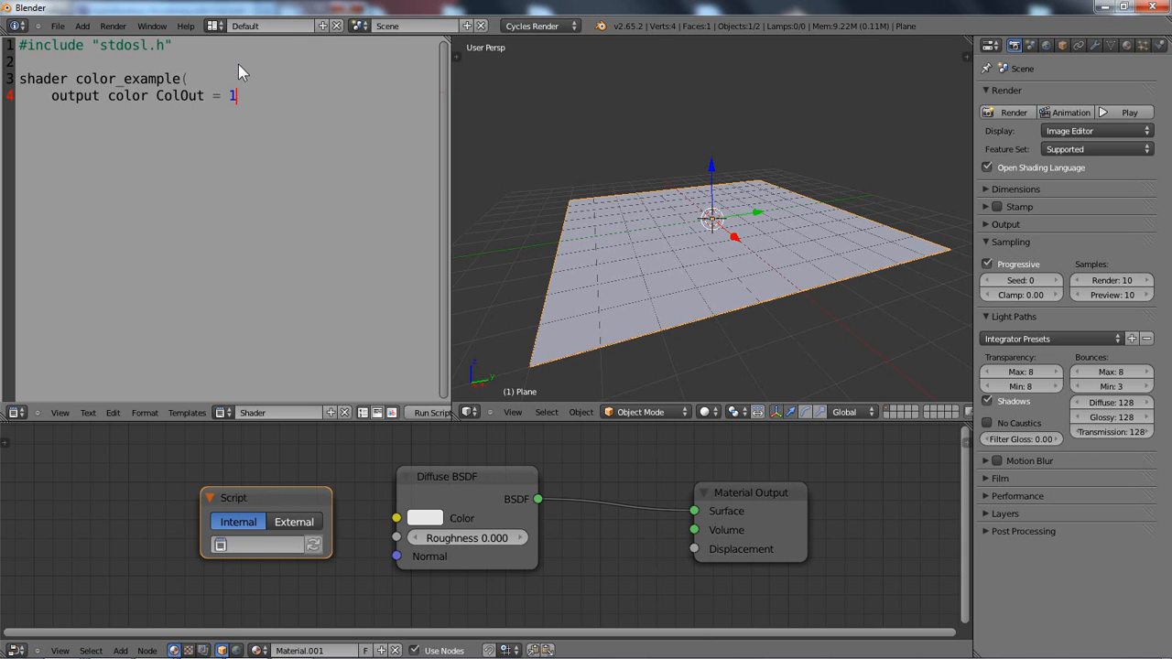
type("color")
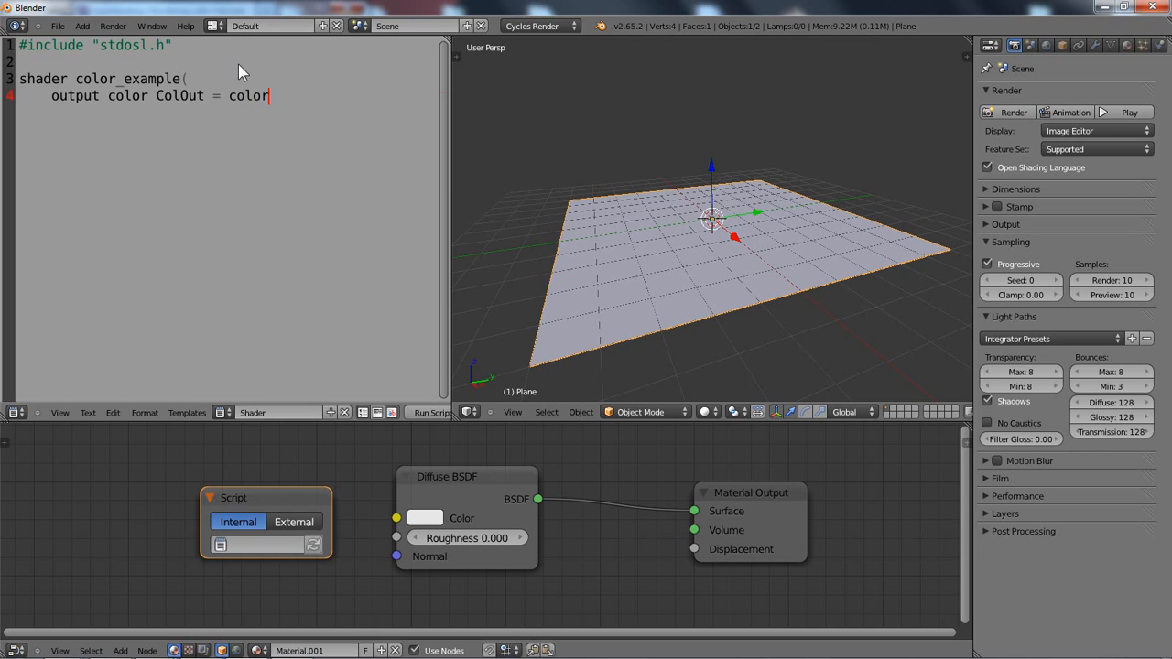
type("(")
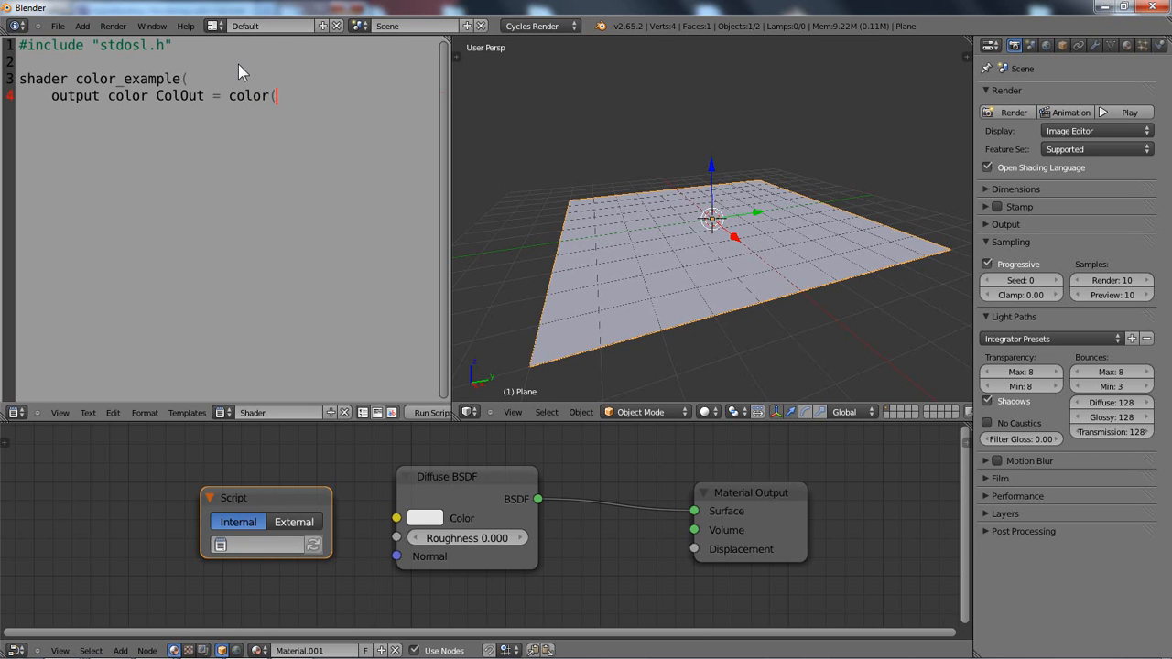
mouse_move(224, 98)
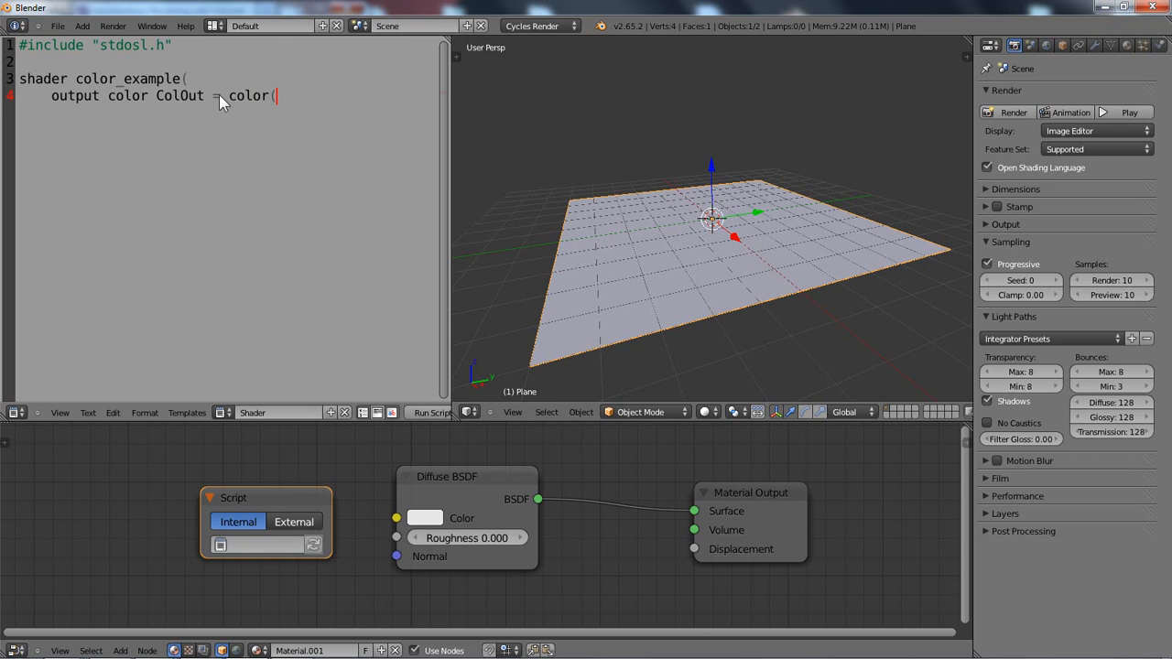
mouse_move(279, 101)
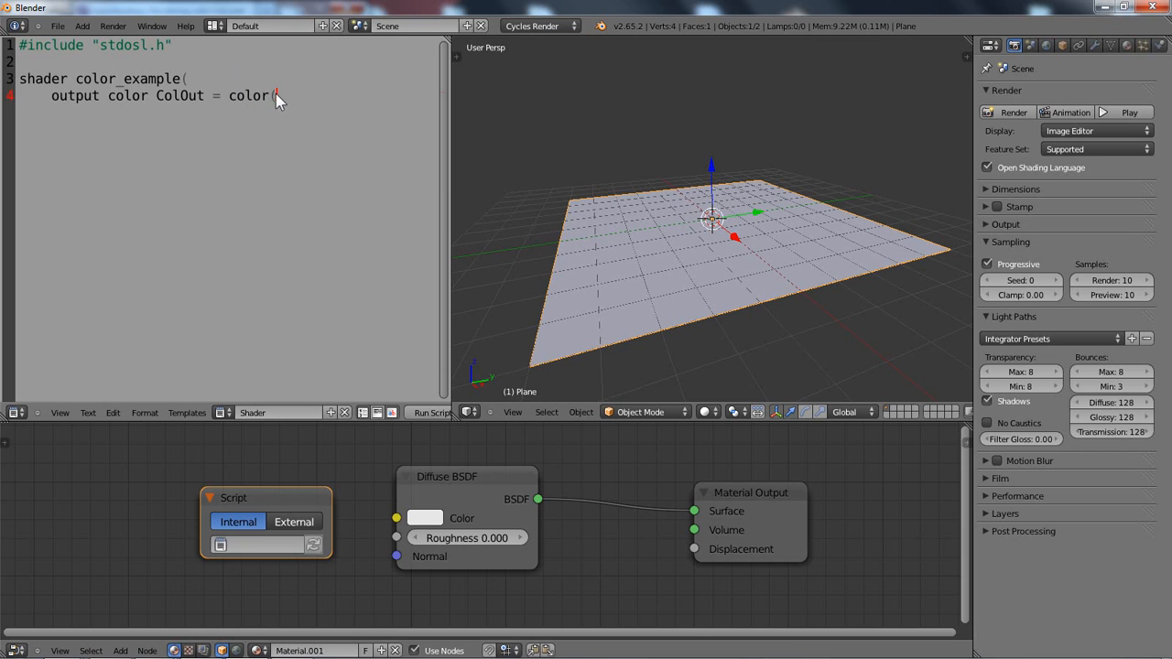
type("0.8, 0.6")
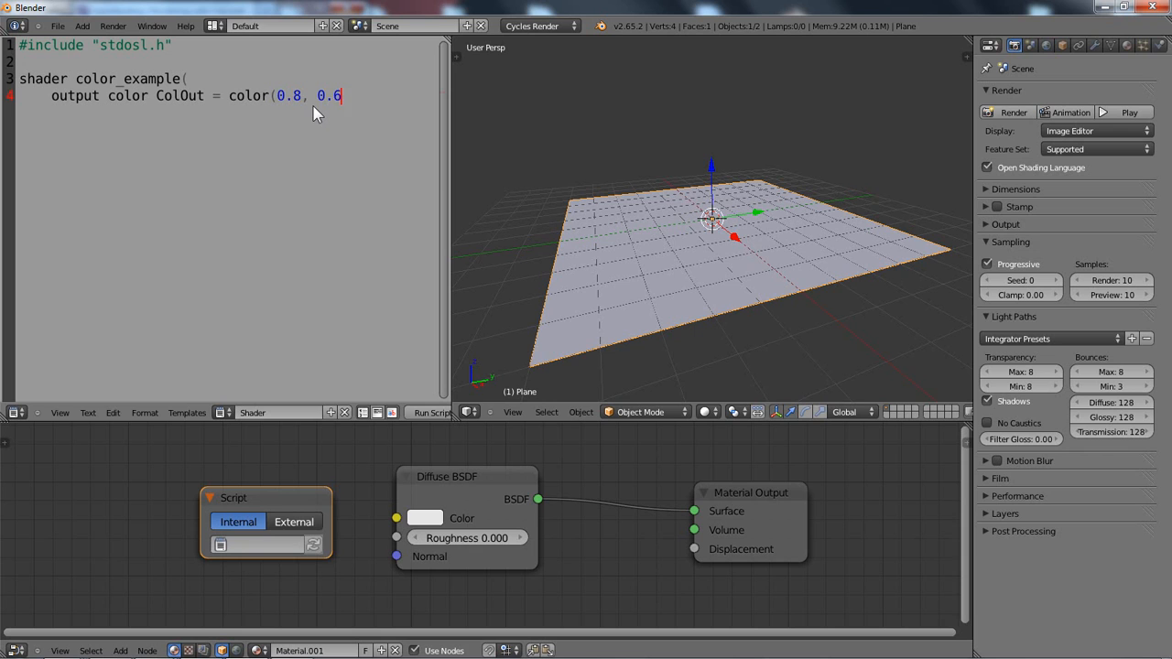
type(", 0.4")
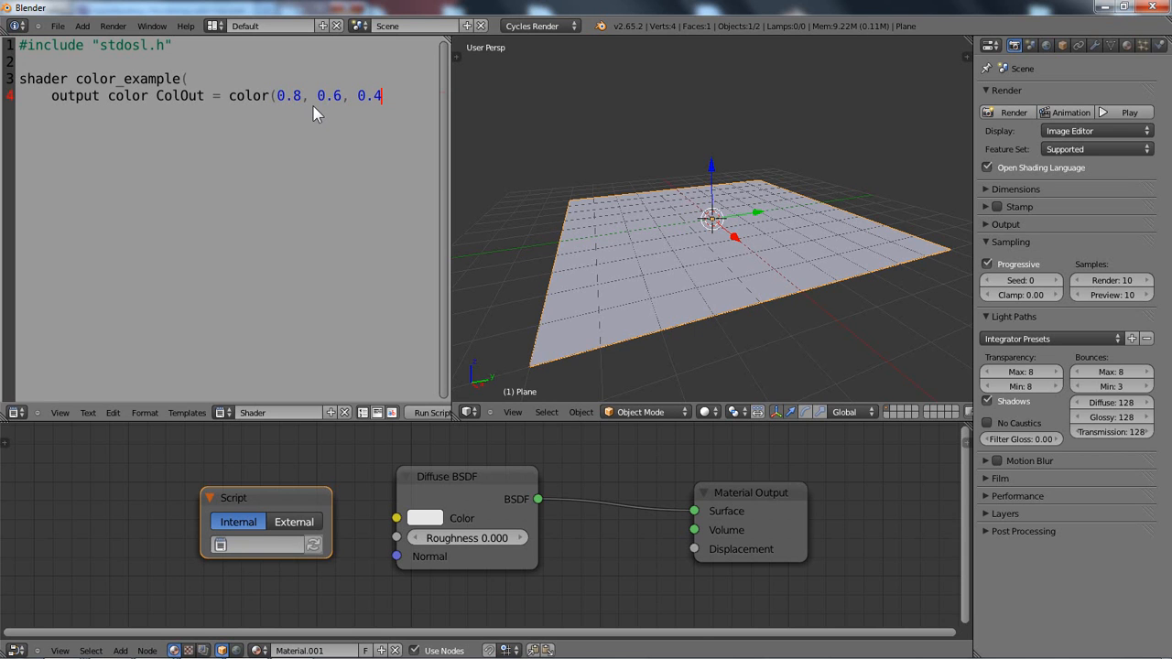
type(")")
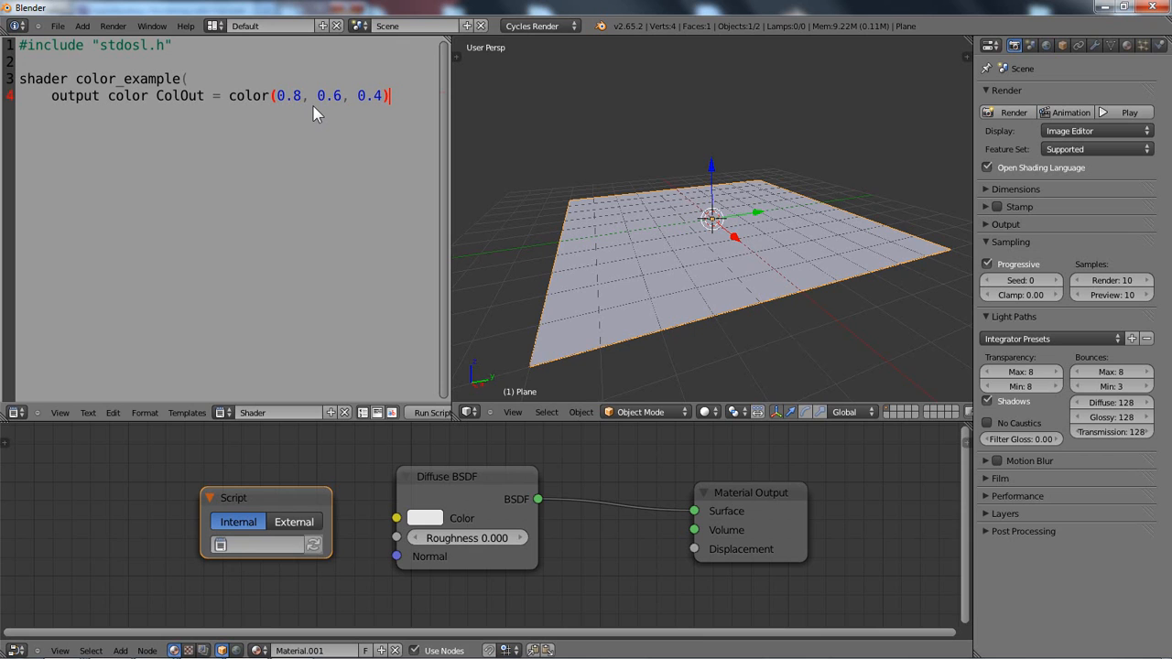
mouse_move(375, 103)
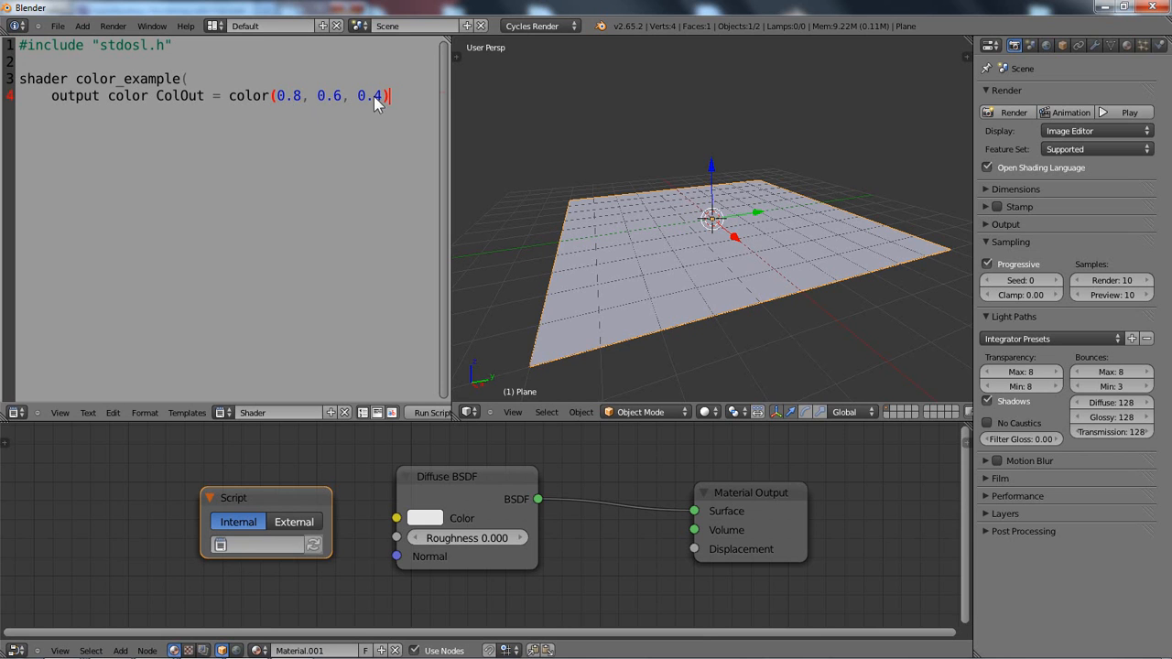
mouse_move(236, 105)
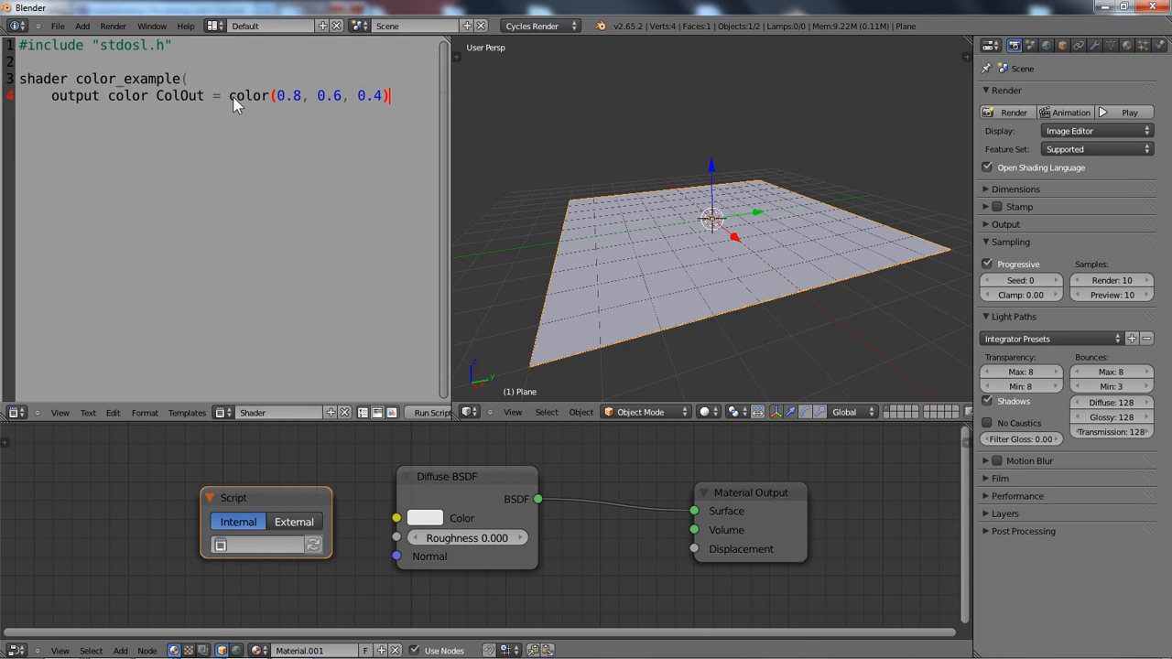
mouse_move(318, 124)
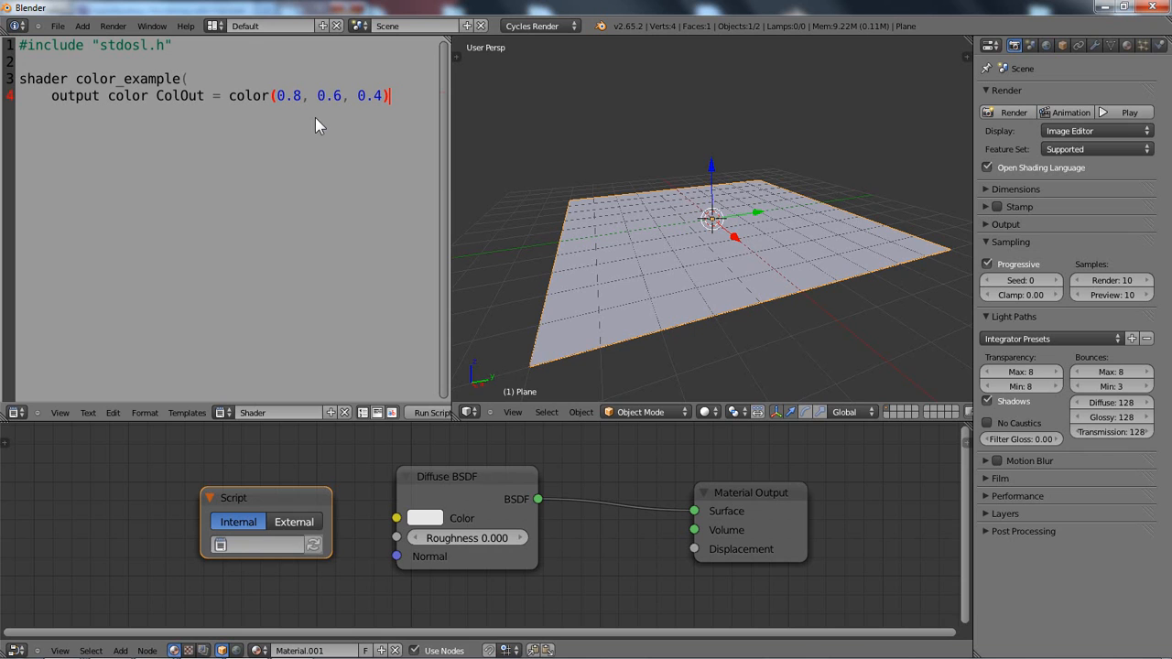
mouse_move(357, 143)
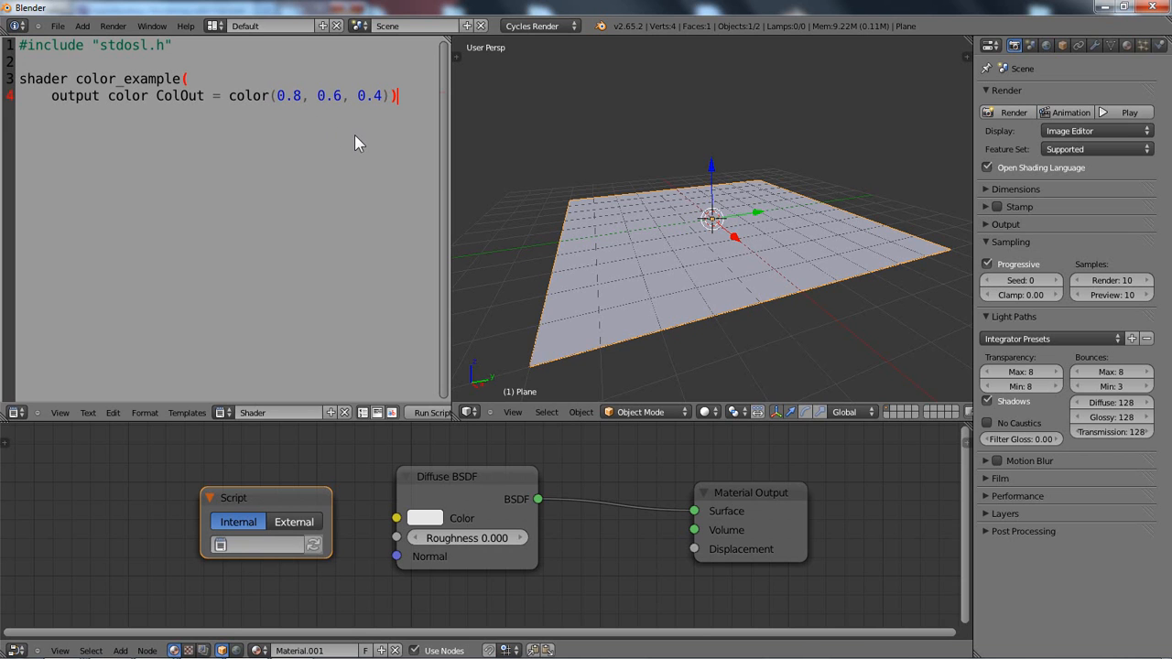
Step: Open the shader body and write float n = noise("cell", P);
key("Return")
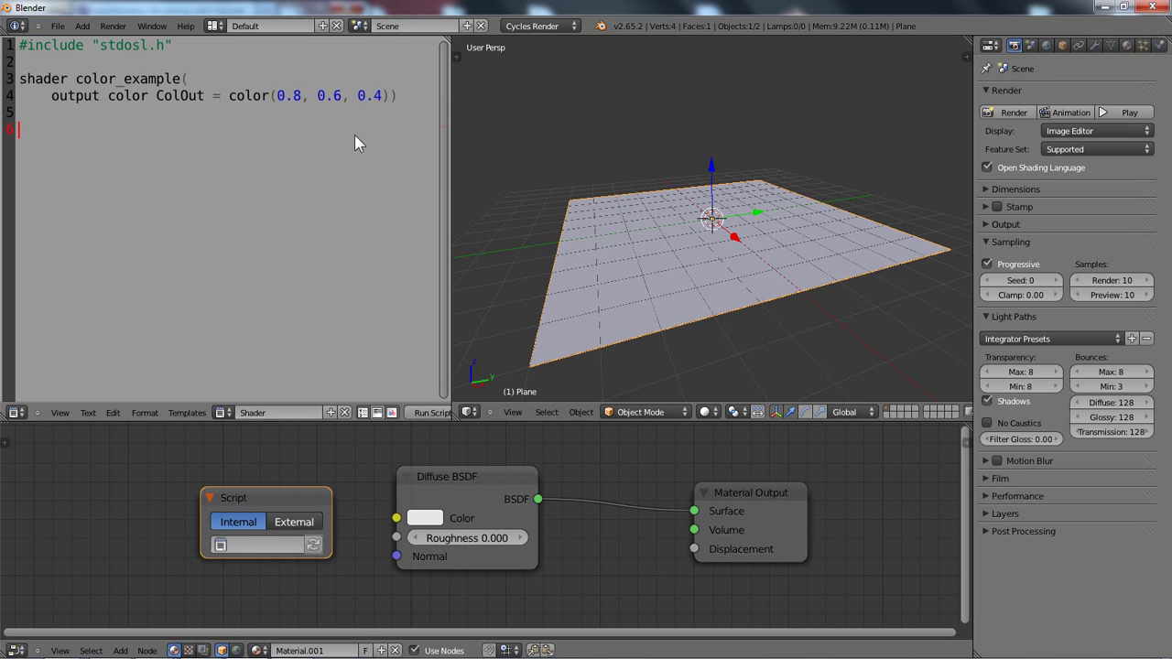
type("{")
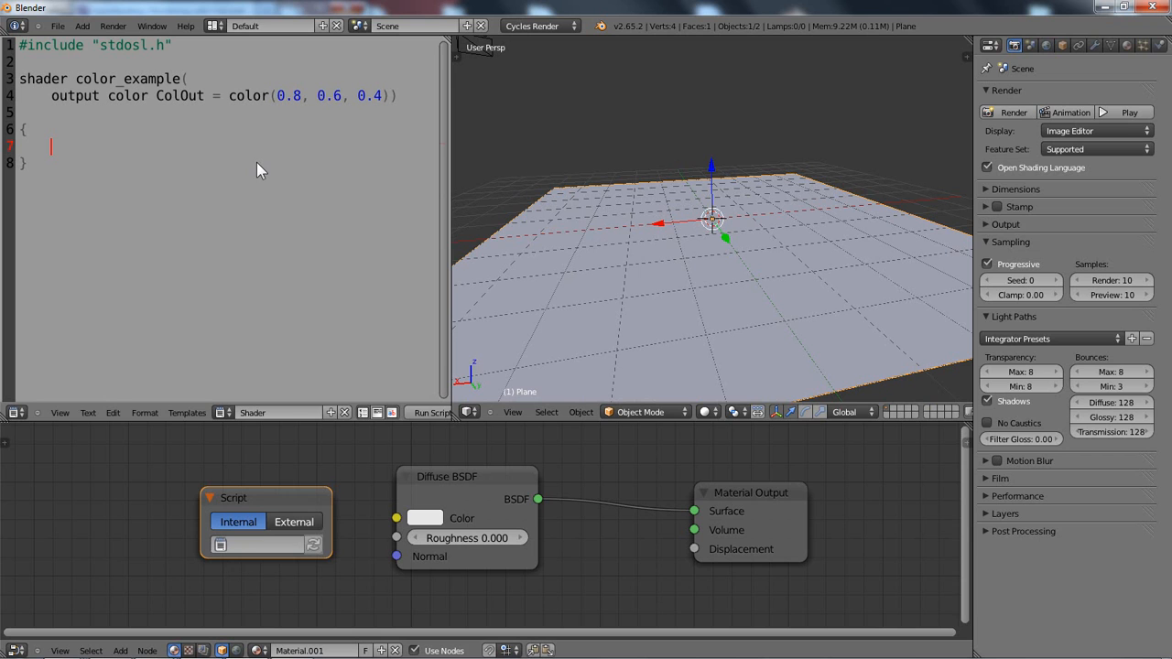
type("float")
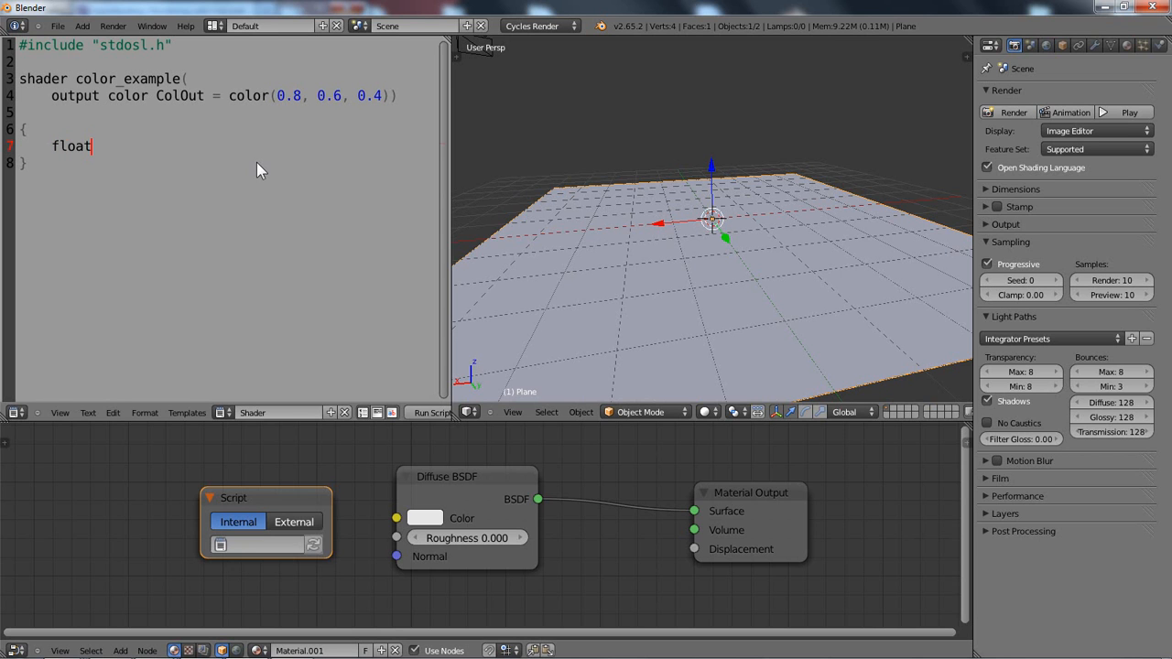
type("n")
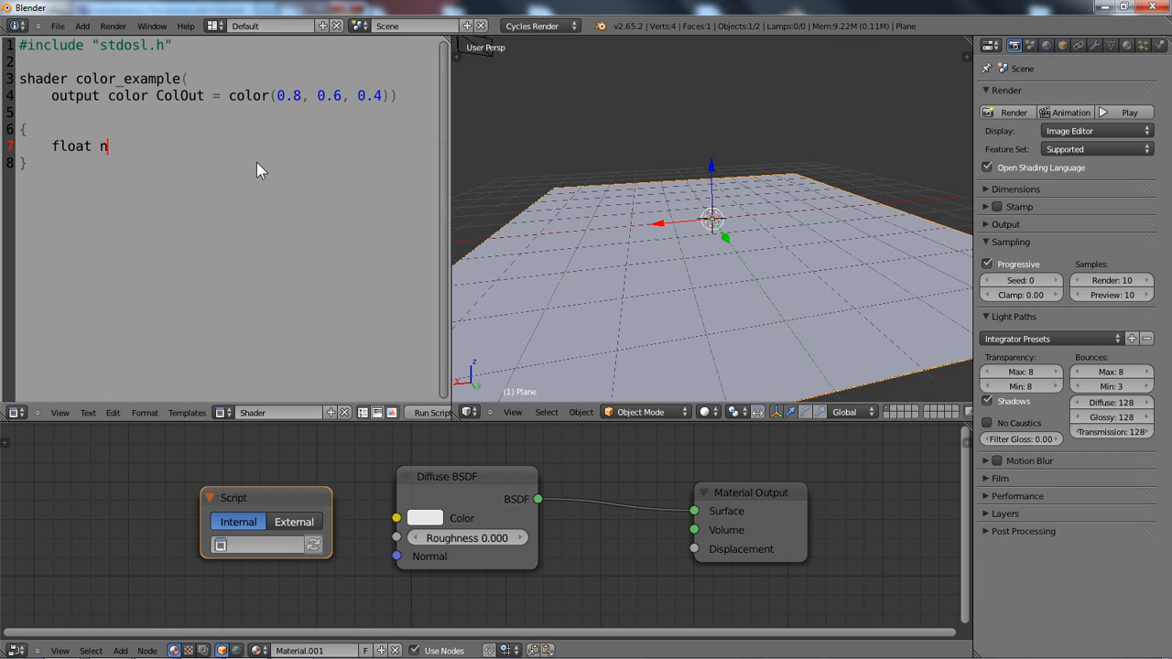
type("= noise")
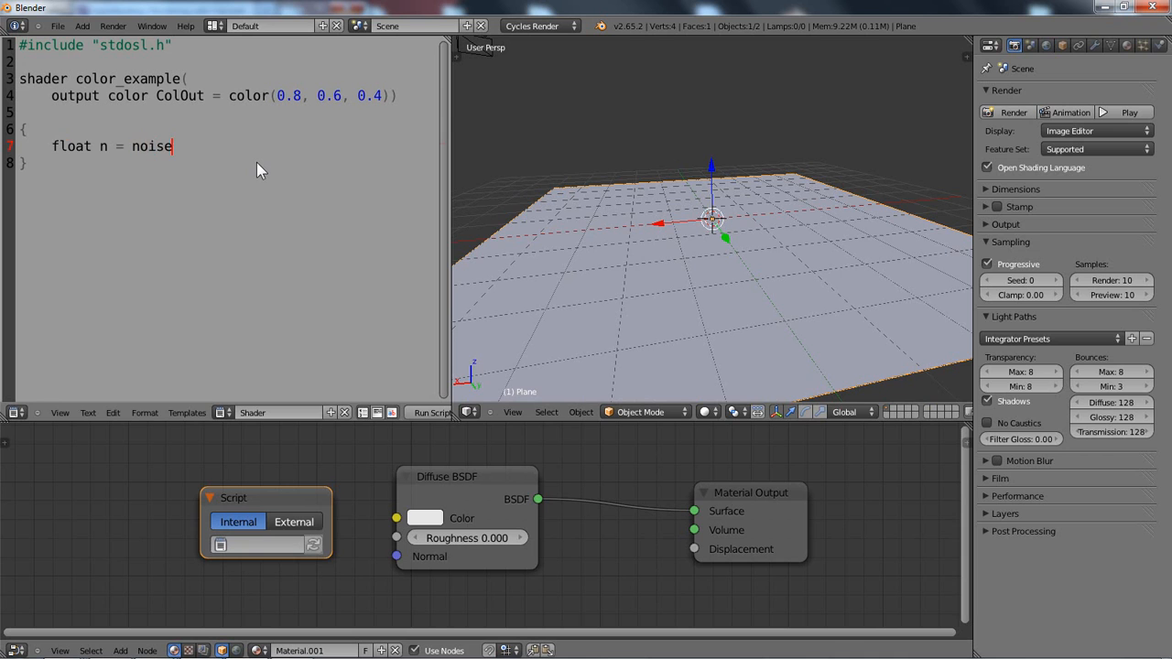
type("(\"")
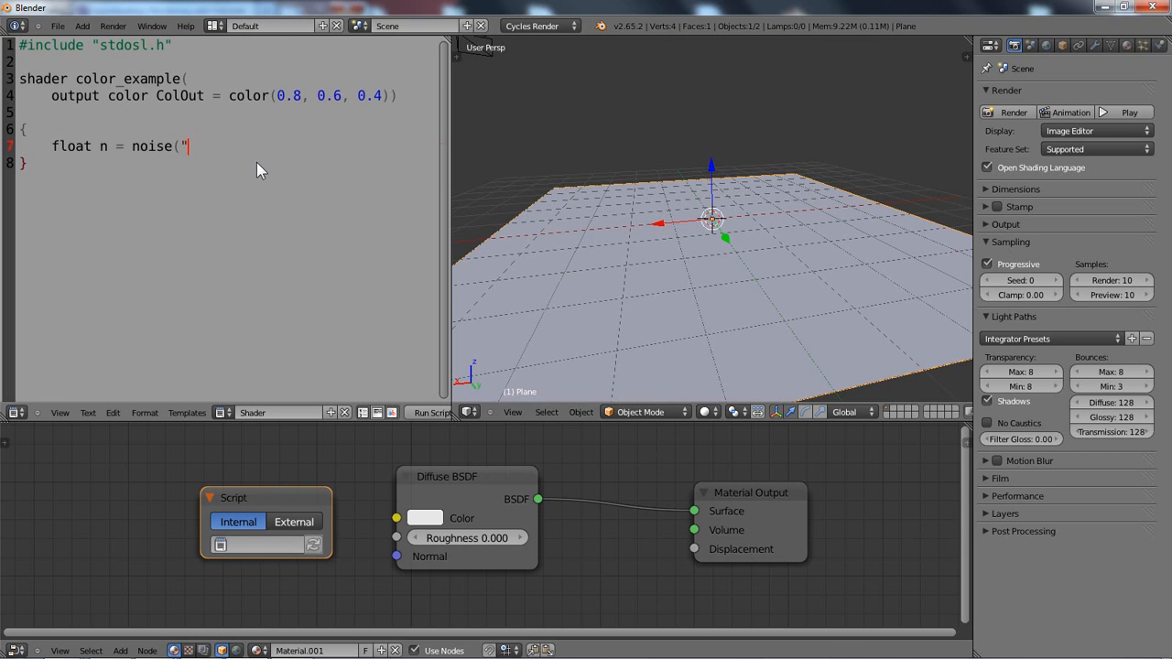
type("cell")
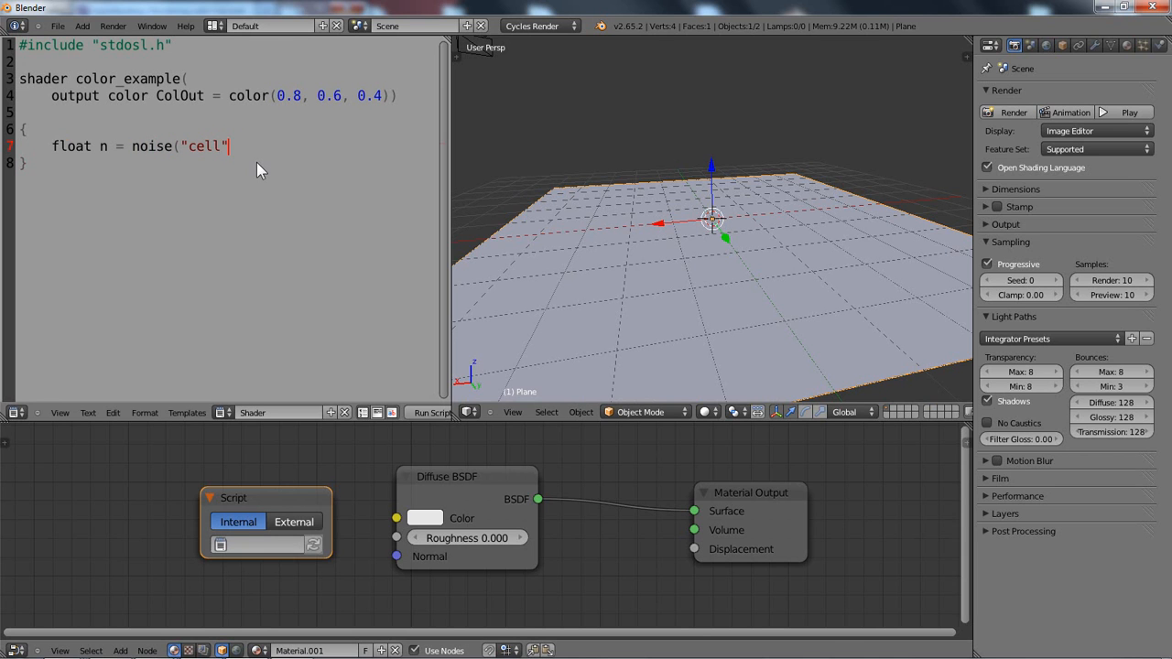
type(", P")
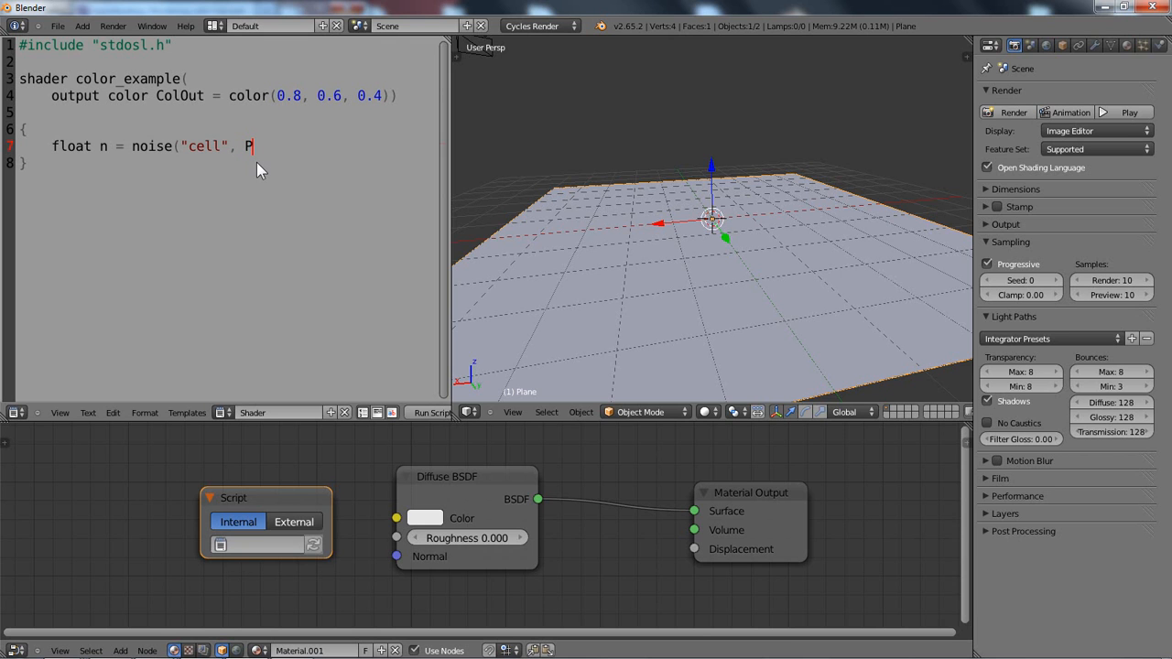
mouse_move(220, 187)
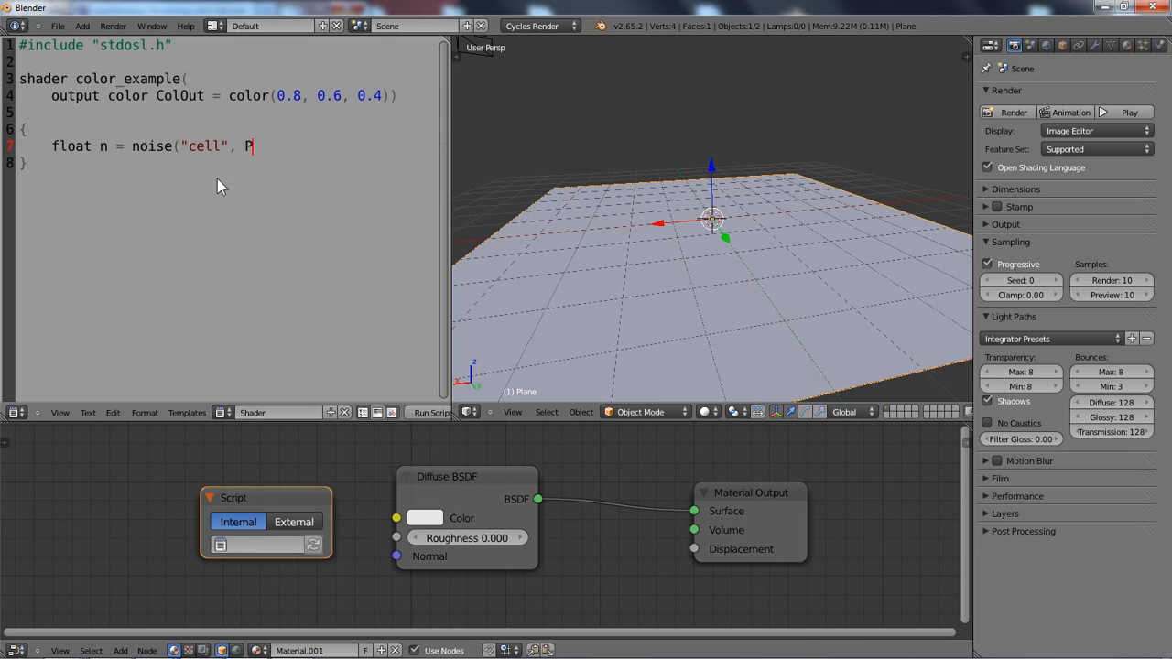
mouse_move(308, 163)
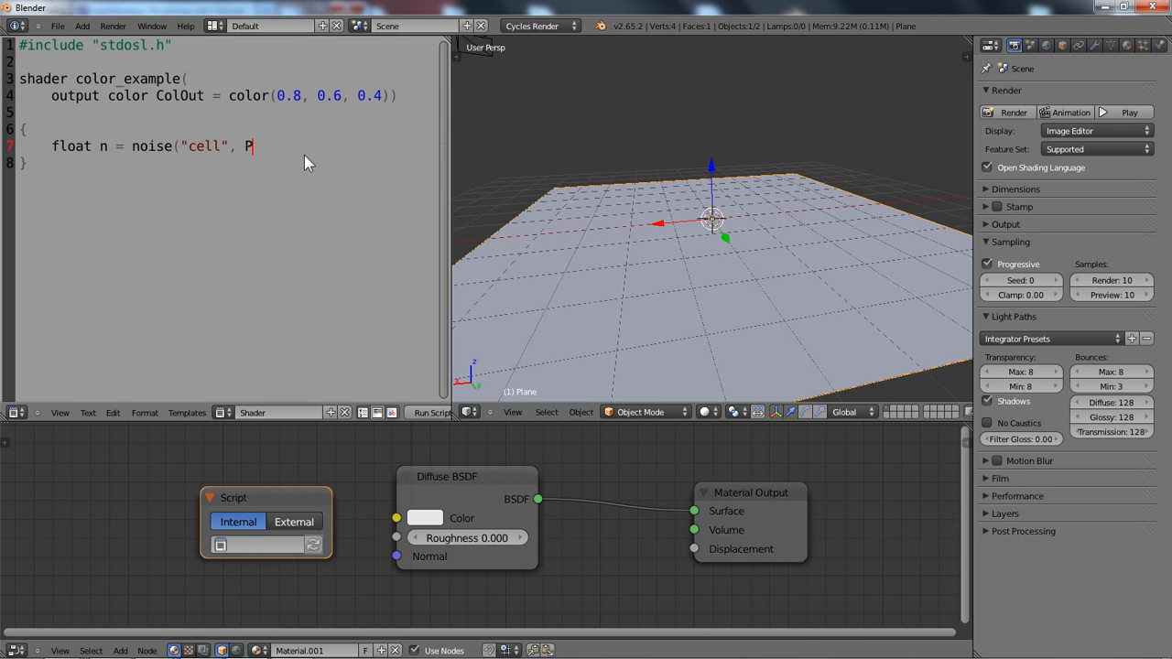
mouse_move(291, 170)
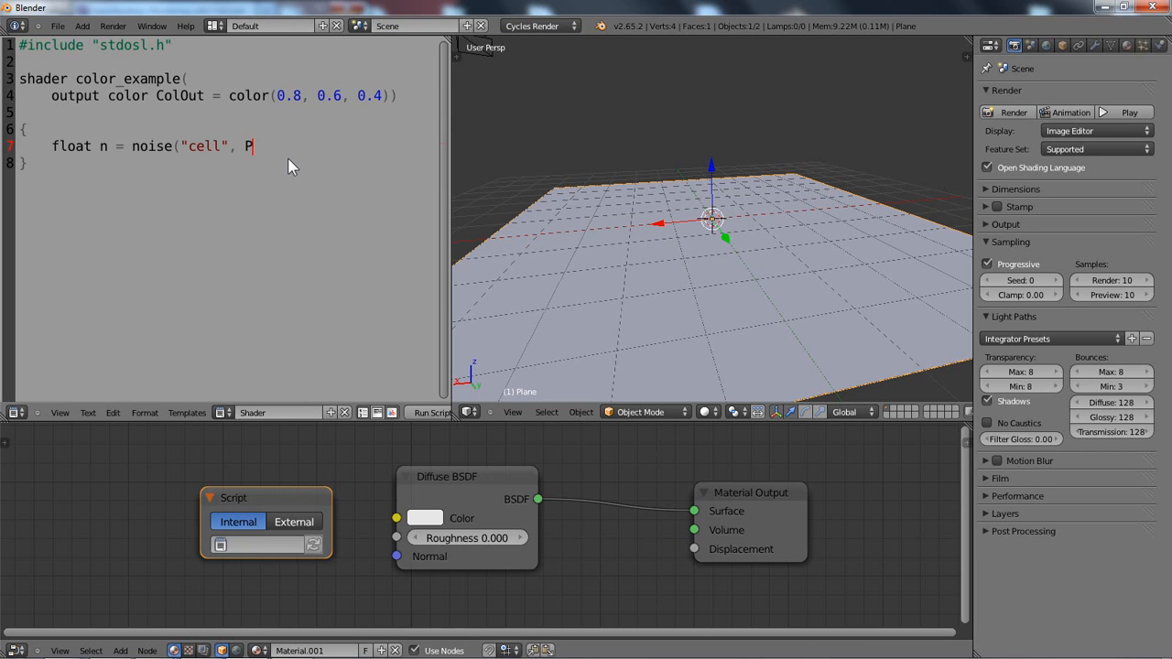
type(")")
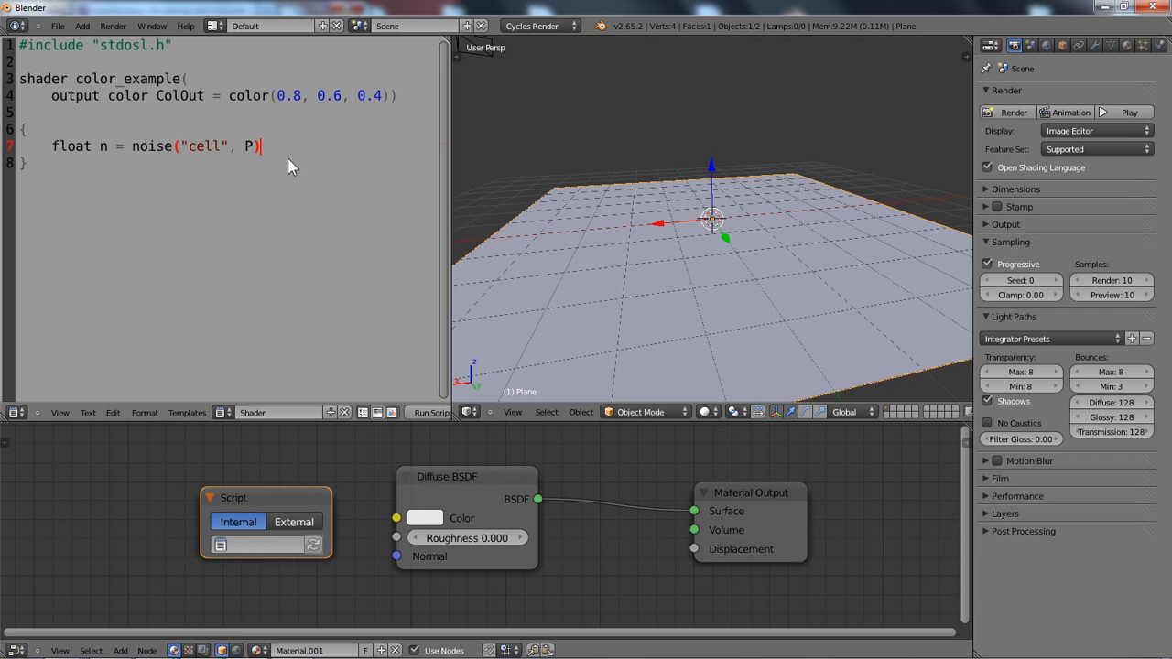
mouse_move(322, 183)
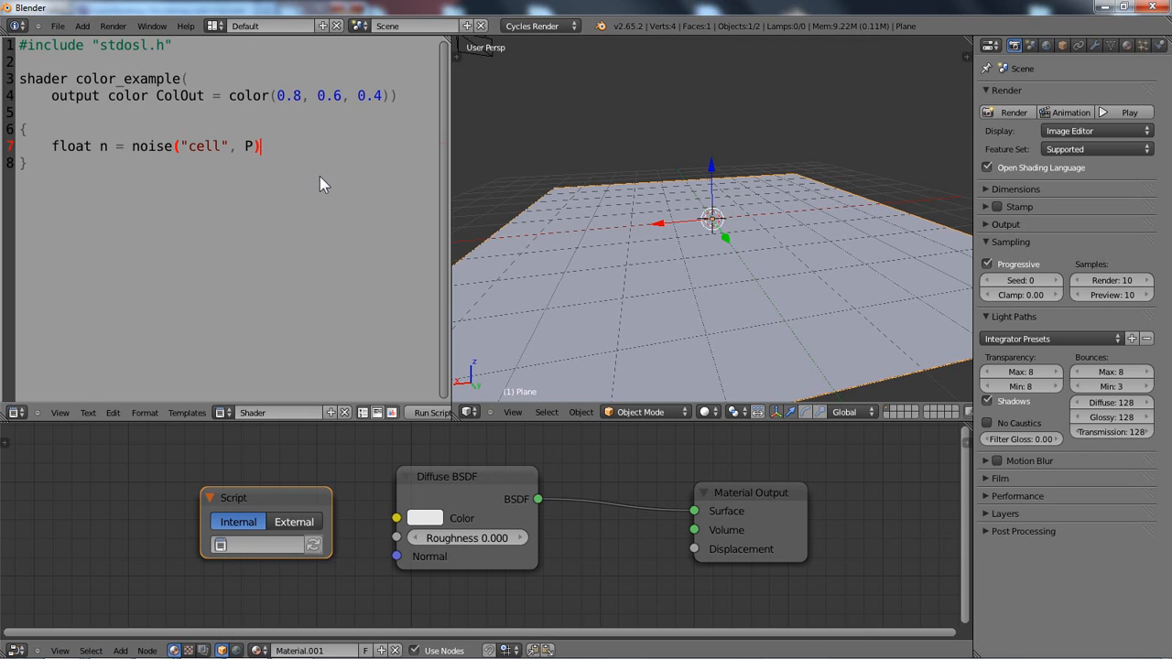
mouse_move(285, 157)
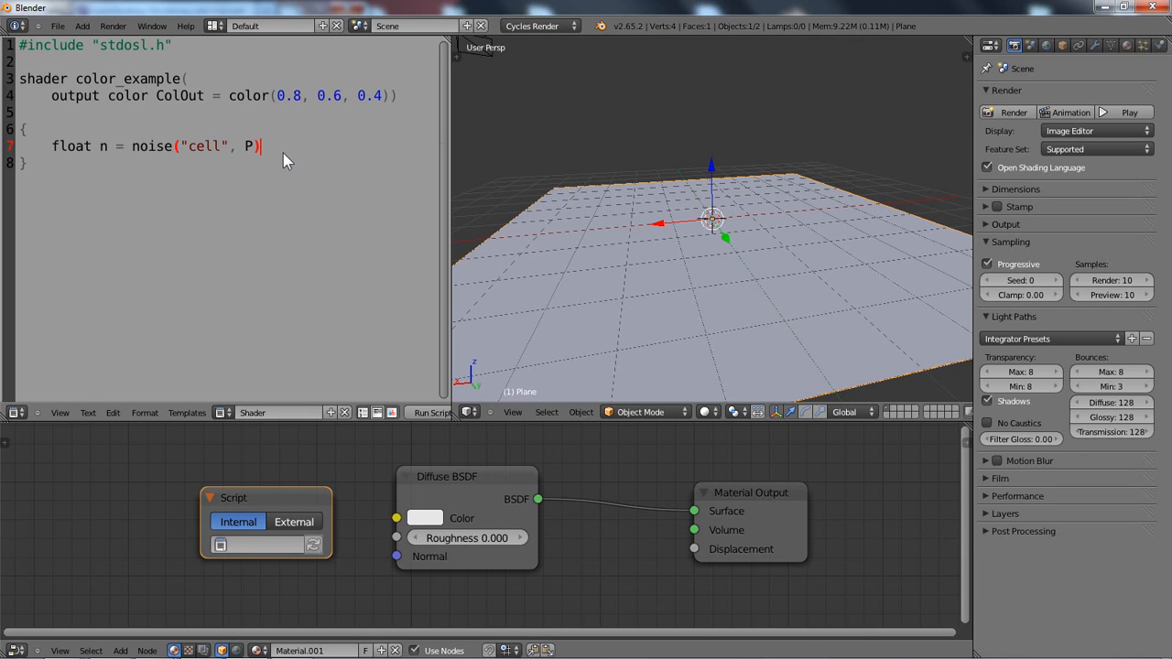
type(";")
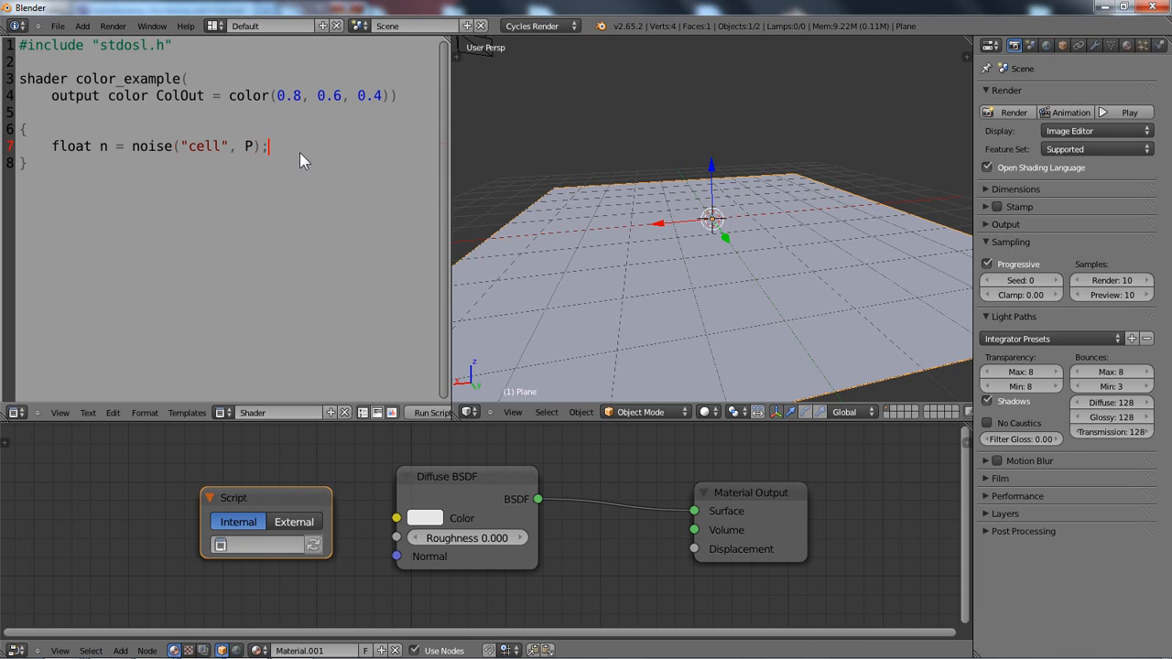
mouse_move(311, 161)
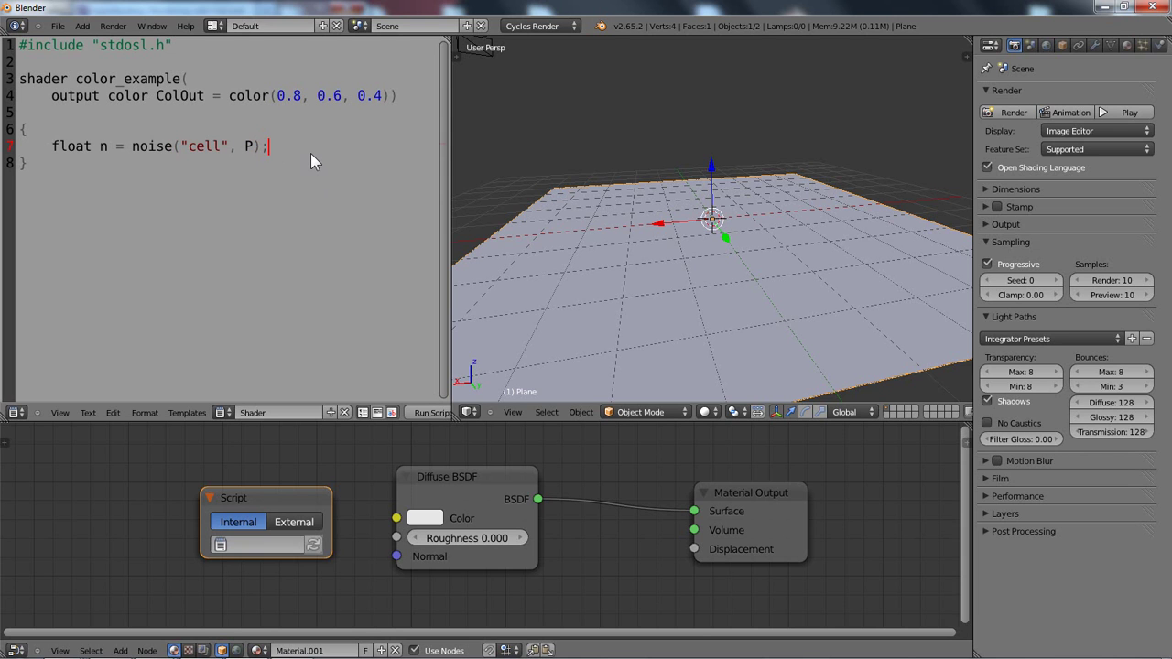
Step: Add the line ColOut = n; assigning the noise to the output
key("Return")
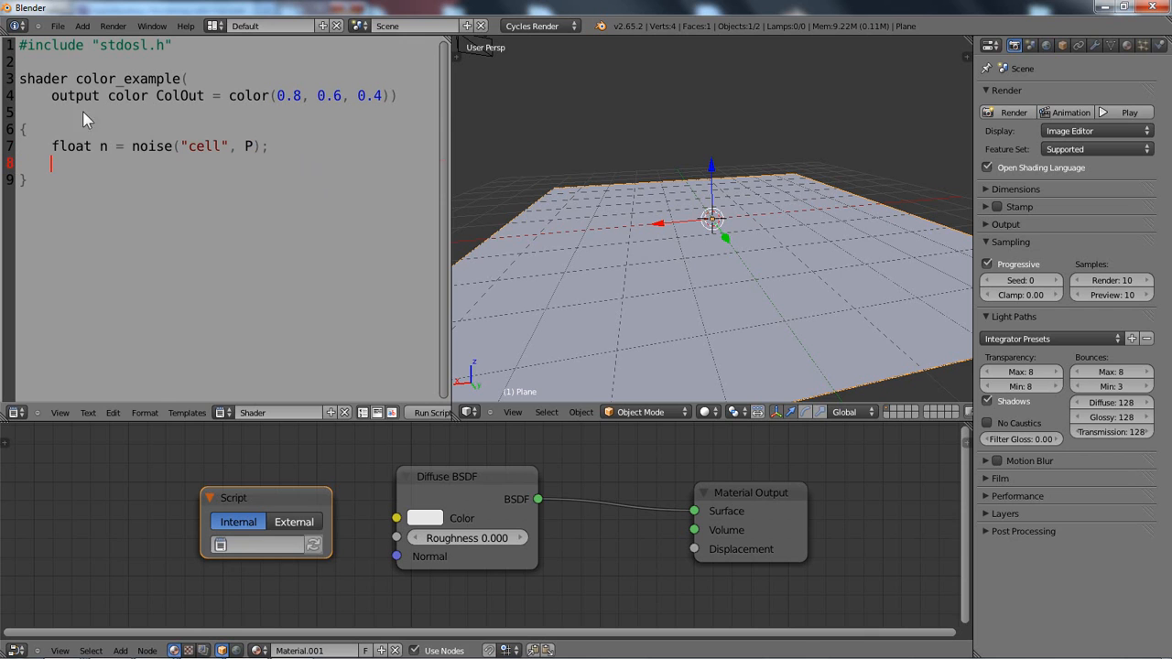
mouse_move(229, 174)
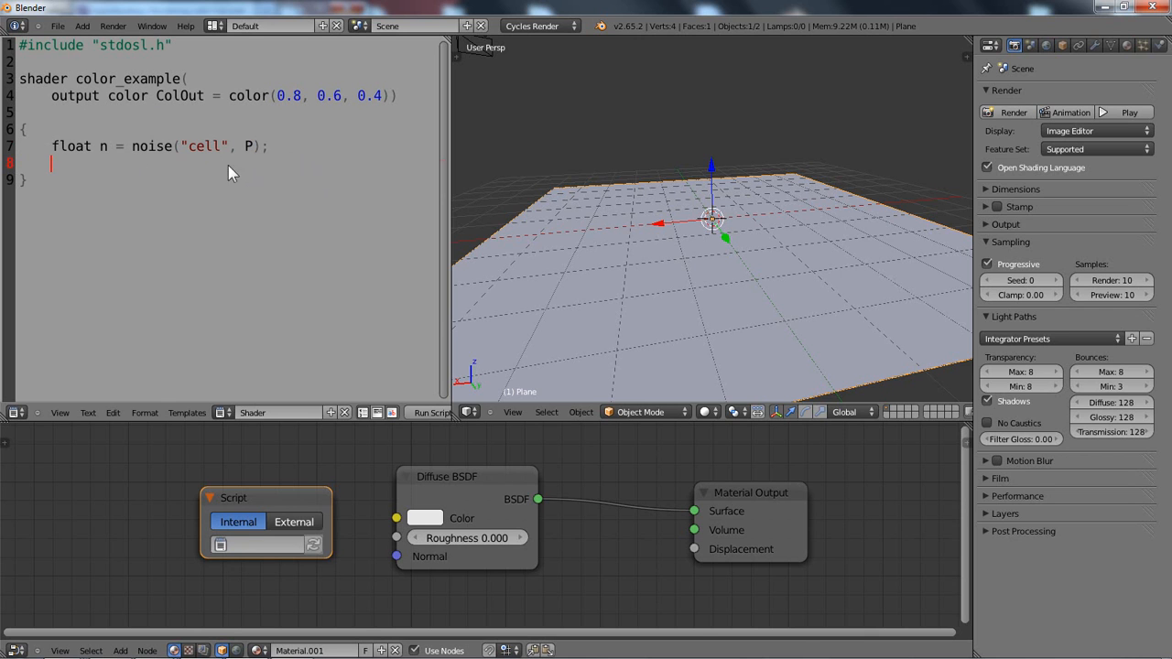
type("C")
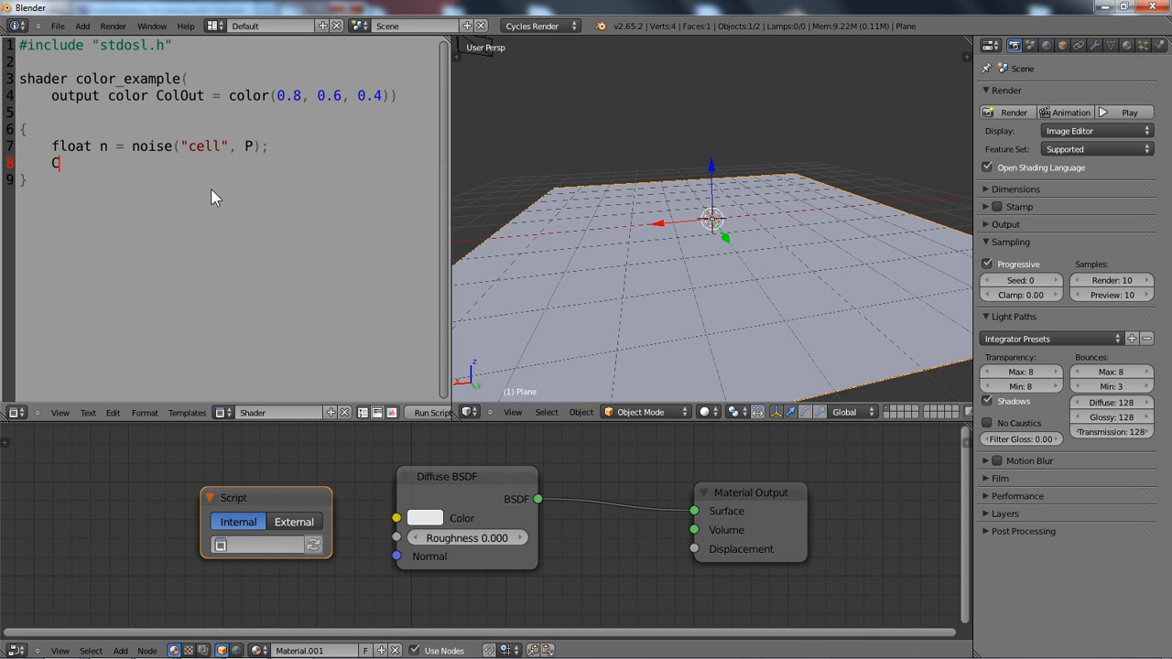
type("olOut =")
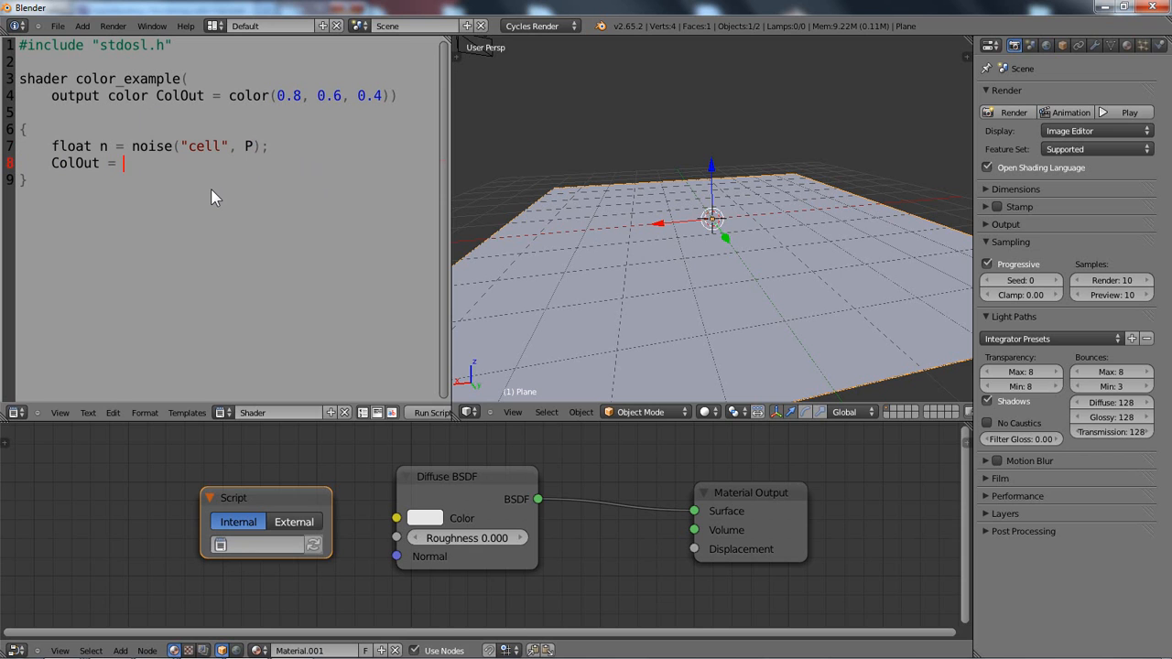
type("n;")
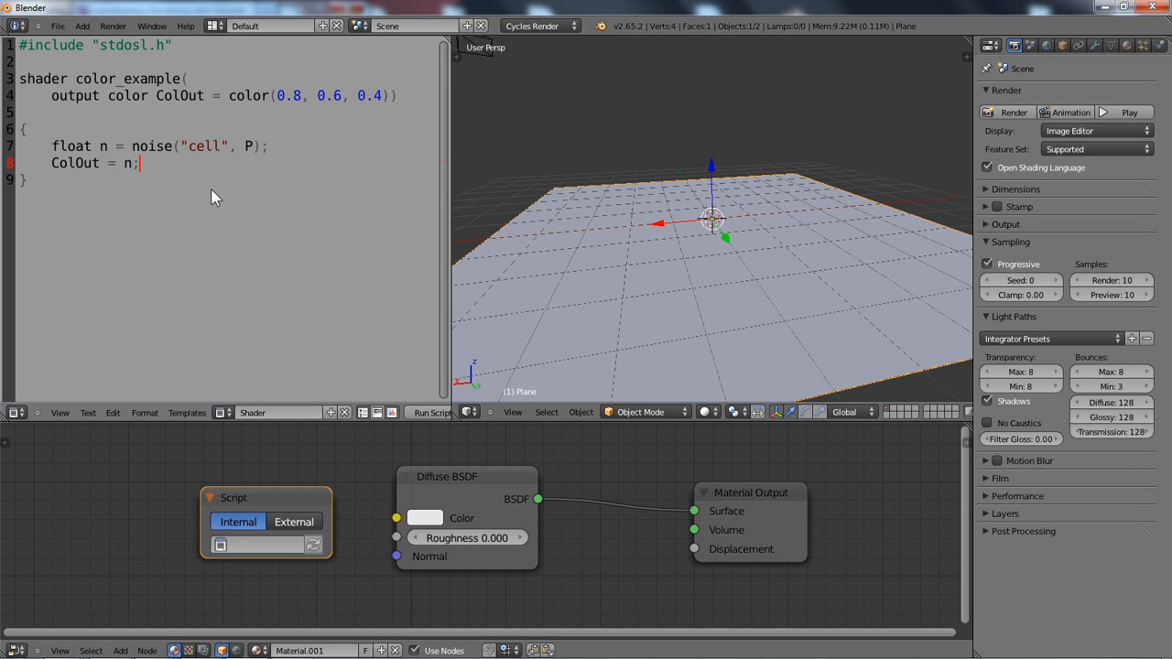
Step: Compile the shader into the Script node and switch the viewport to Rendered shading
left_click(253, 412)
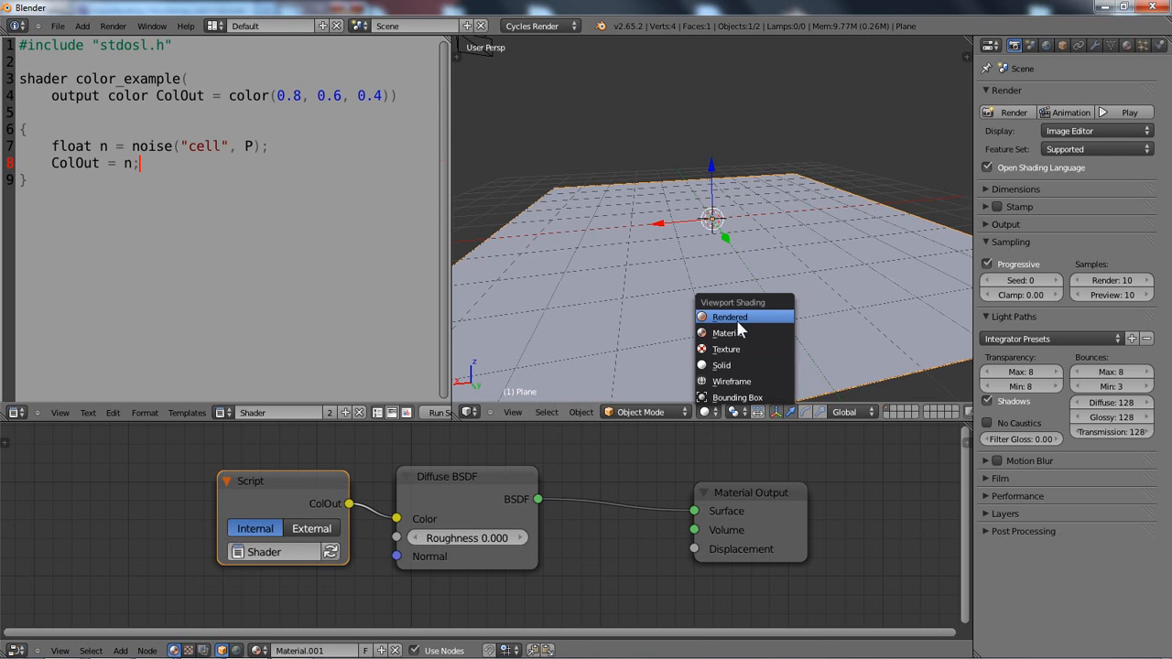
left_click(729, 317)
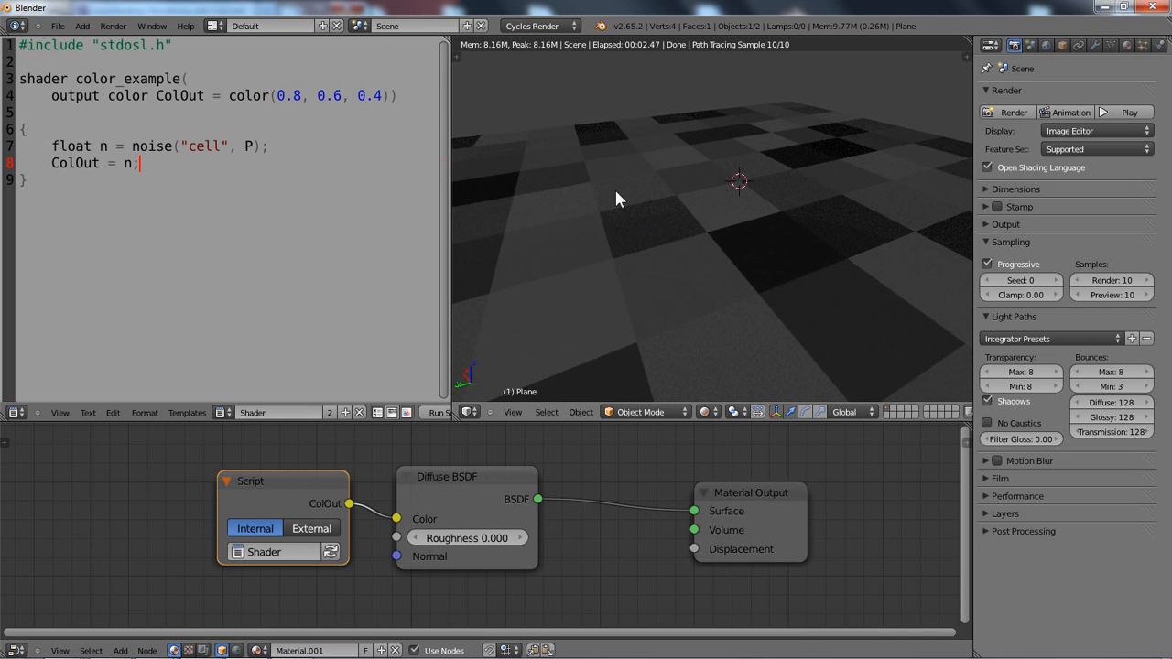
mouse_move(718, 227)
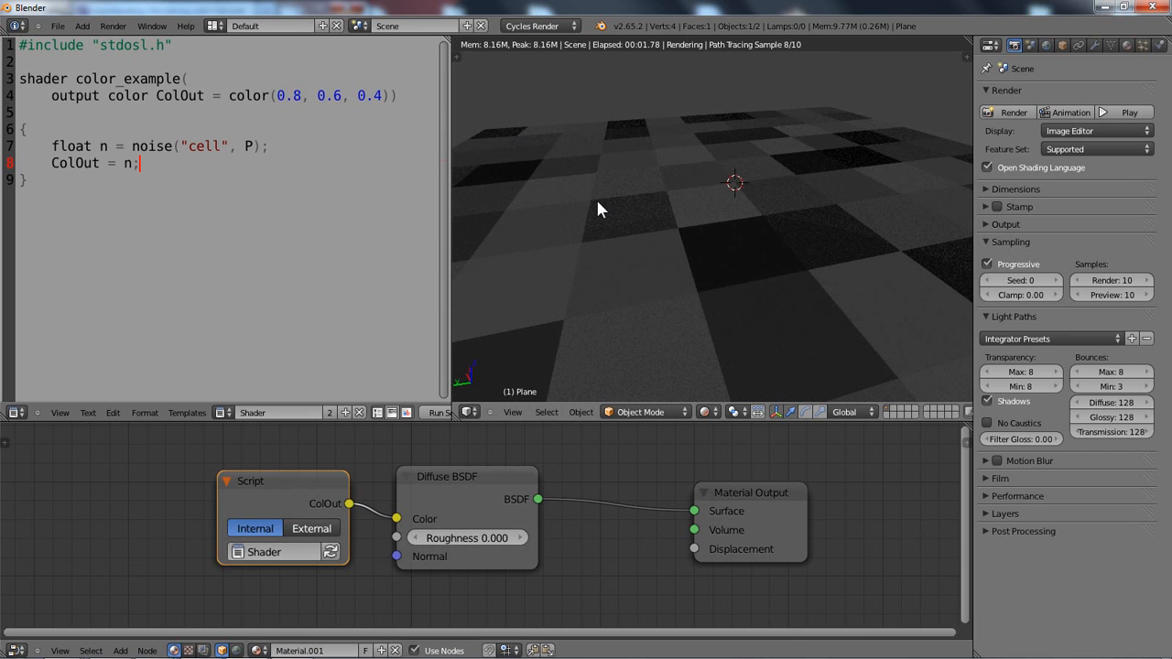
mouse_move(692, 216)
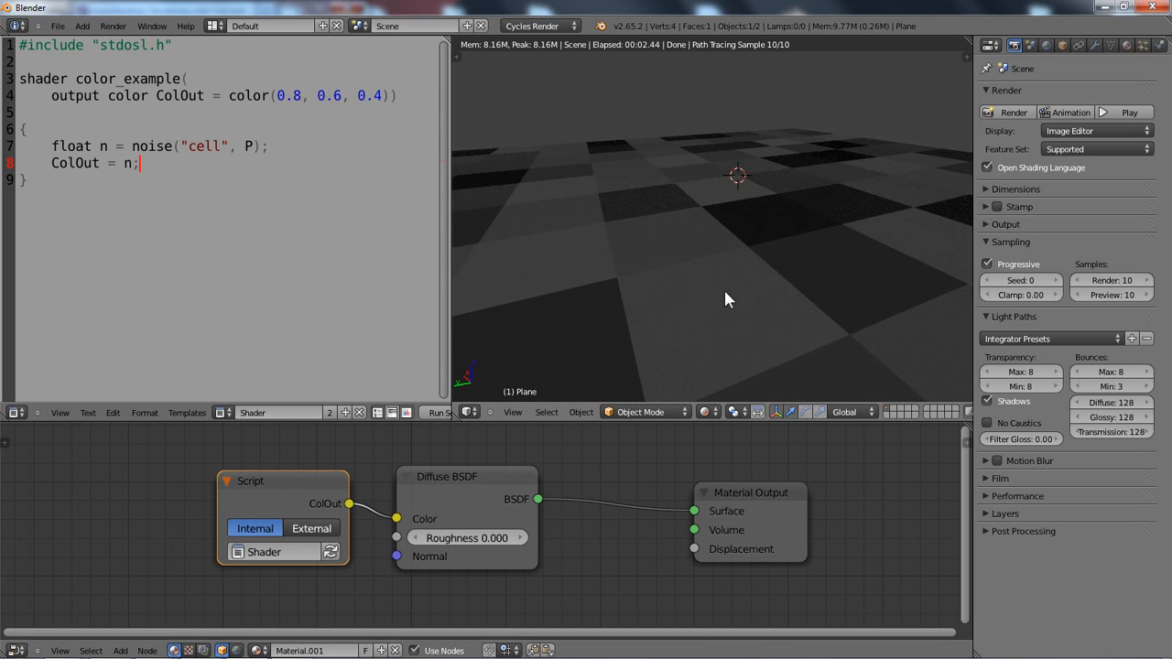
mouse_move(608, 163)
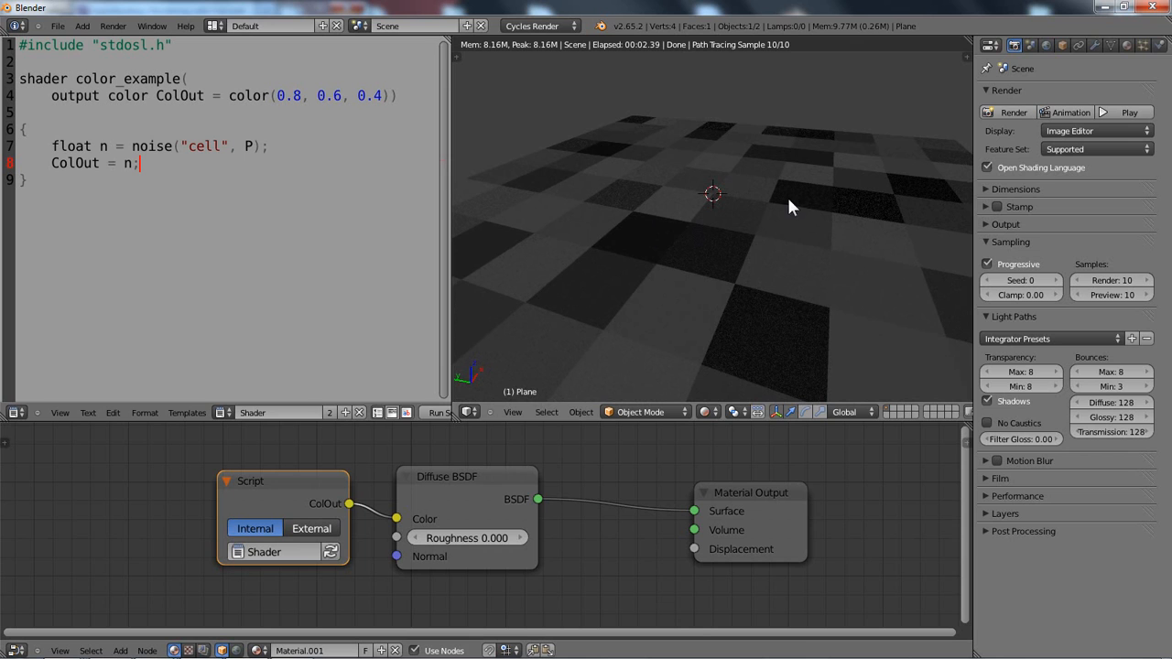
mouse_move(315, 151)
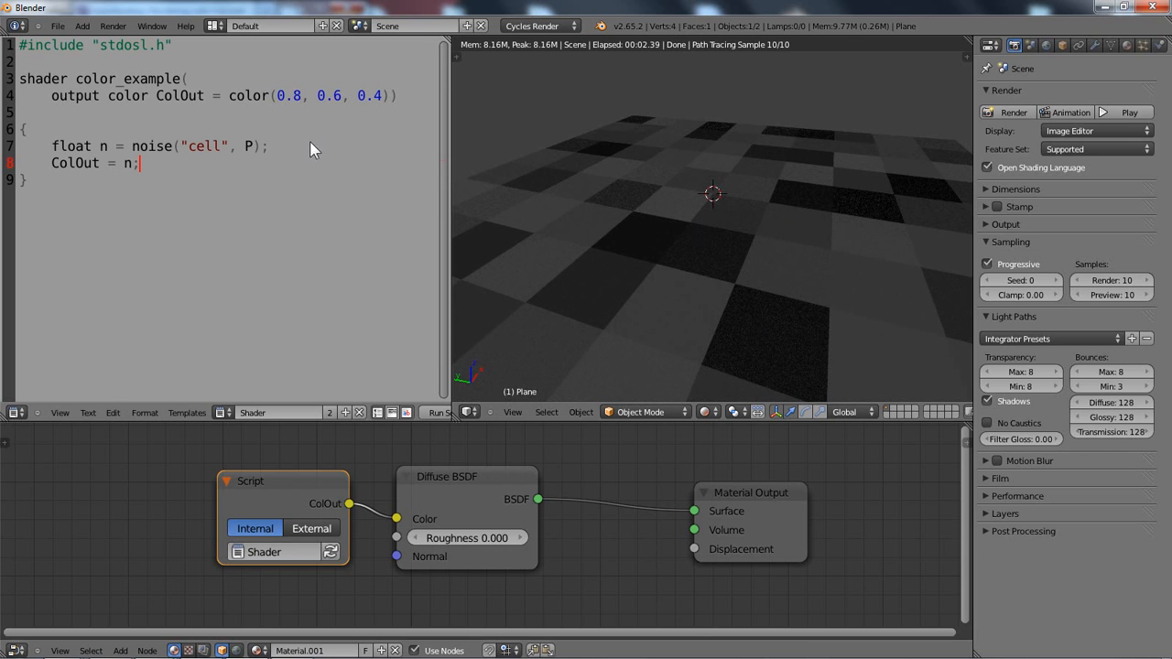
mouse_move(147, 174)
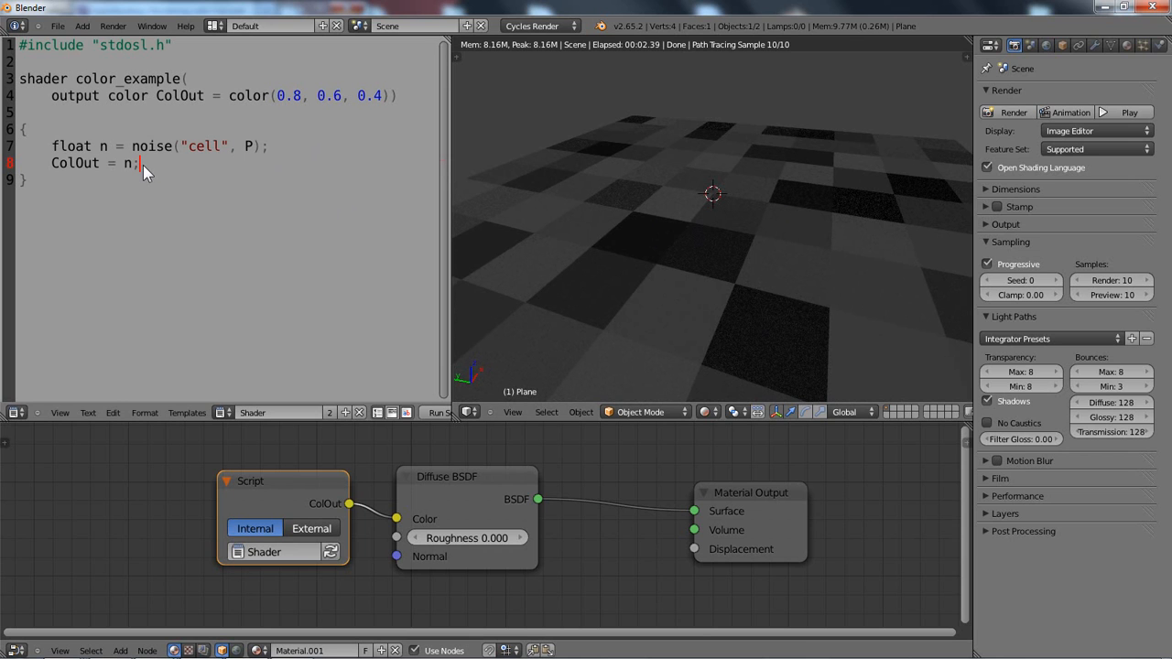
Step: Rewrite the output line as ColOut = color("hsv", n, saturation, value);
key("backspace")
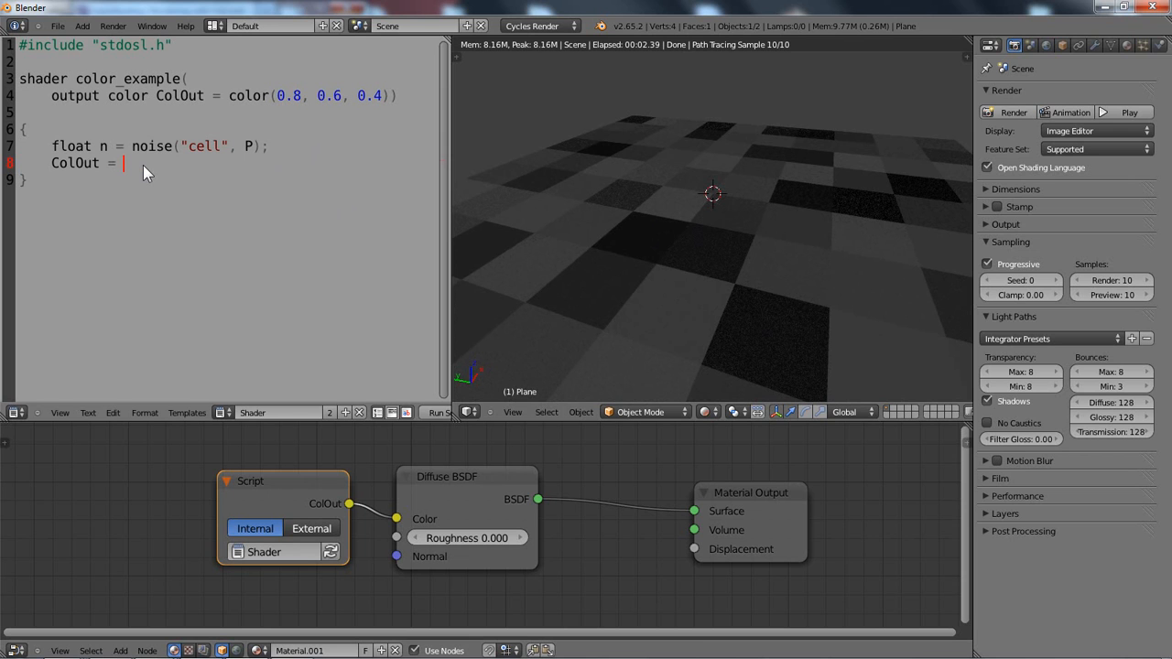
type("color")
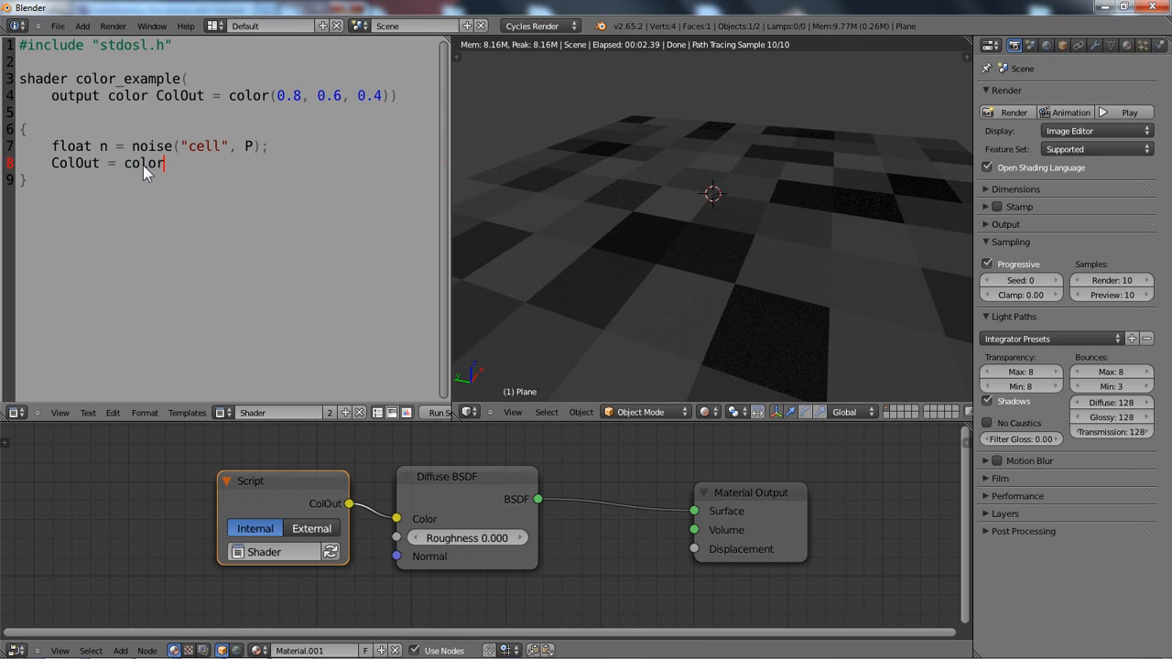
type("(")
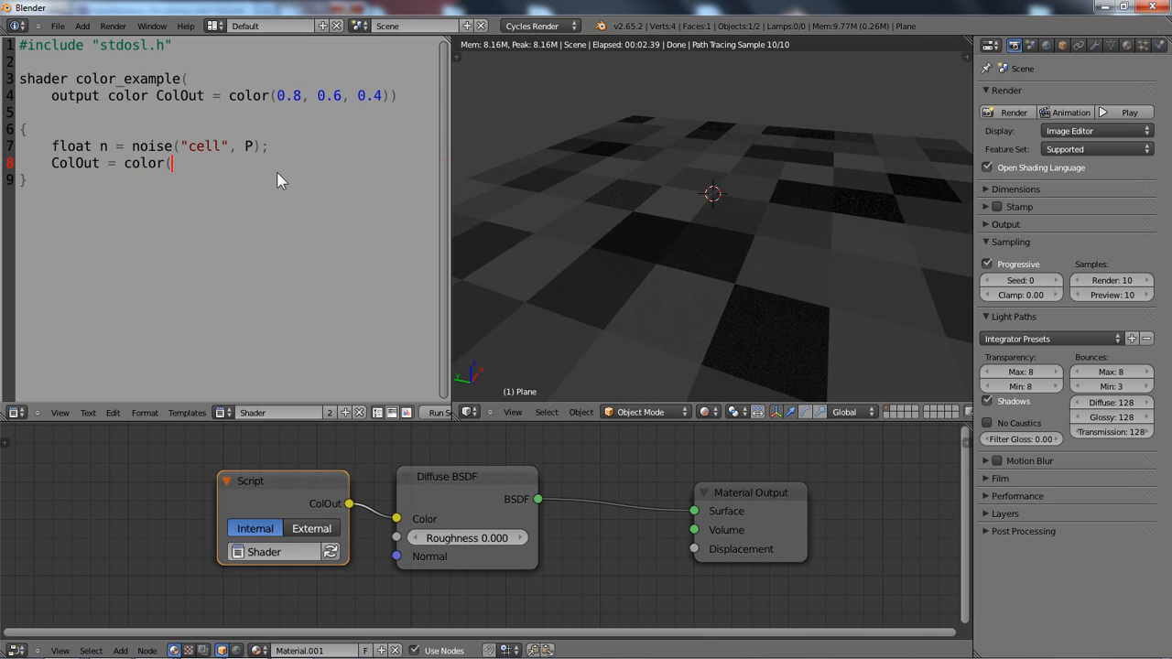
type("\"")
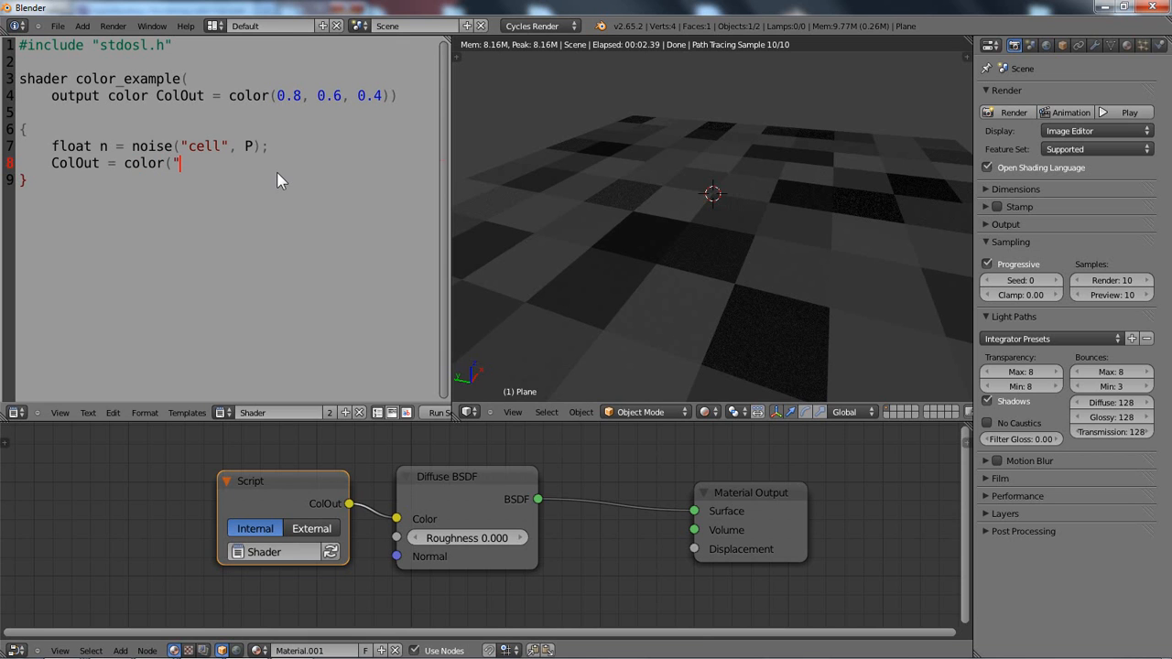
type("hsv\"")
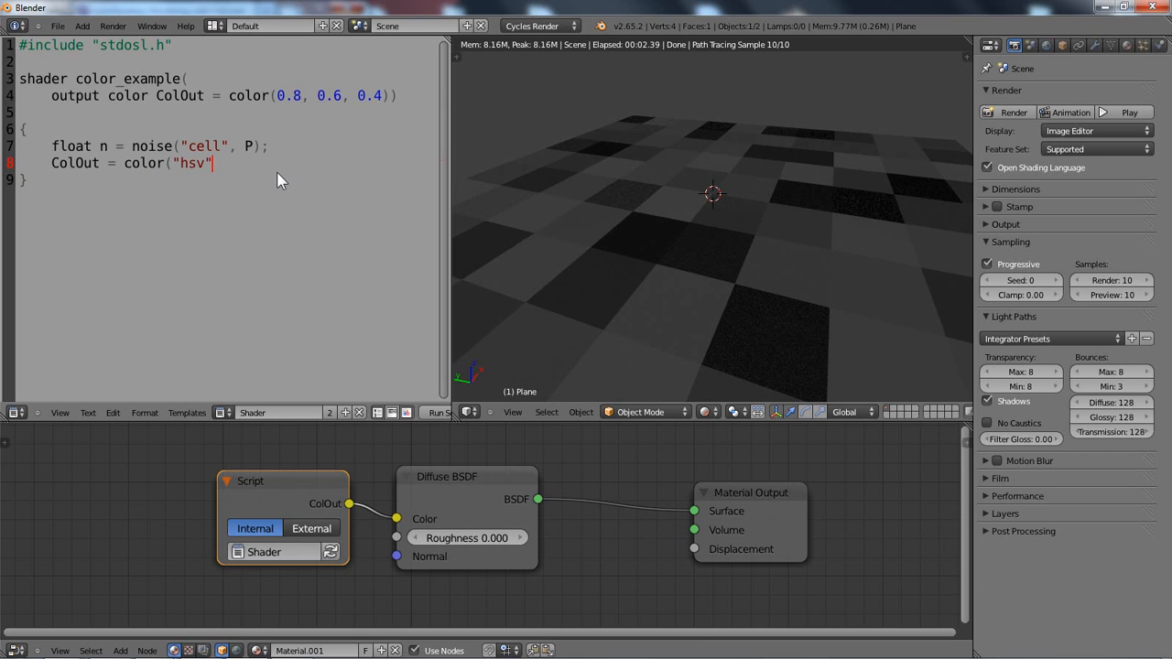
type(",")
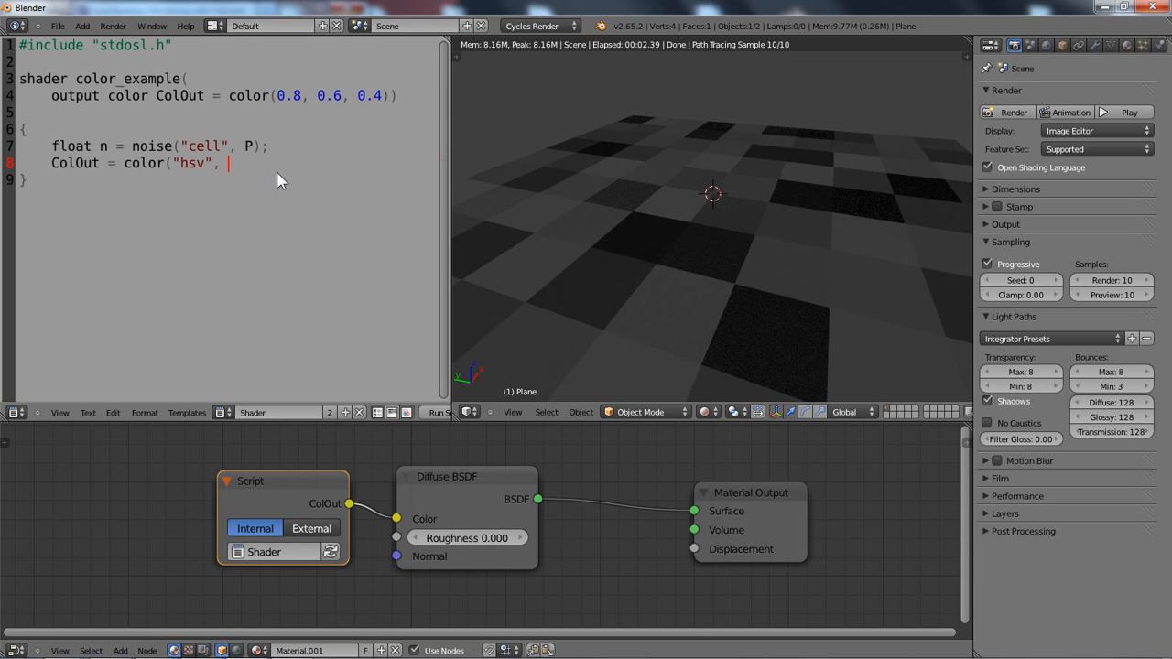
mouse_move(211, 207)
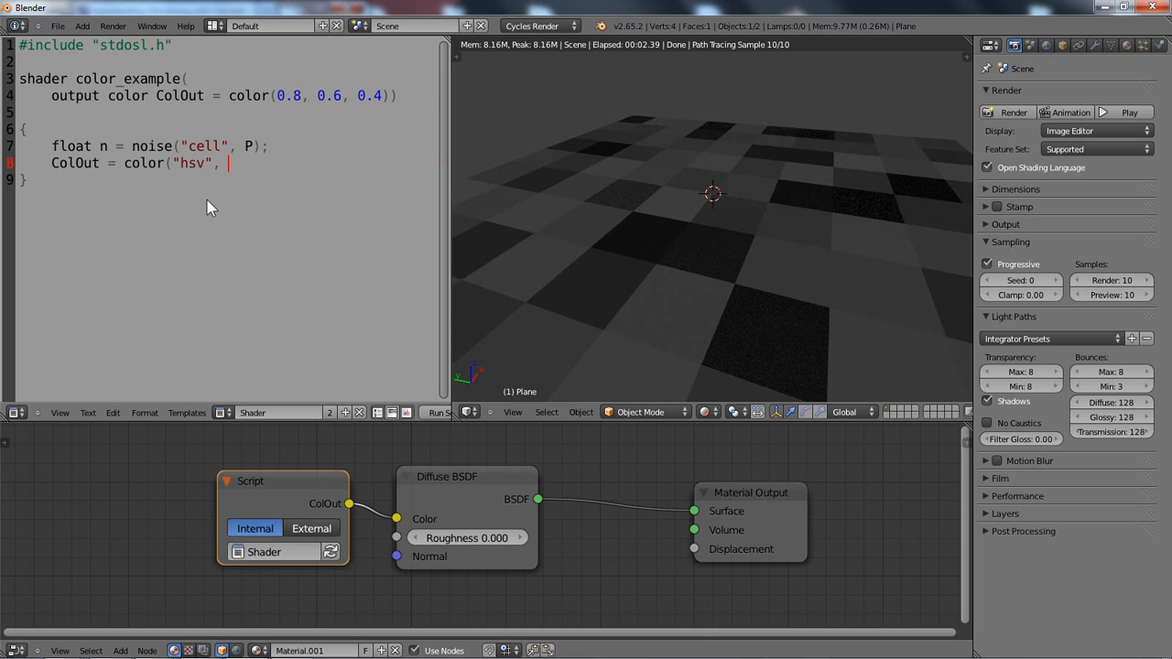
mouse_move(754, 257)
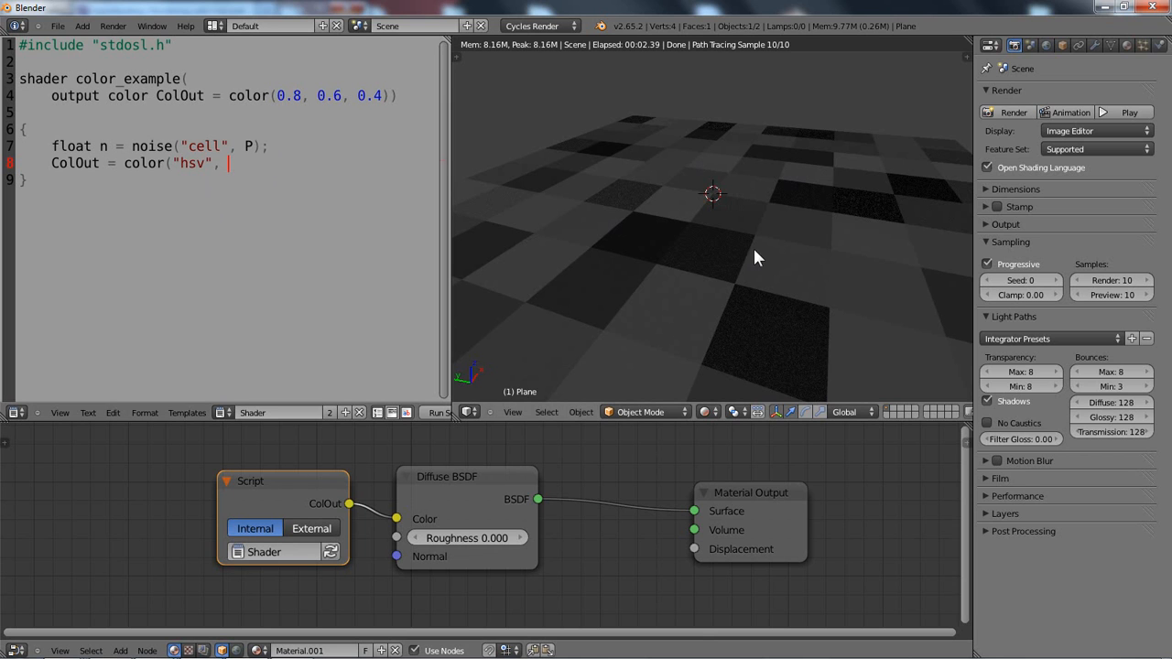
type("n")
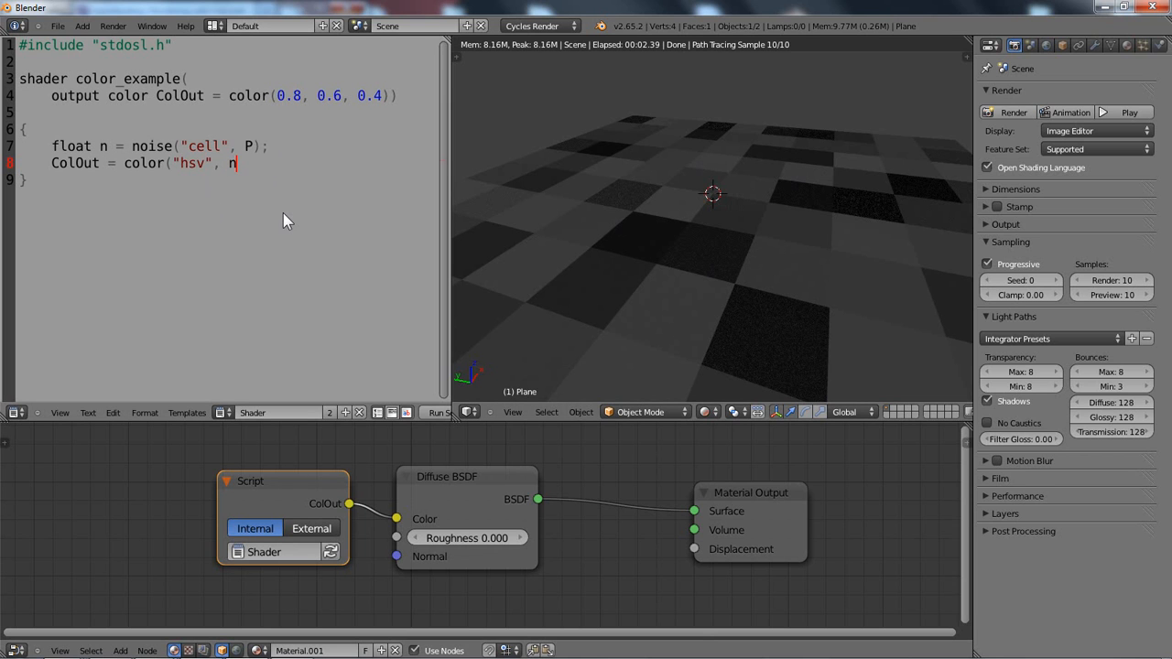
type(",")
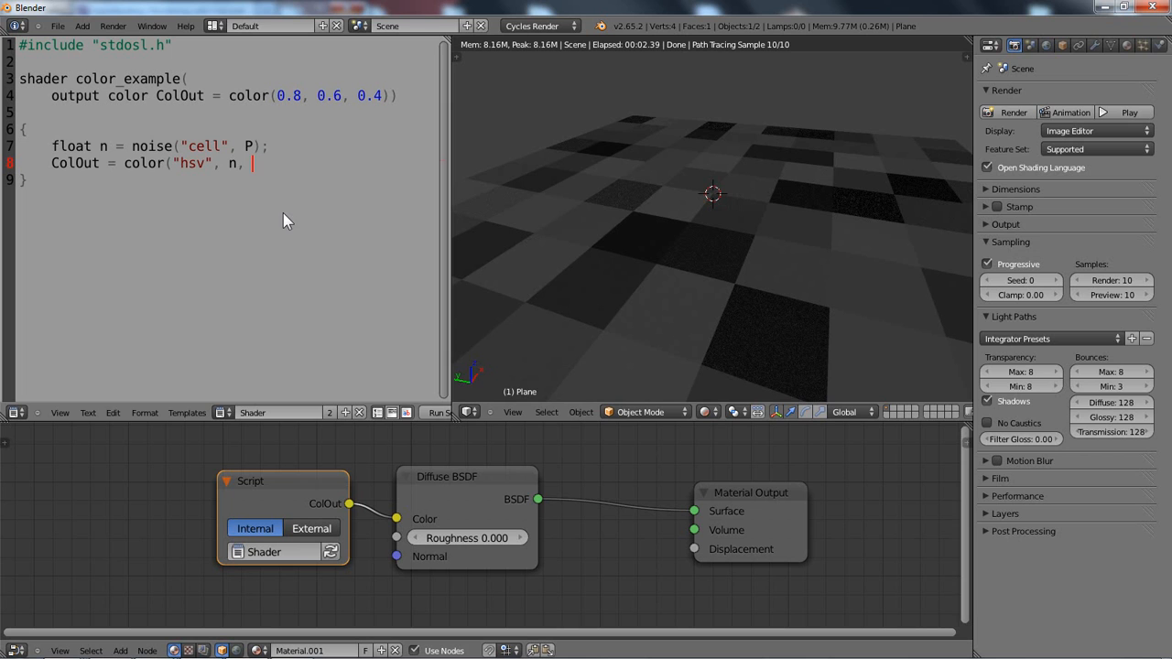
type("satura")
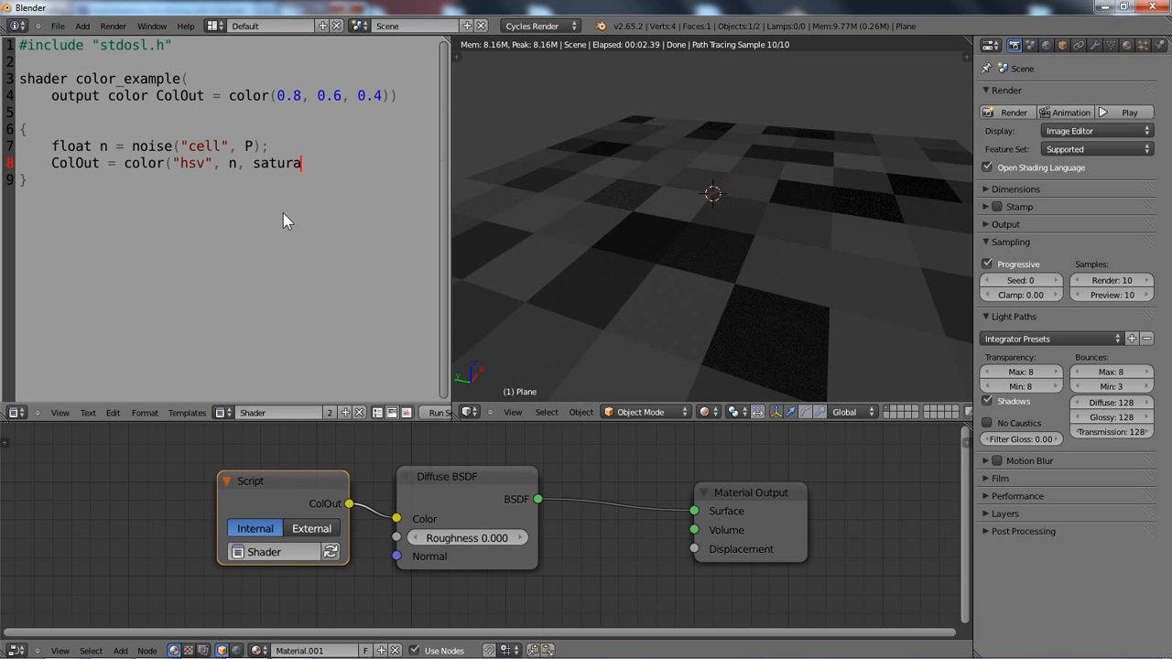
type("tion, va")
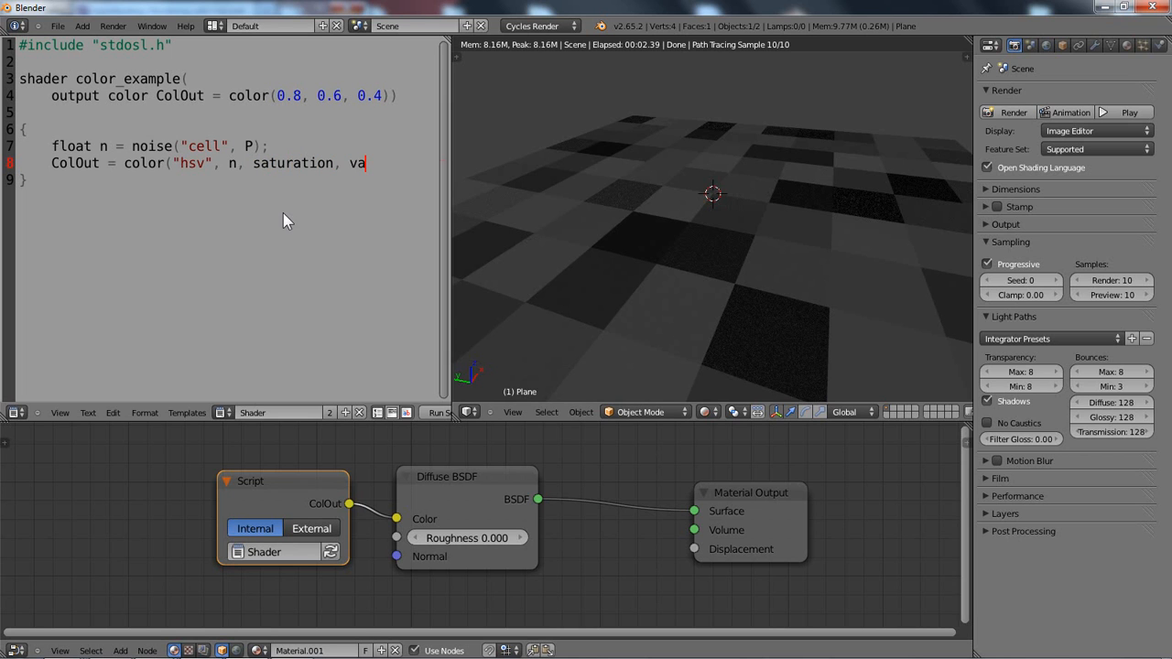
type("lue);")
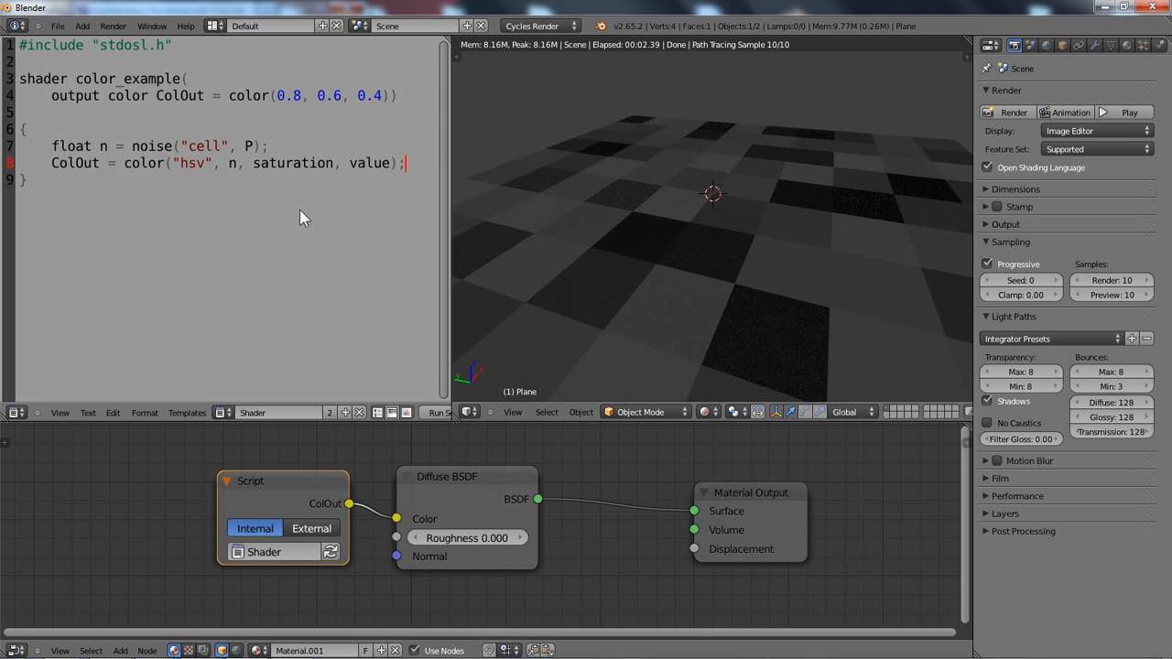
Step: Add parameters float saturation = 1.0, and float value = 1.0, to the shader header
key("Return")
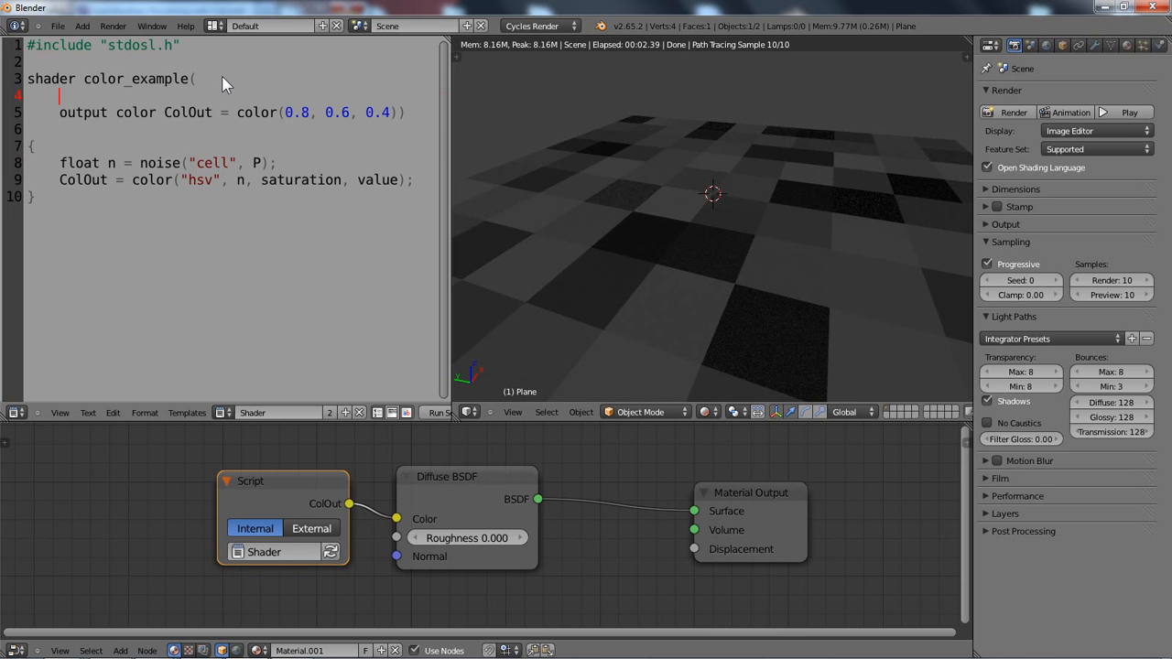
type("float")
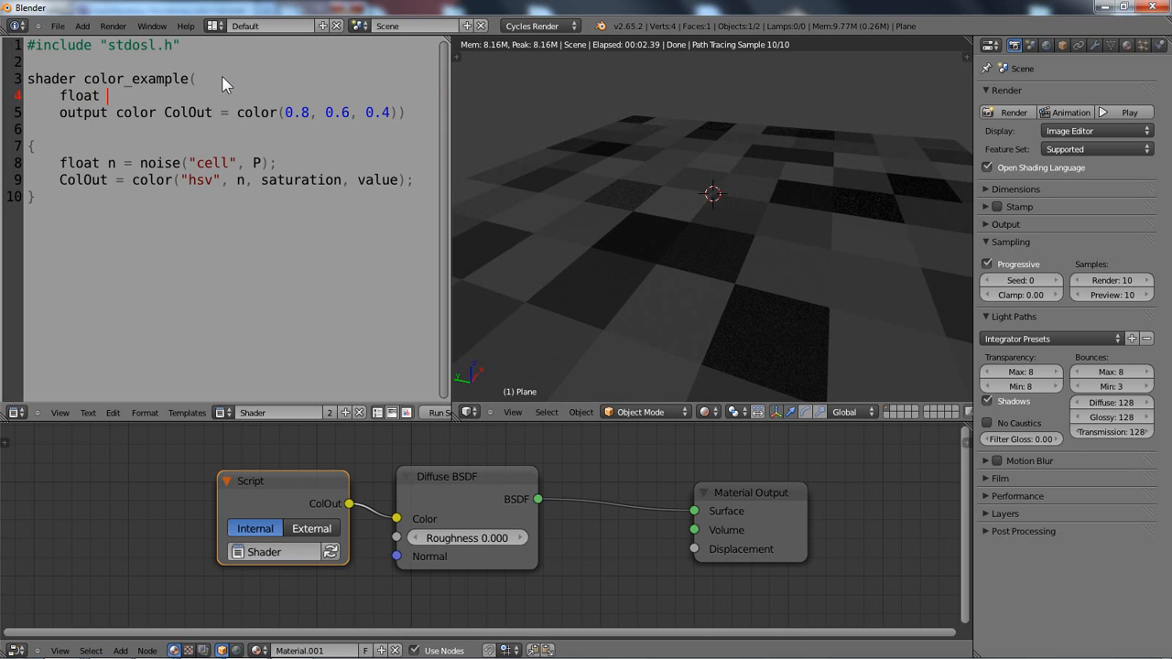
type("sat")
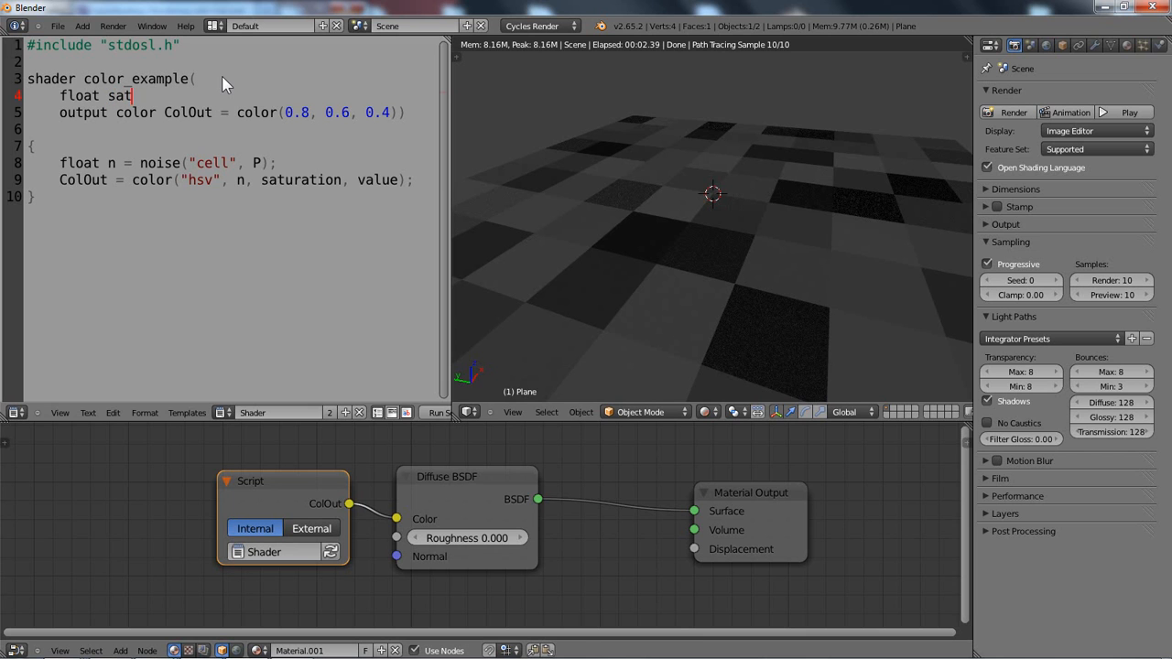
type("uration =")
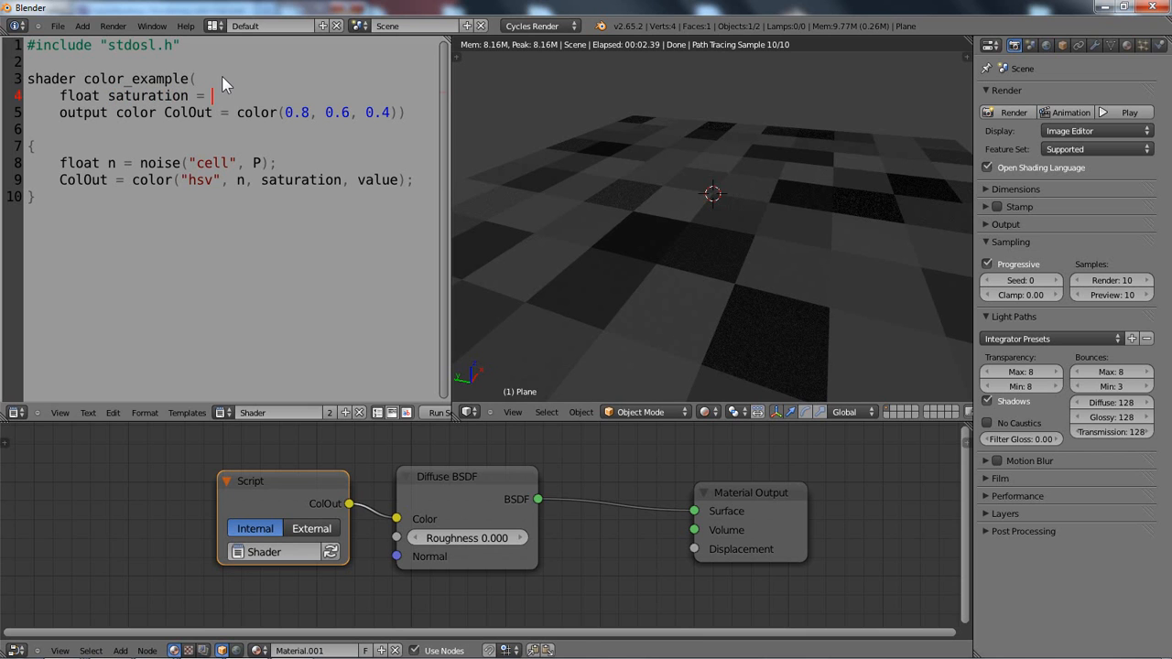
type("1.0,")
type("float value")
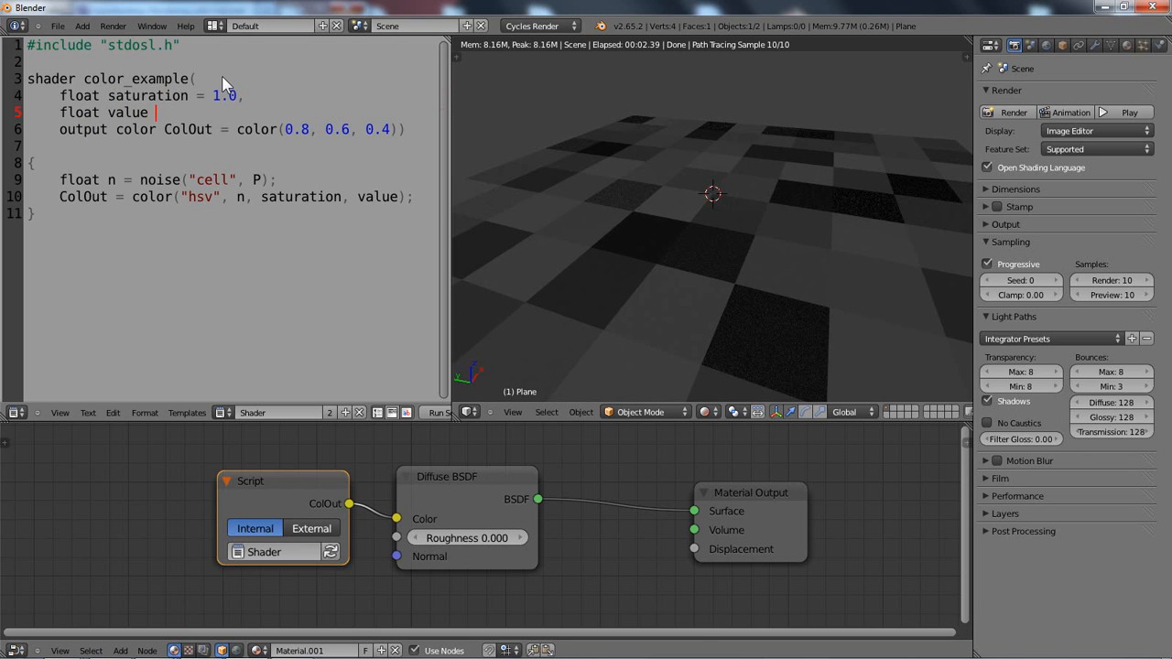
type("= 1.0,")
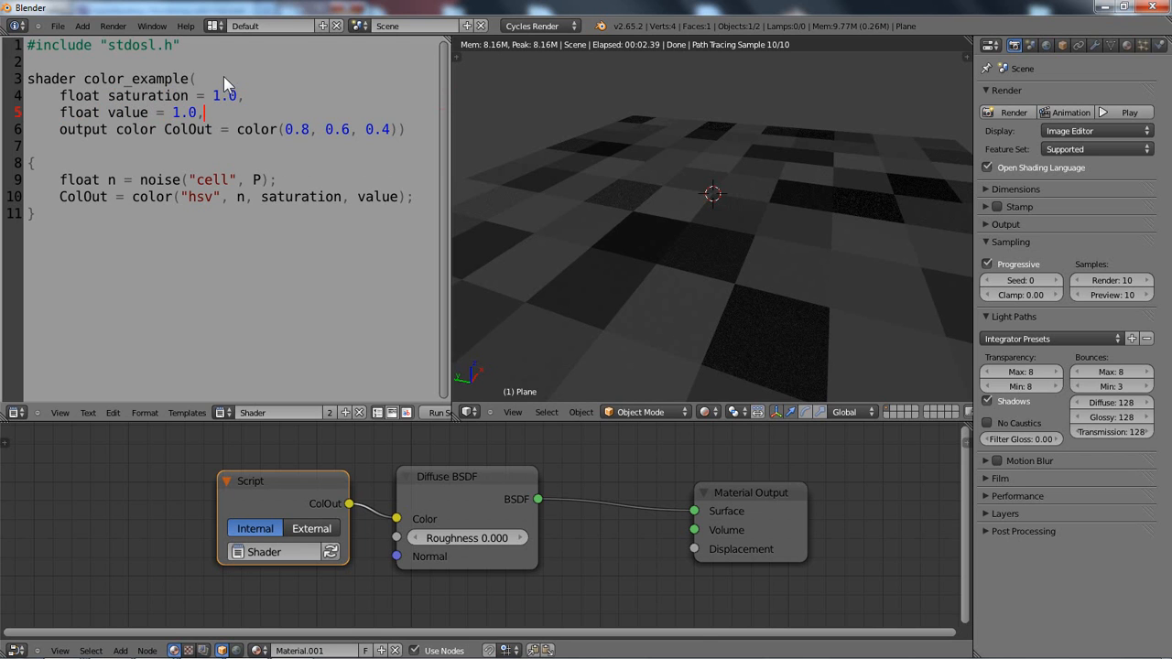
mouse_move(389, 411)
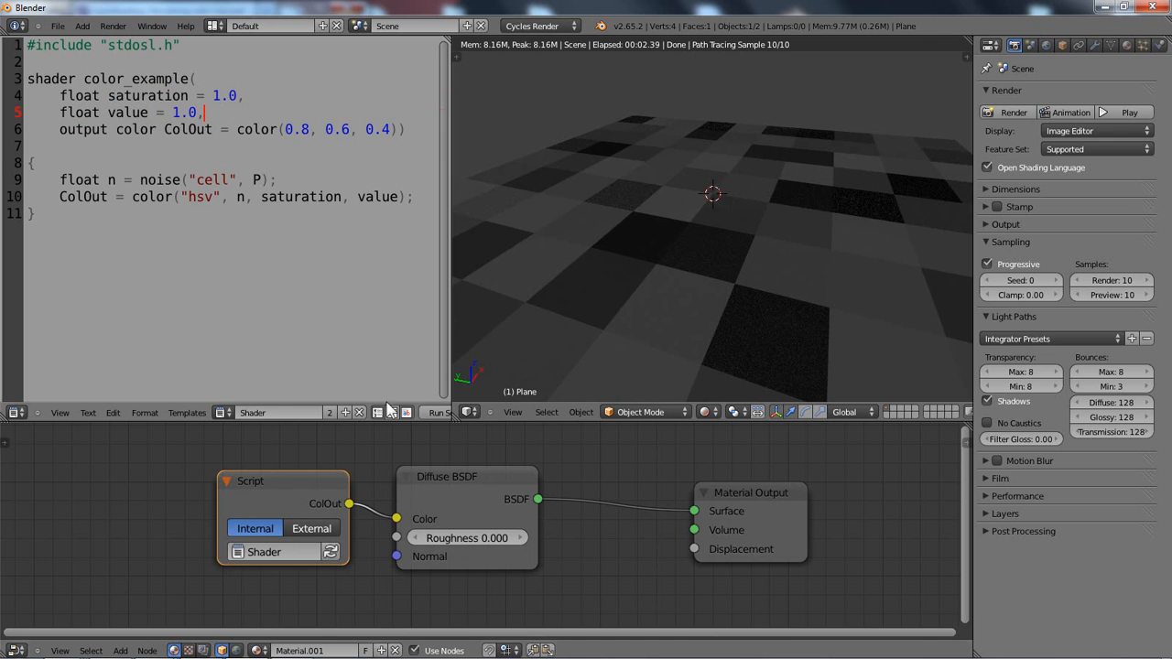
Step: Recompile the shader, then drag the node's saturation and value fields to test the coloured cells
left_click(440, 412)
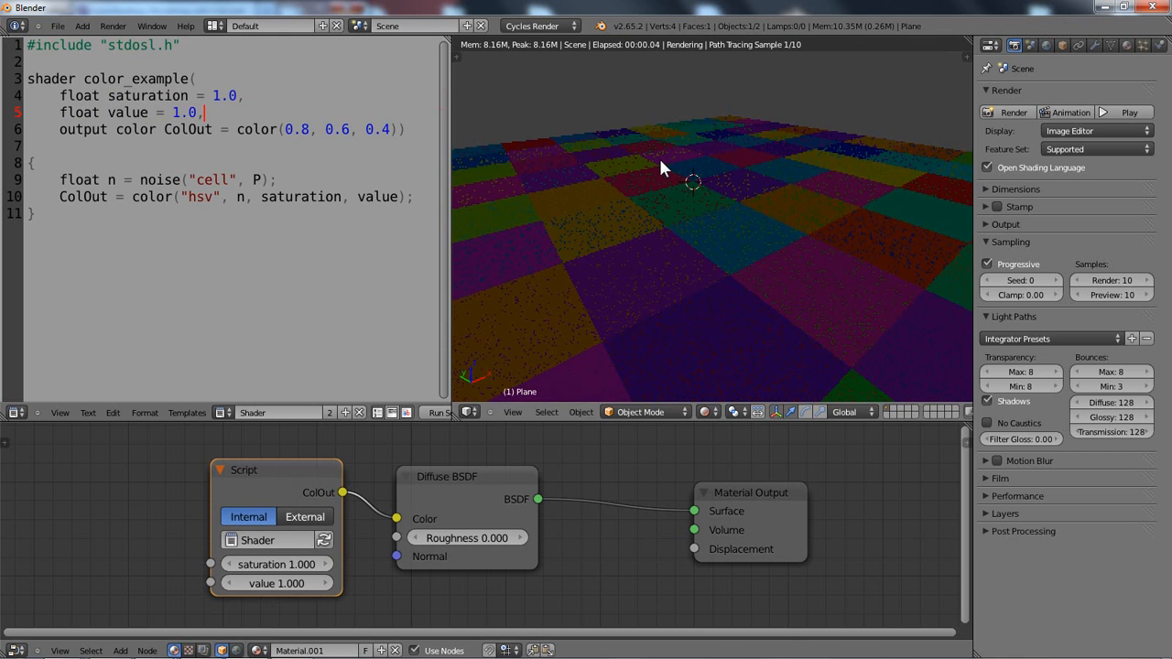
mouse_move(784, 182)
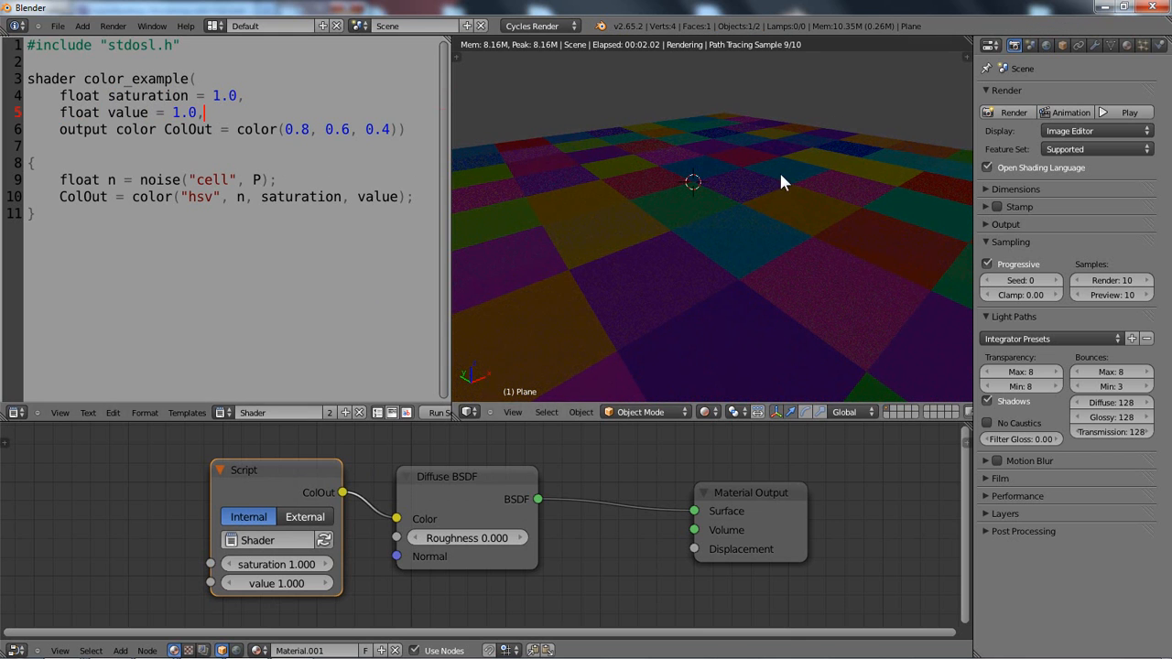
mouse_move(549, 211)
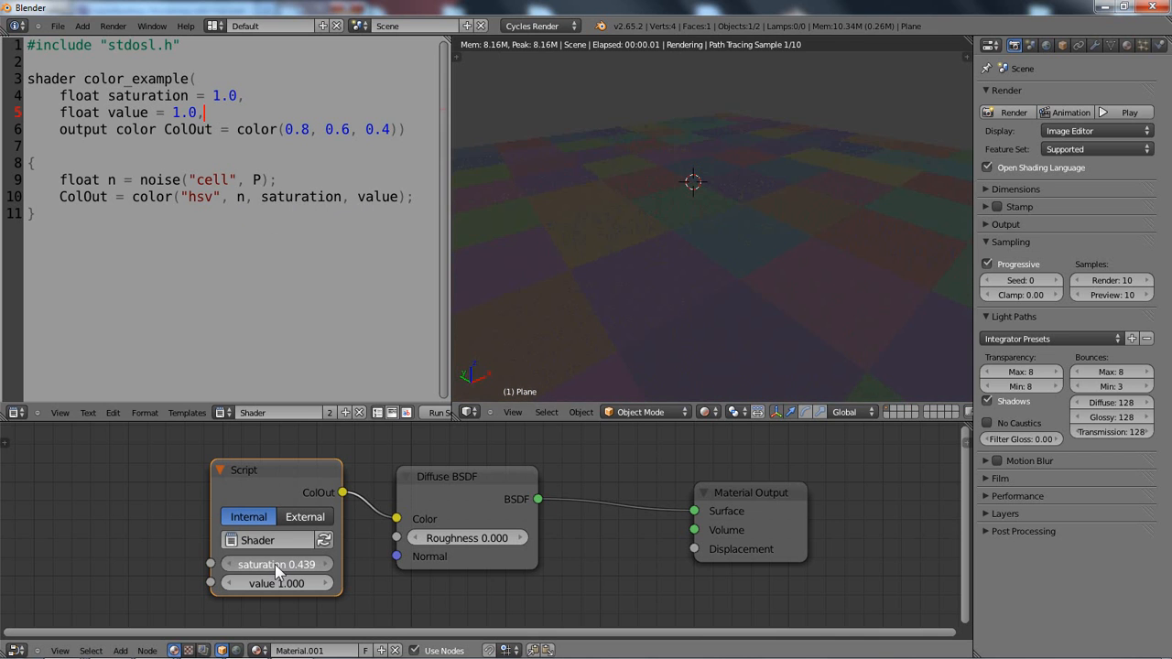
left_click_drag(256, 564, 312, 564)
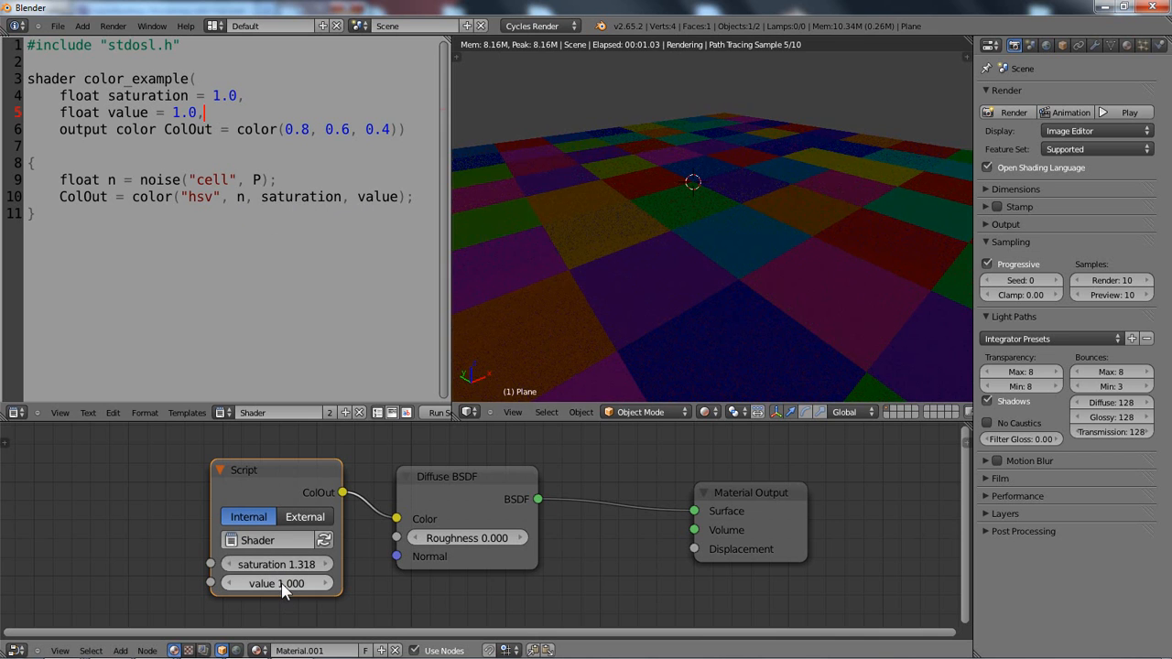
left_click_drag(303, 583, 265, 582)
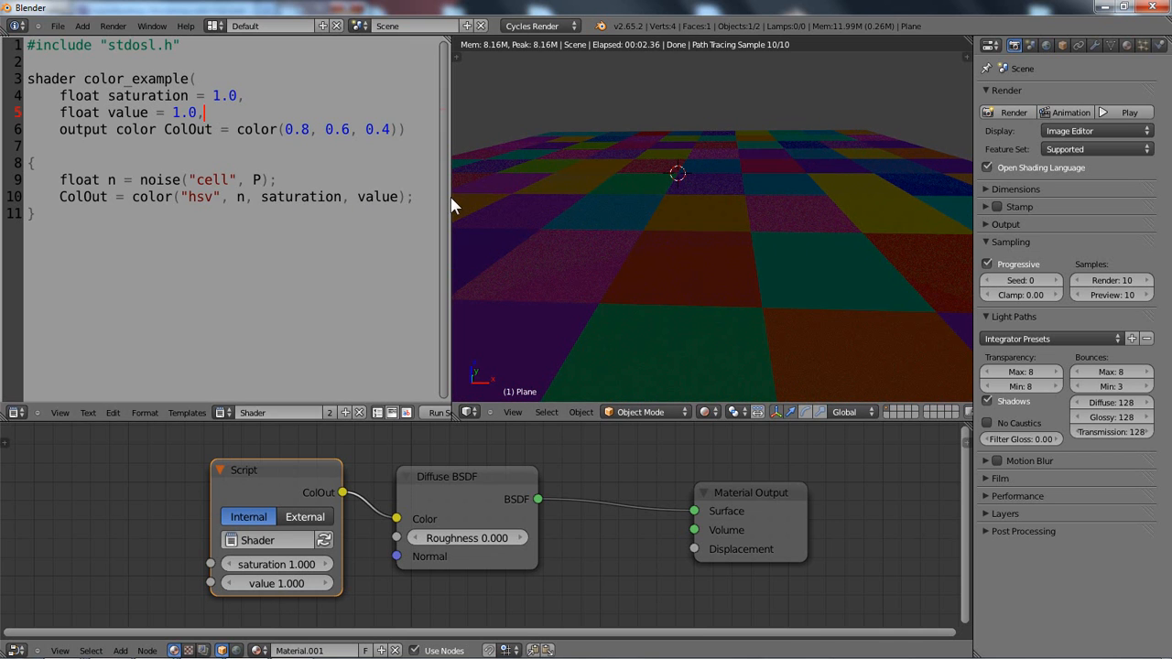
Step: Recompile the shader script so the multicoloured cell-noise render refreshes
left_click(447, 412)
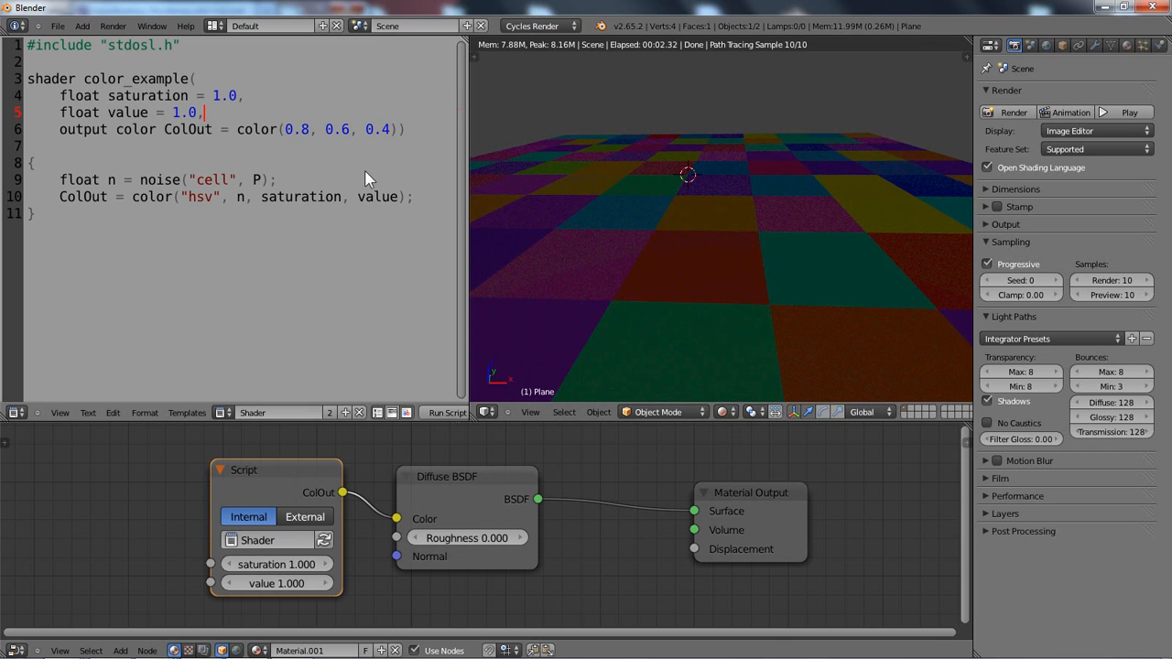
mouse_move(355, 201)
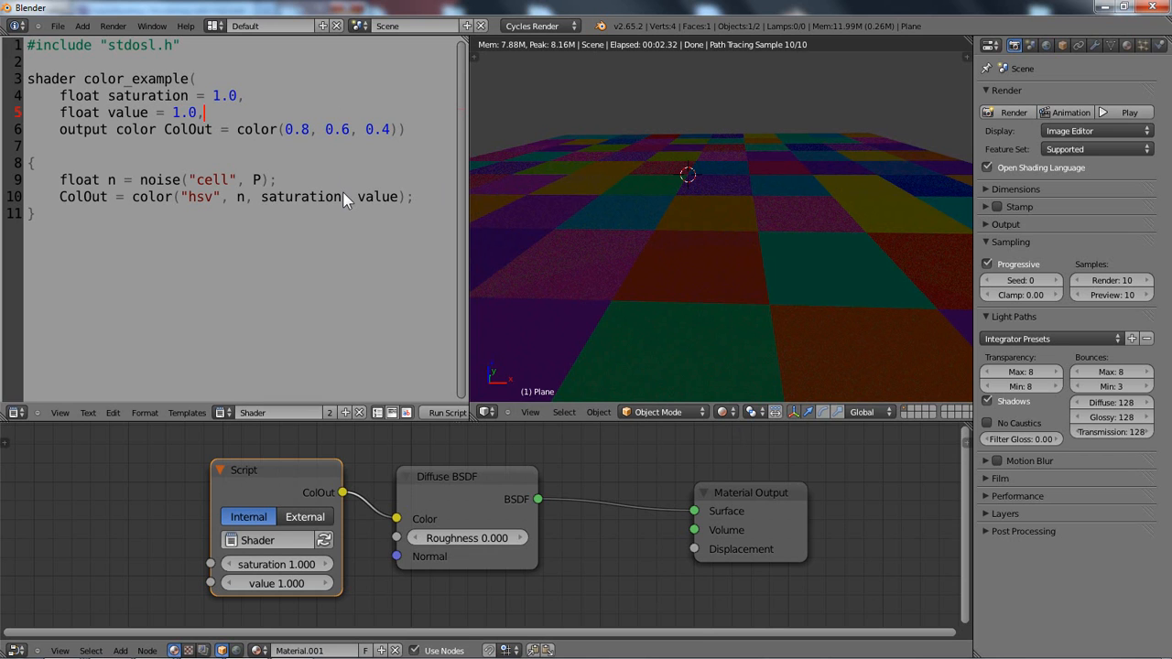
mouse_move(645, 227)
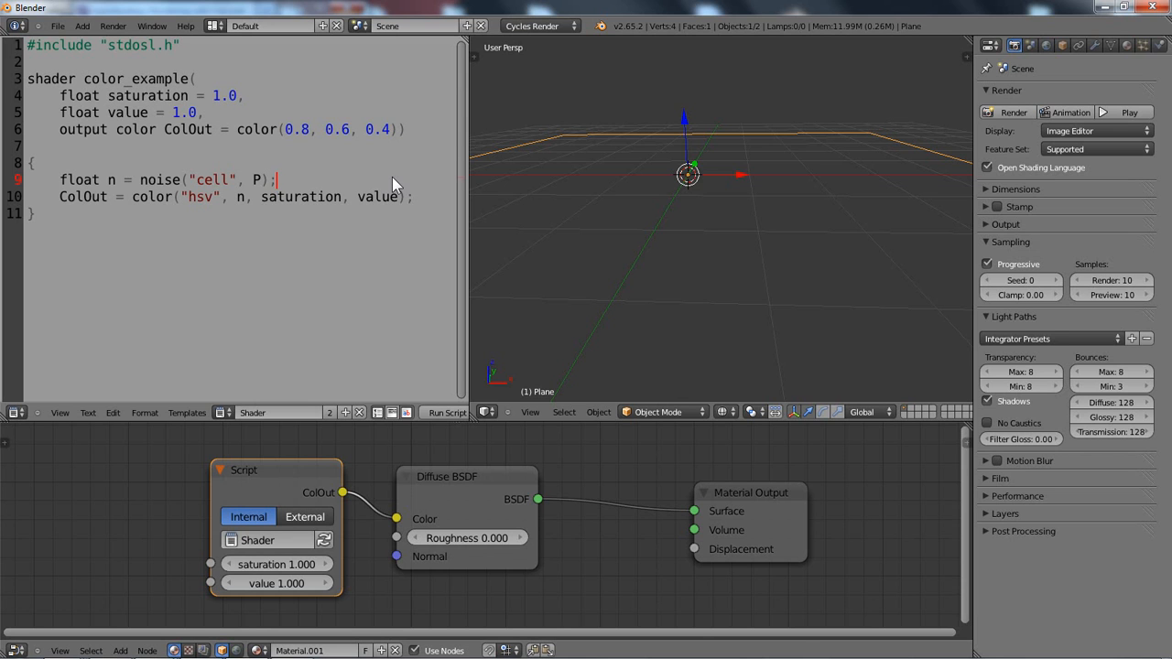
Step: Insert the line color col2 = transform("hsv", Color); above the ColOut line
key("Return")
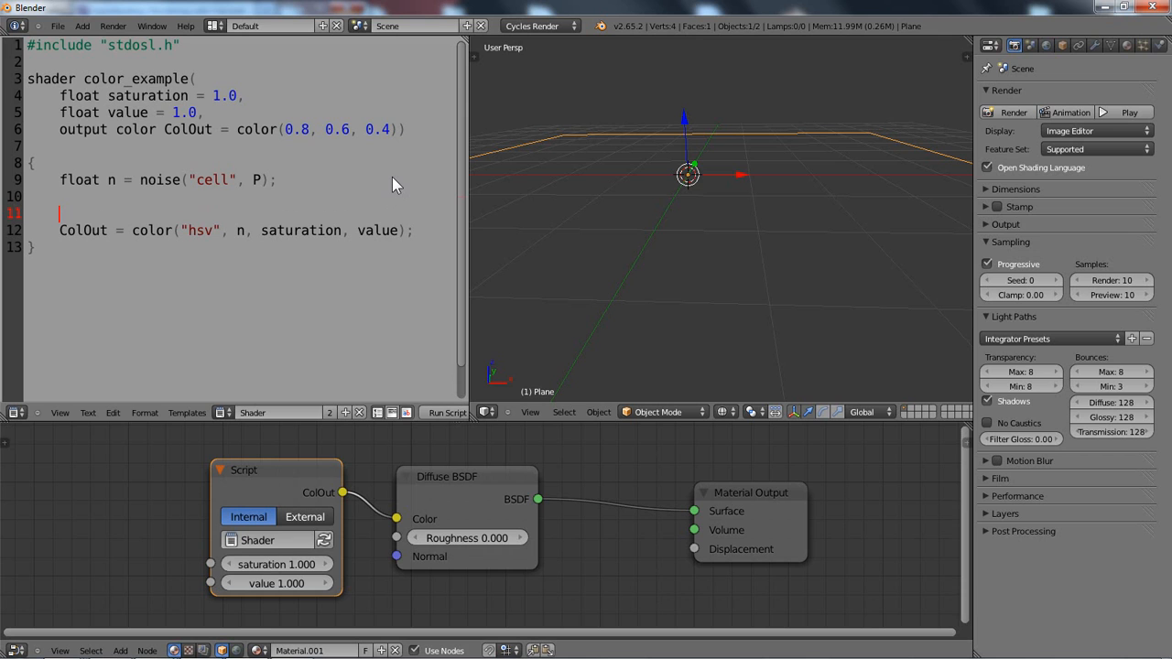
type("color")
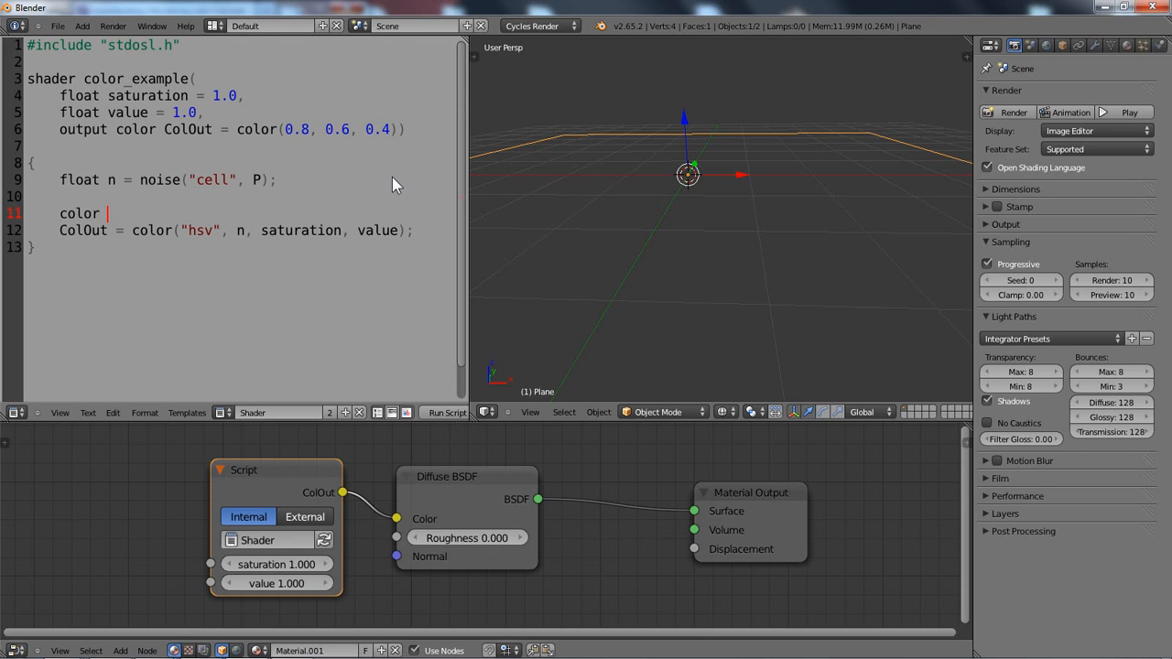
type("col2")
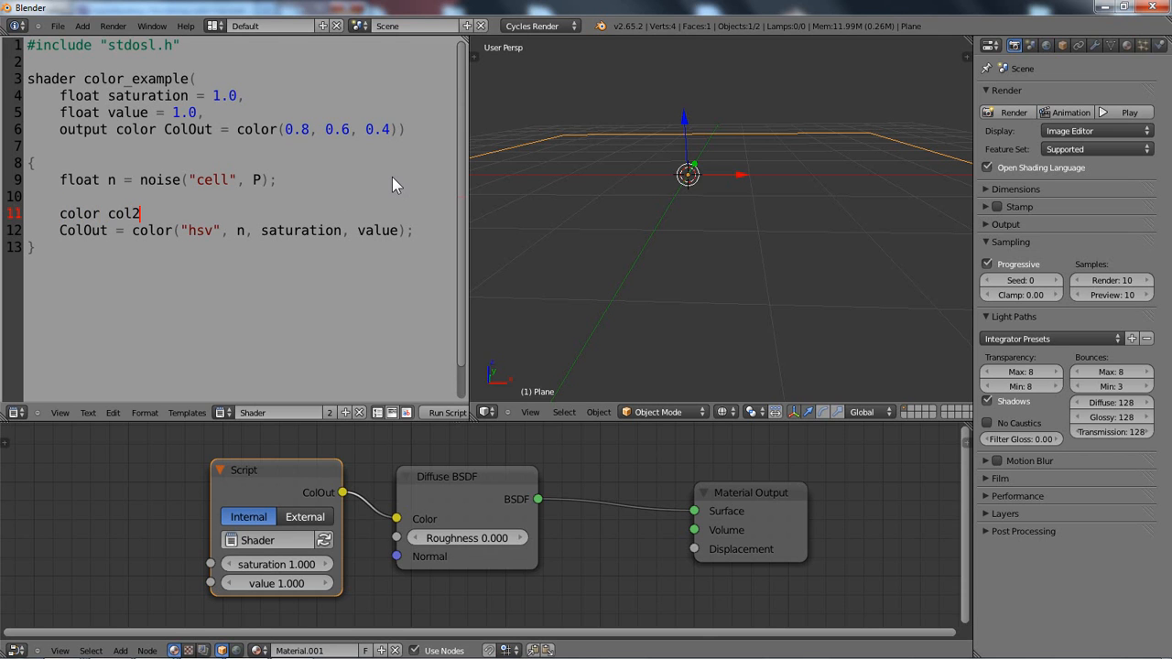
type("=")
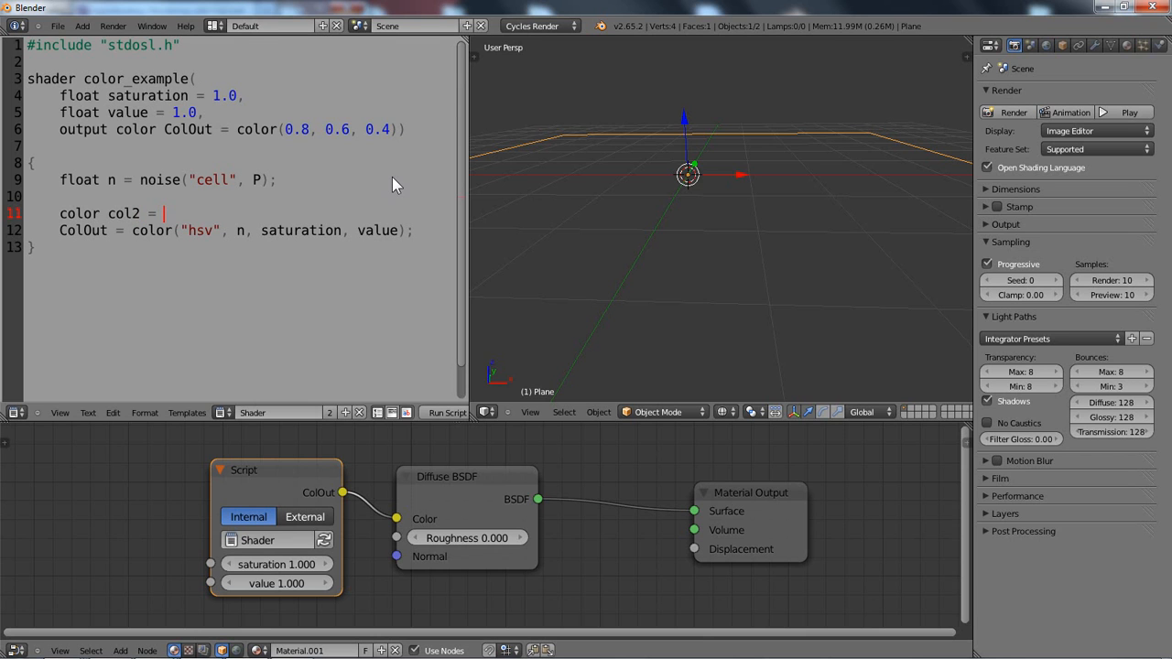
type("transformc")
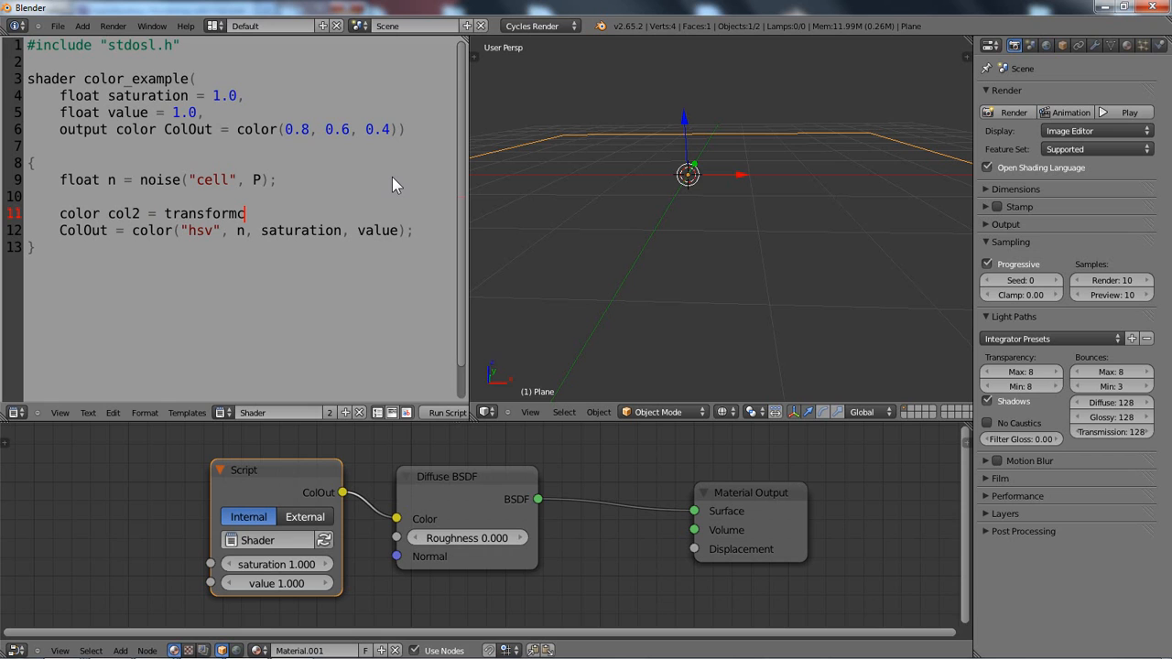
type("(")
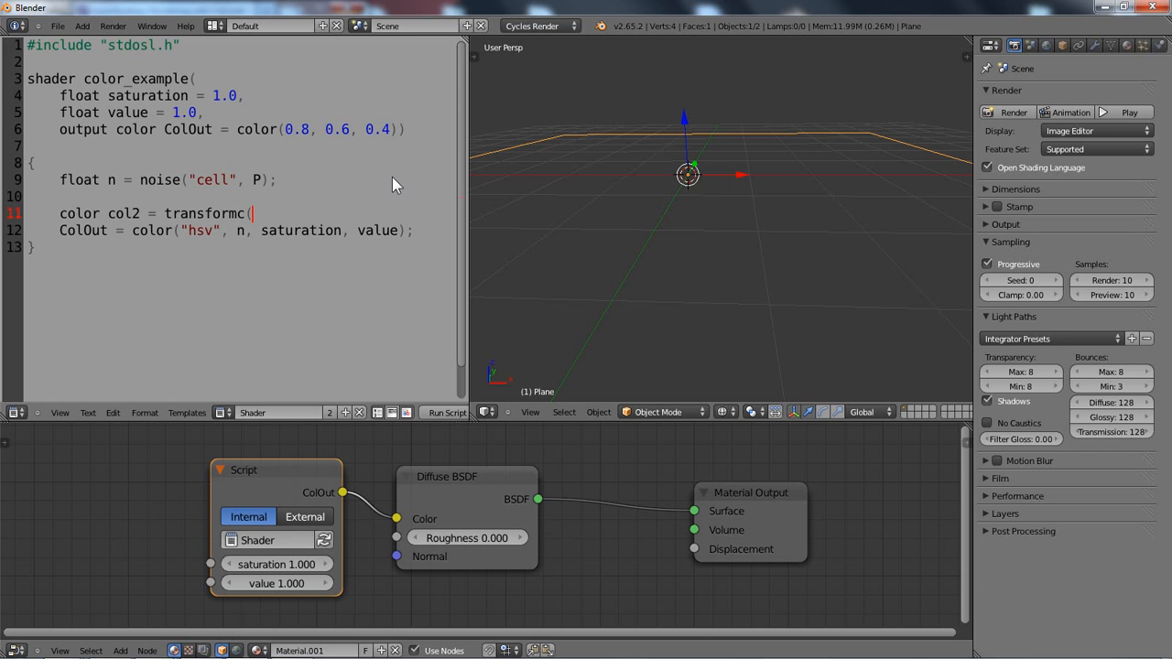
type("\"")
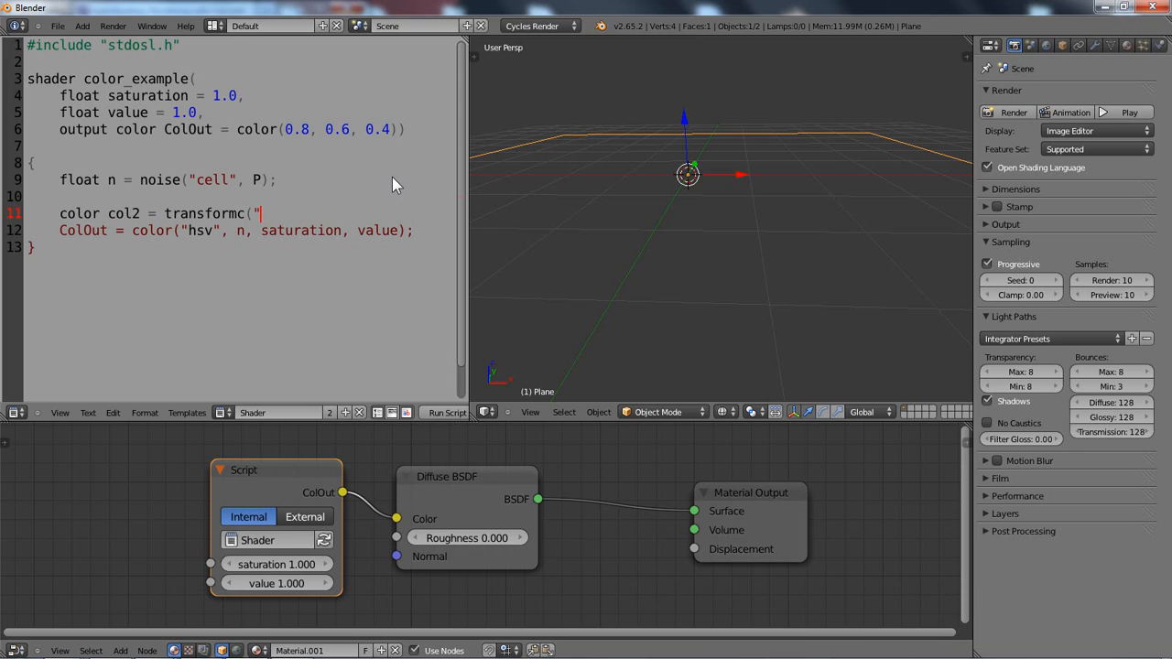
mouse_move(392, 185)
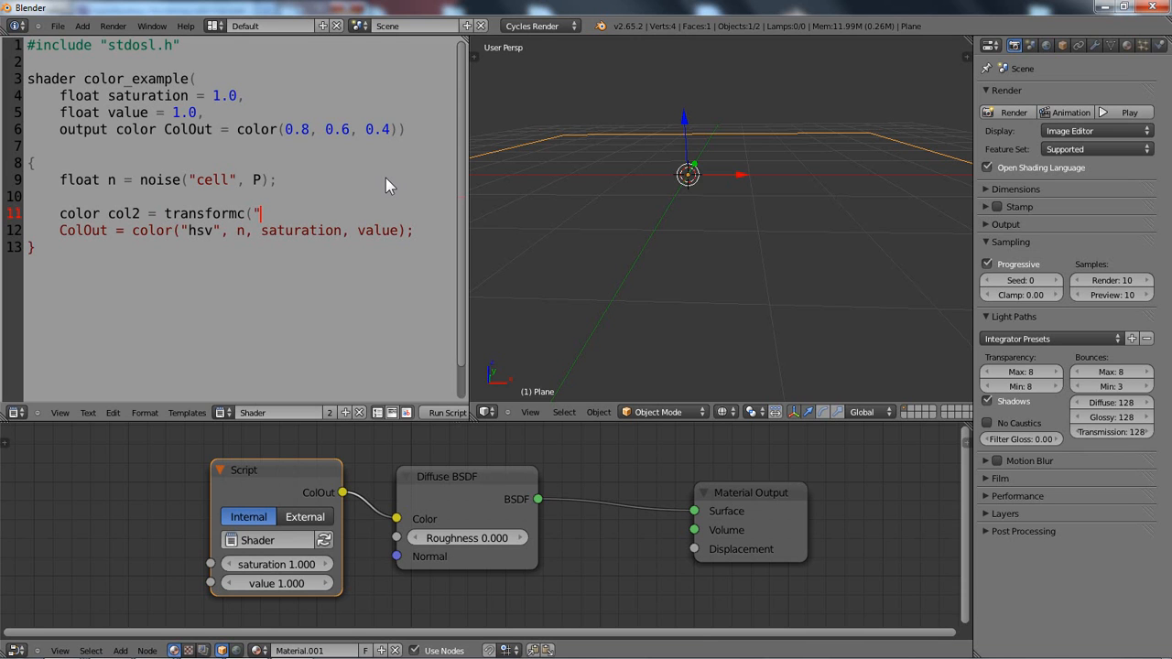
type("h")
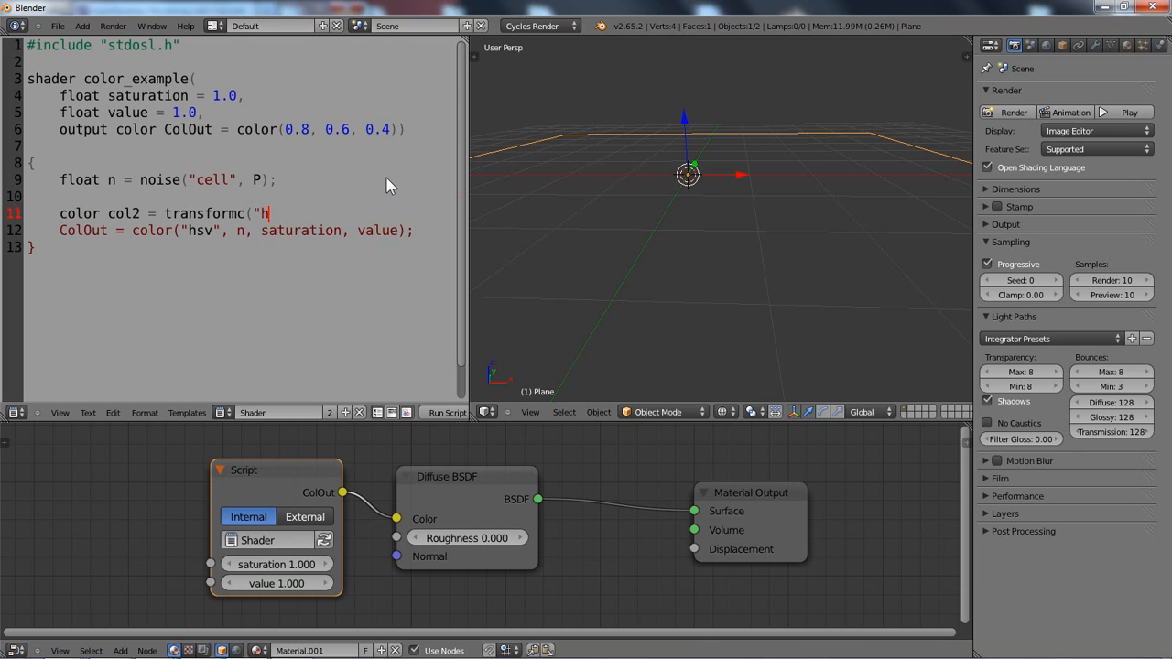
type("sv\",")
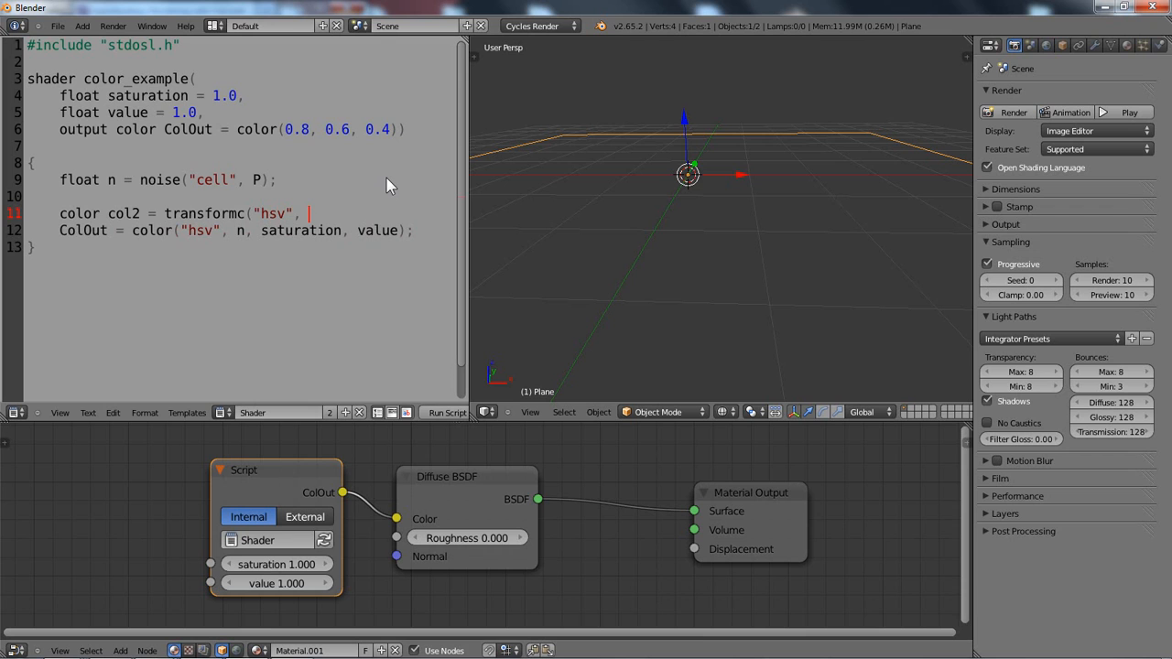
type("Color")
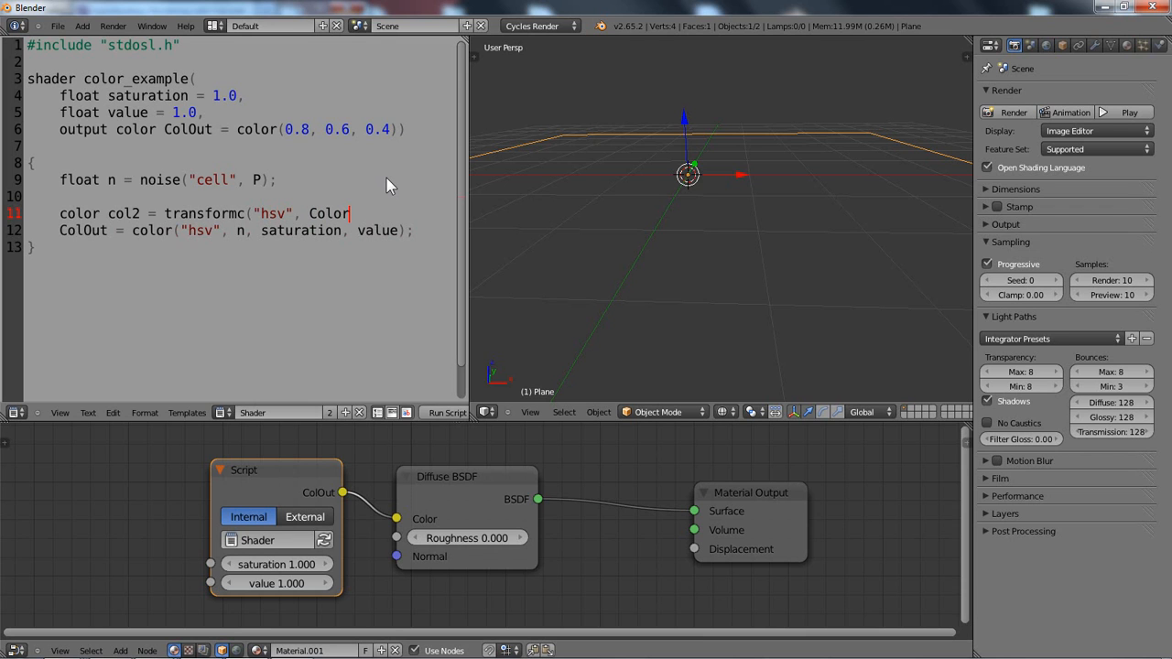
type(");")
type("co")
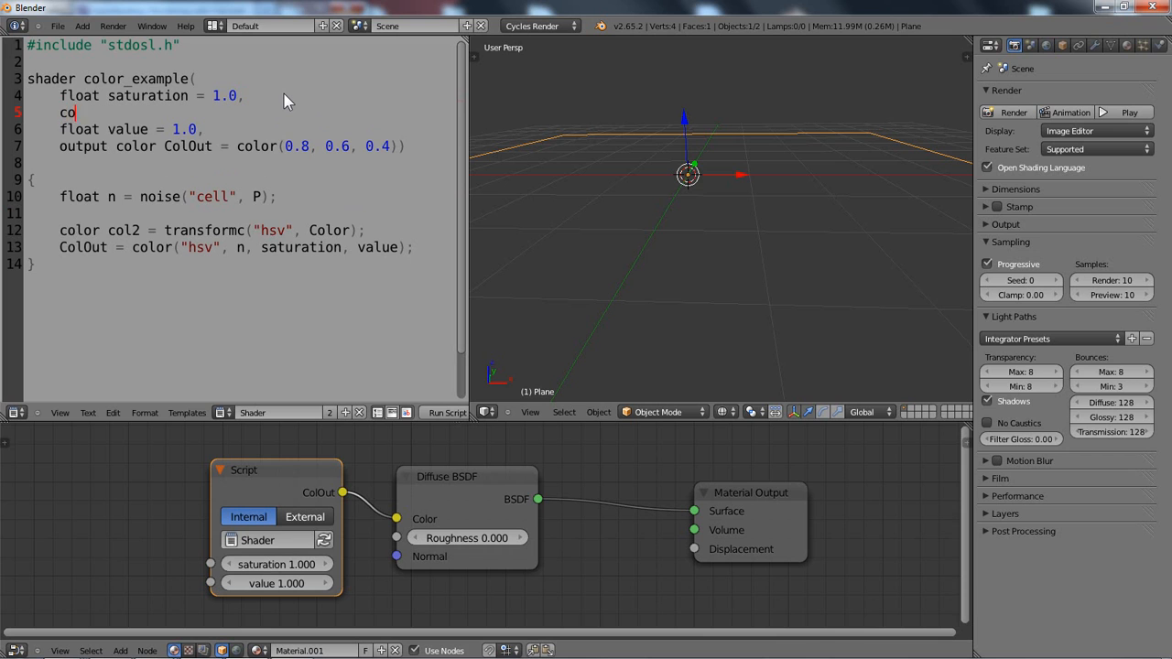
Step: Add the parameter color Color = 1.0 to the shader declaration
type("lor Color")
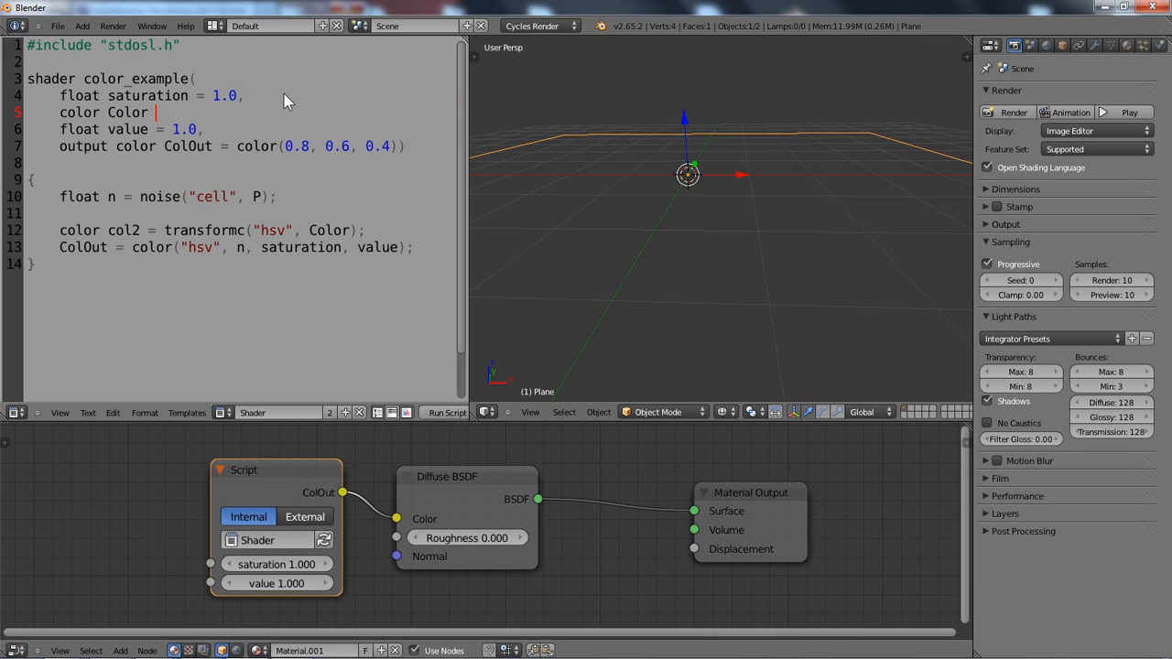
type("= 1.0,")
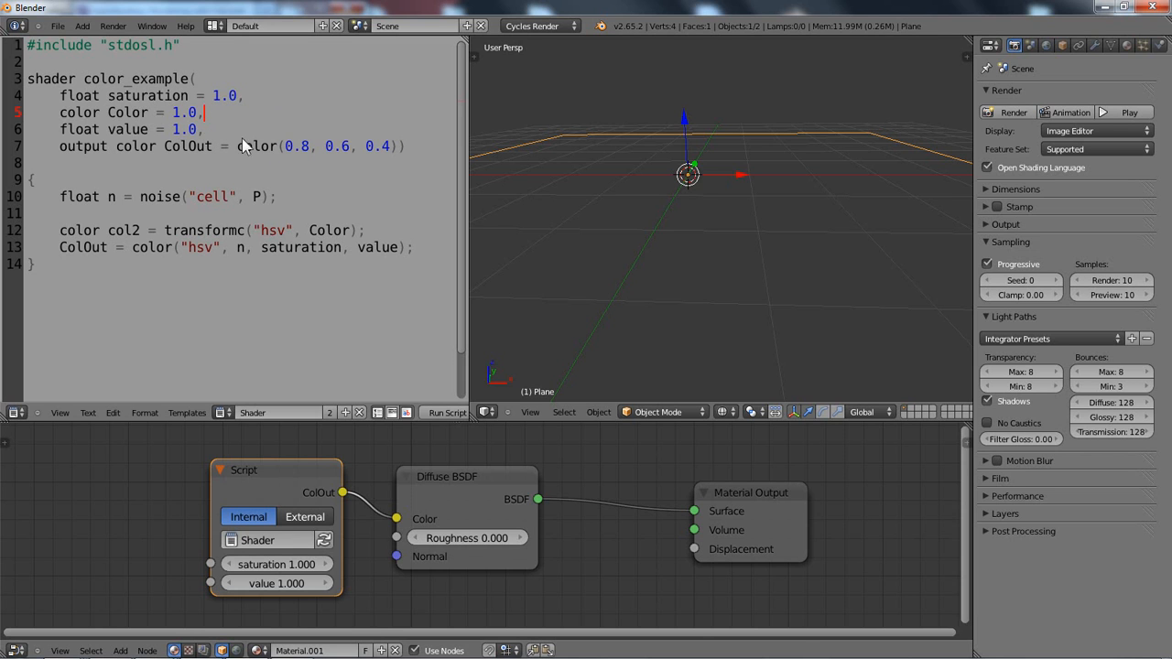
mouse_move(271, 143)
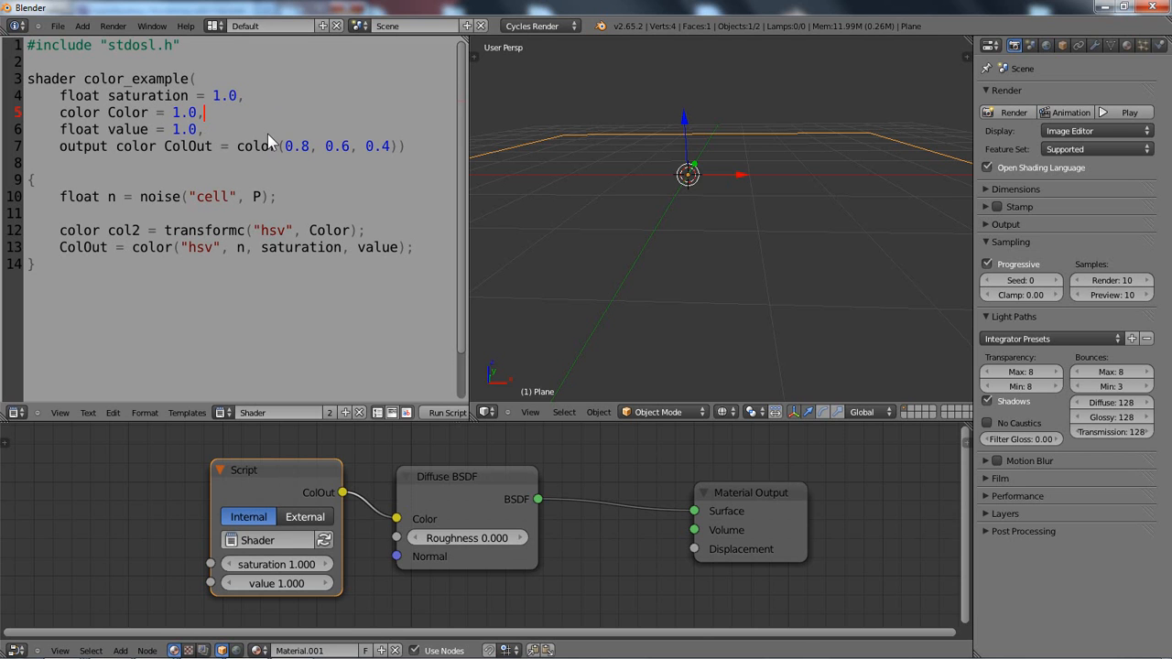
mouse_move(73, 239)
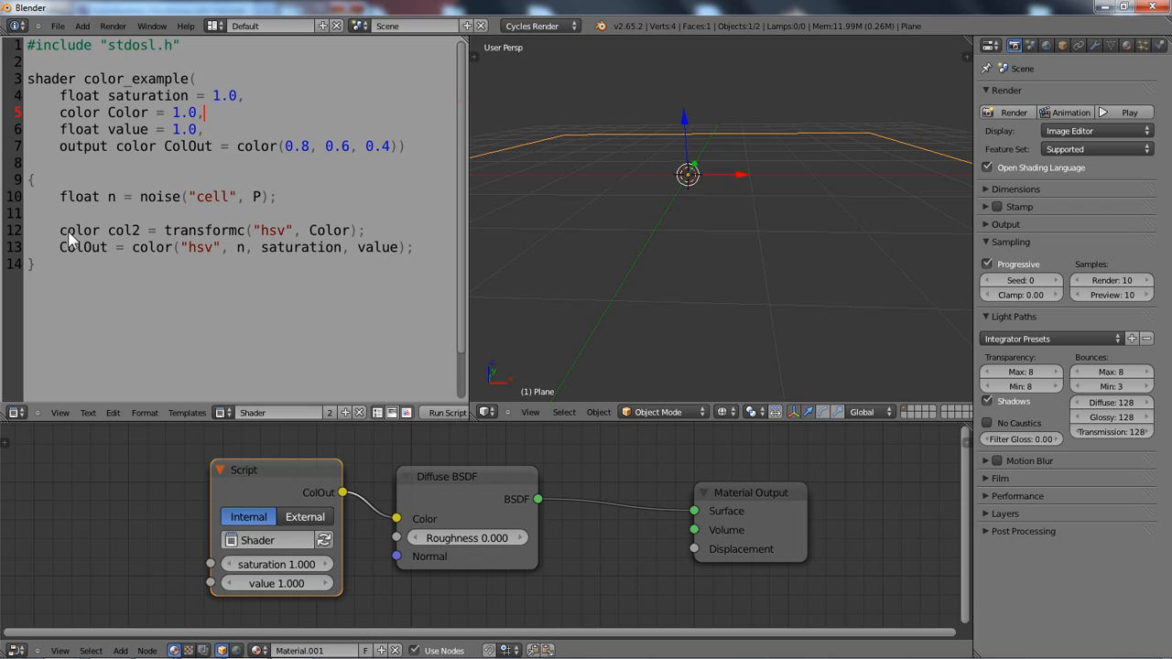
mouse_move(229, 237)
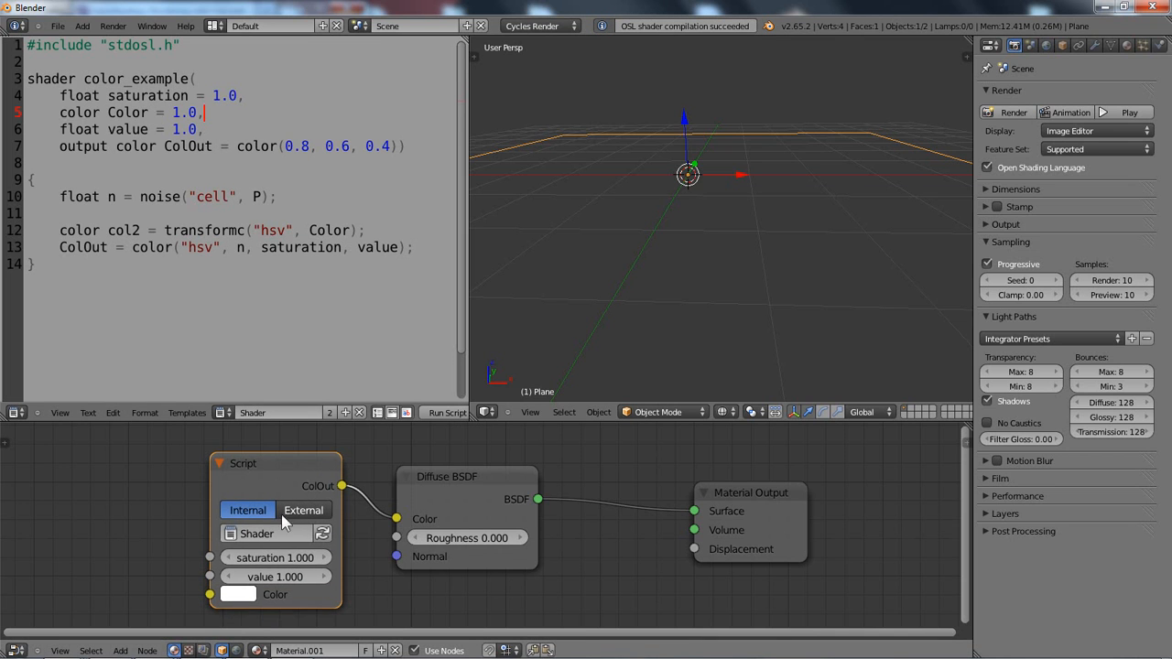
mouse_move(242, 584)
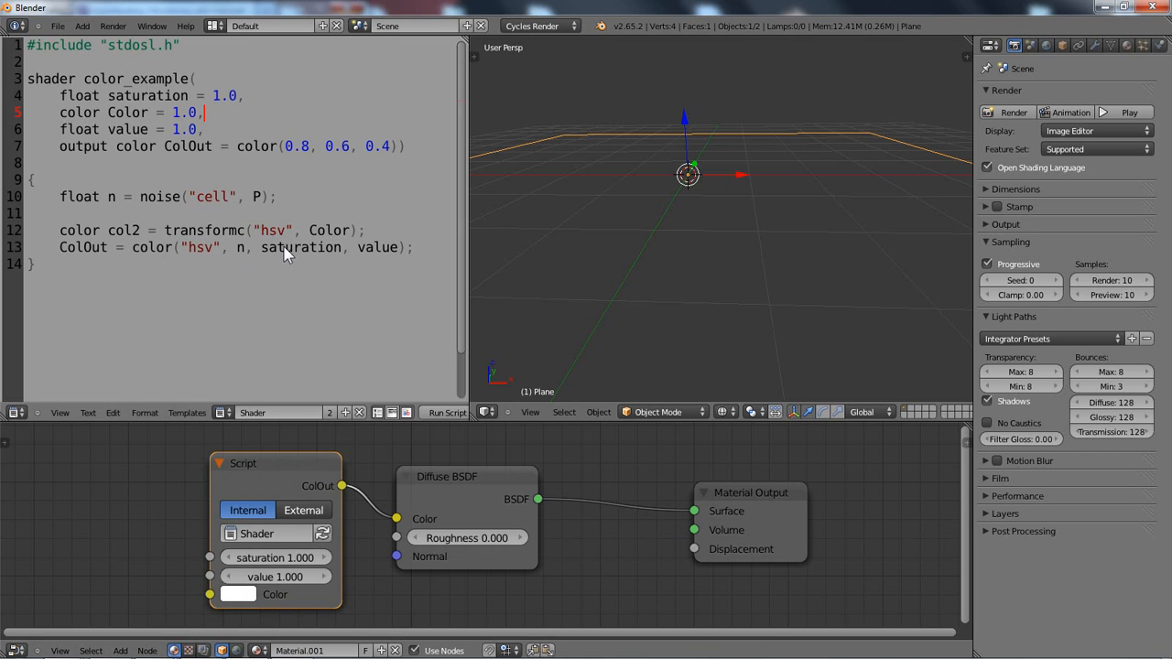
mouse_move(319, 230)
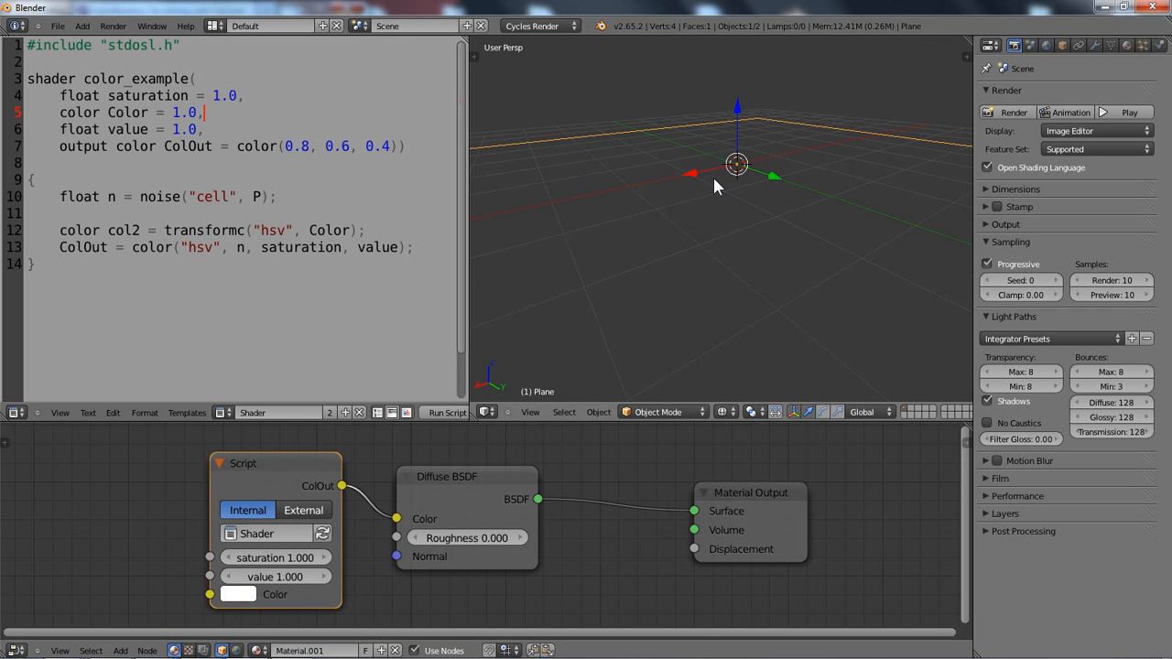
mouse_move(725, 186)
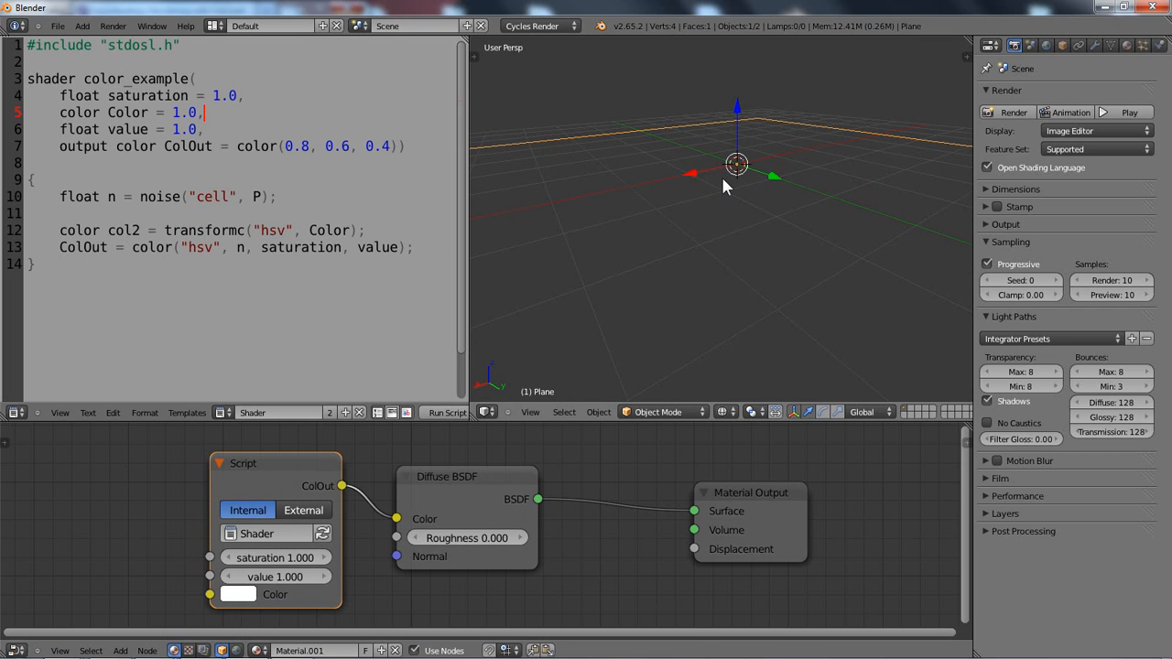
mouse_move(762, 206)
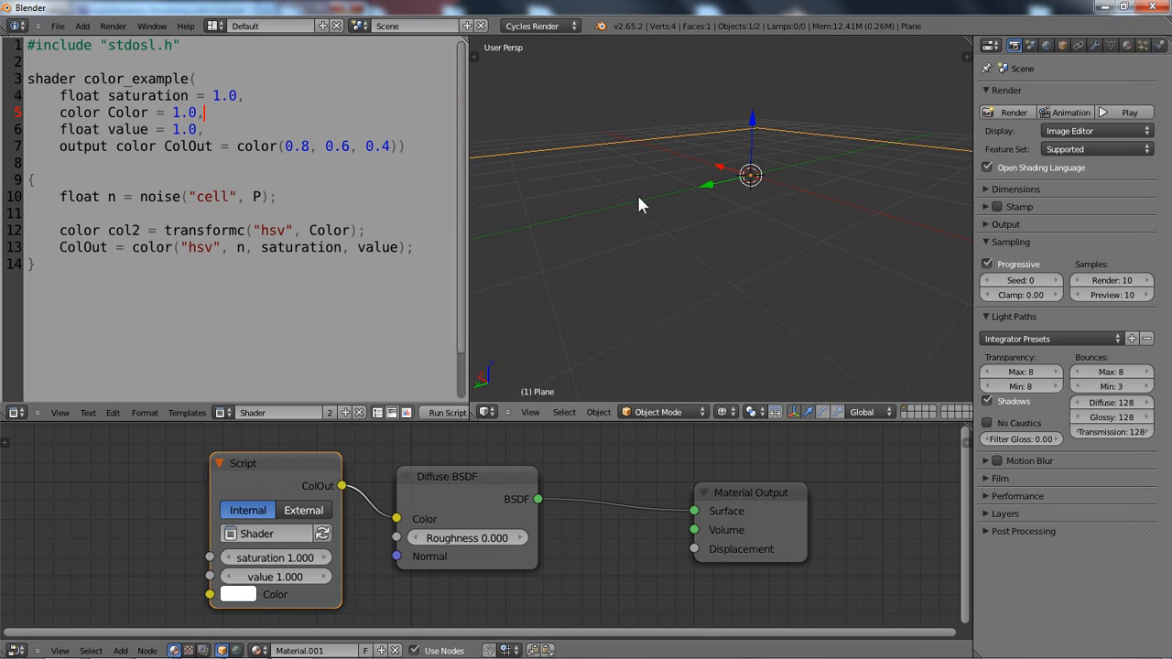
mouse_move(484, 498)
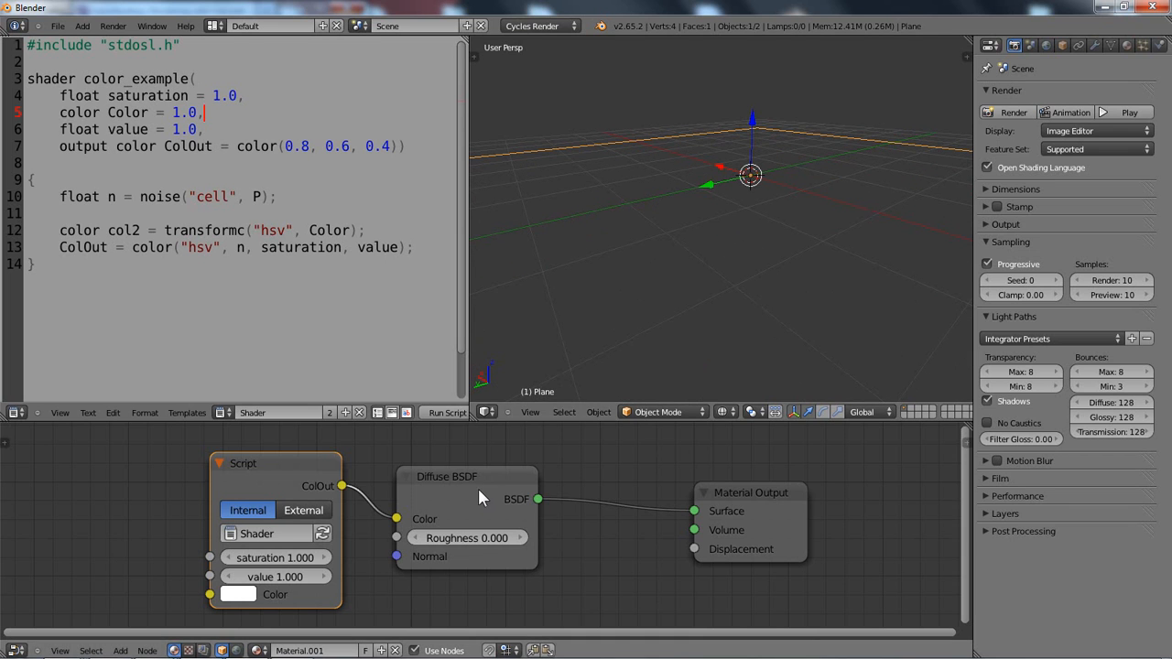
left_click(480, 476)
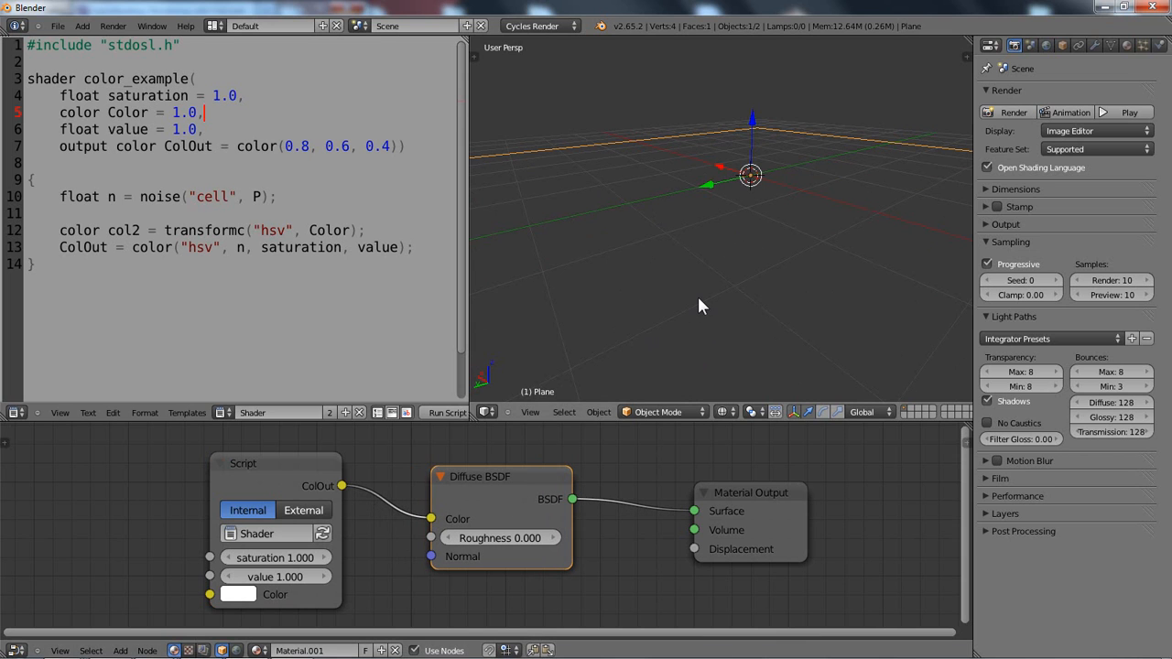